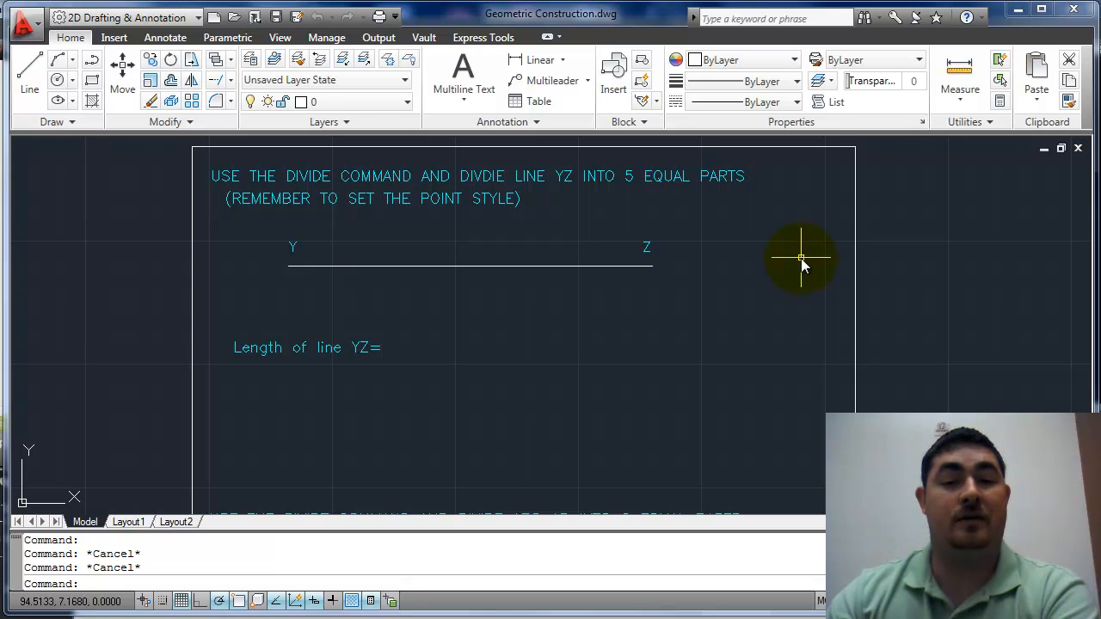
{"action": "mouse_move", "coordinate": [344, 310]}
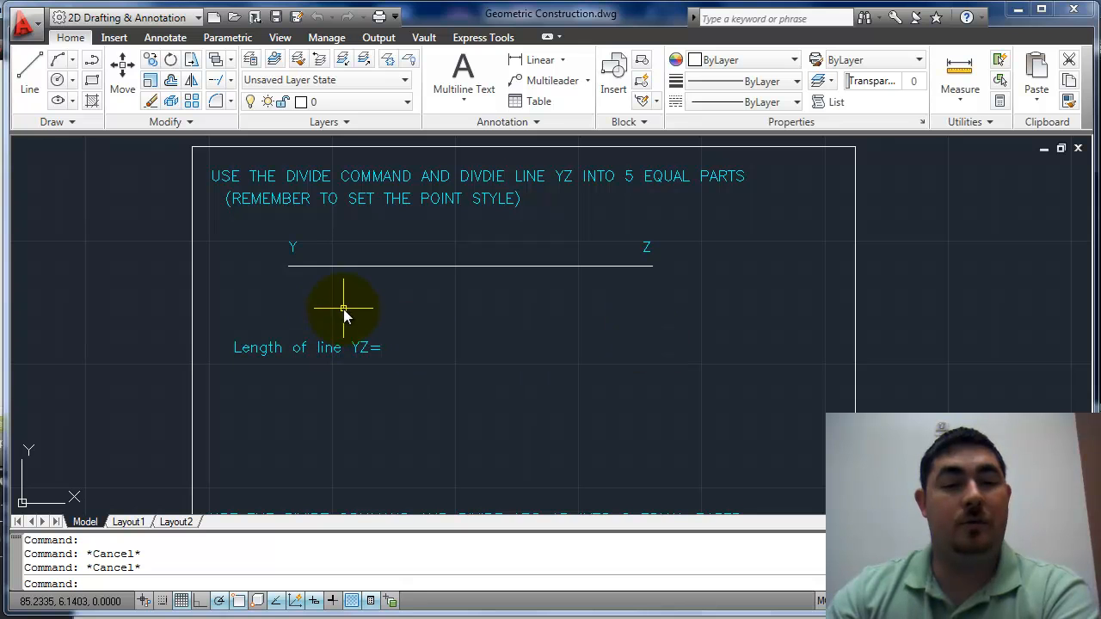
{"action": "mouse_move", "coordinate": [530, 284]}
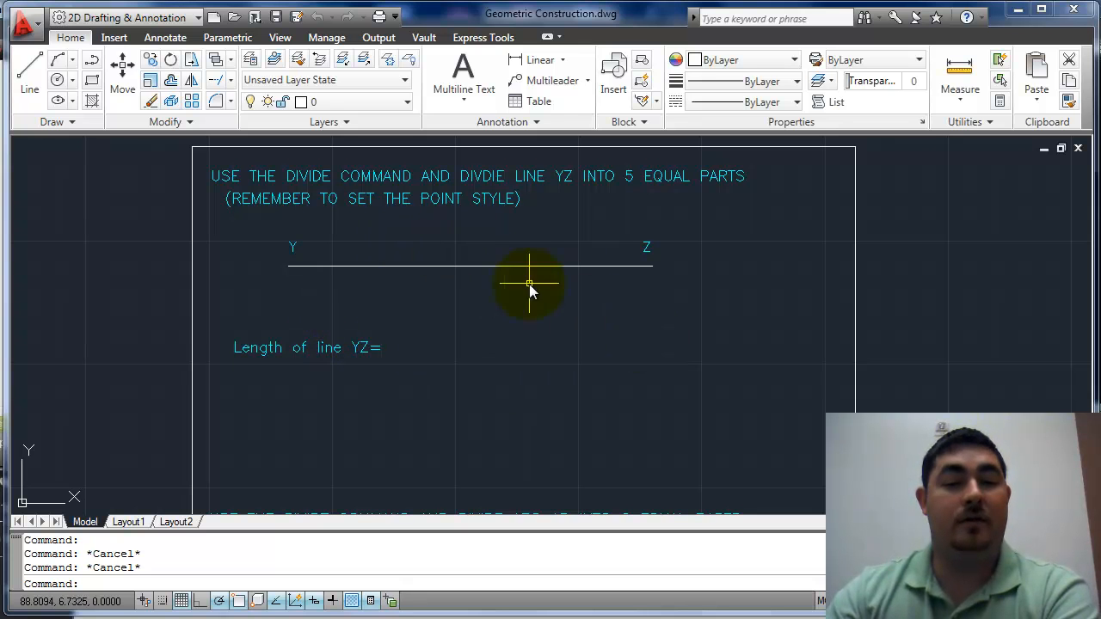
{"action": "mouse_move", "coordinate": [605, 334]}
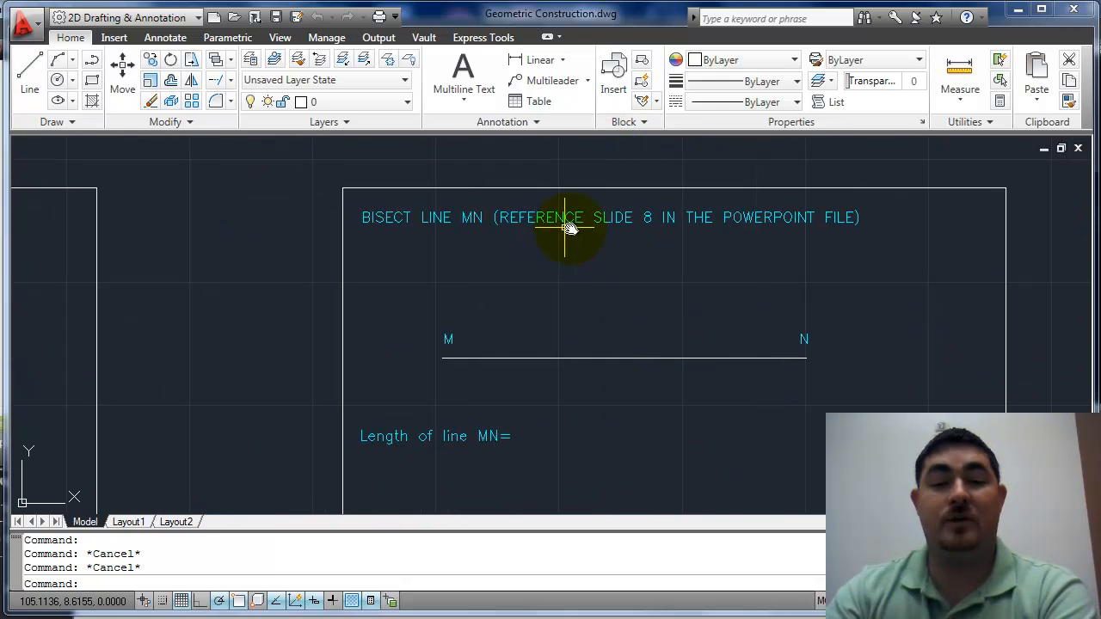
{"action": "mouse_move", "coordinate": [525, 266]}
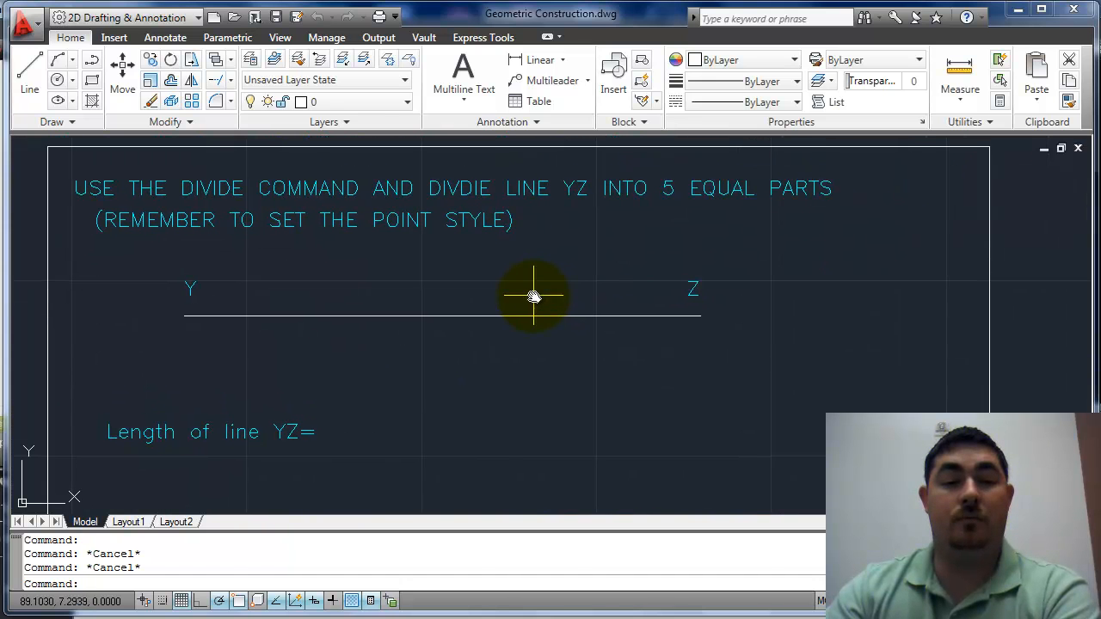
{"action": "mouse_move", "coordinate": [375, 213]}
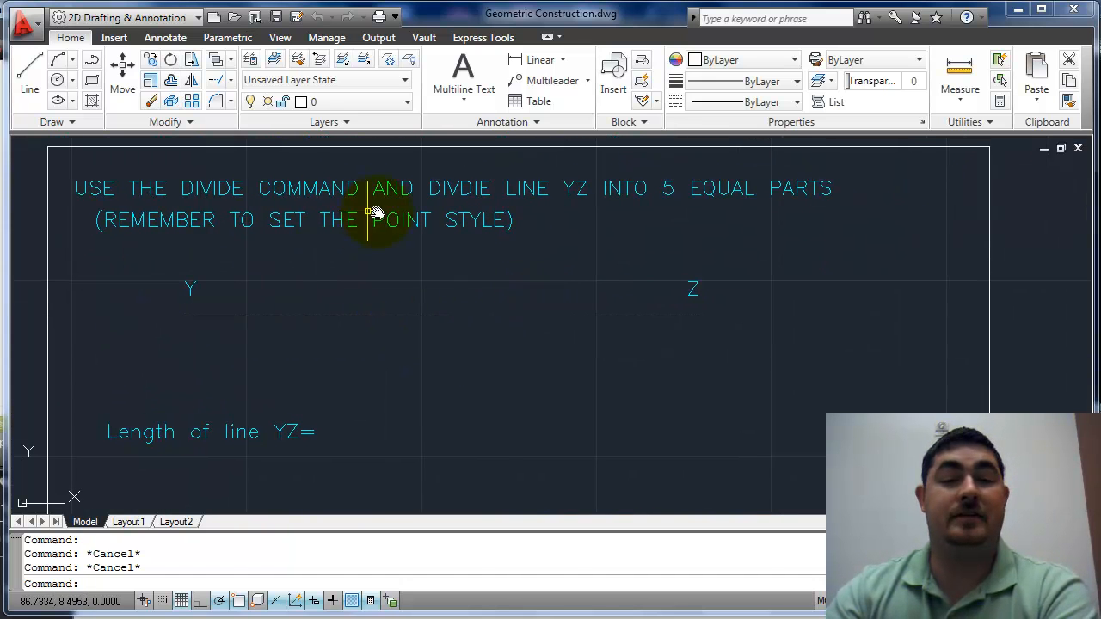
{"action": "mouse_move", "coordinate": [877, 267]}
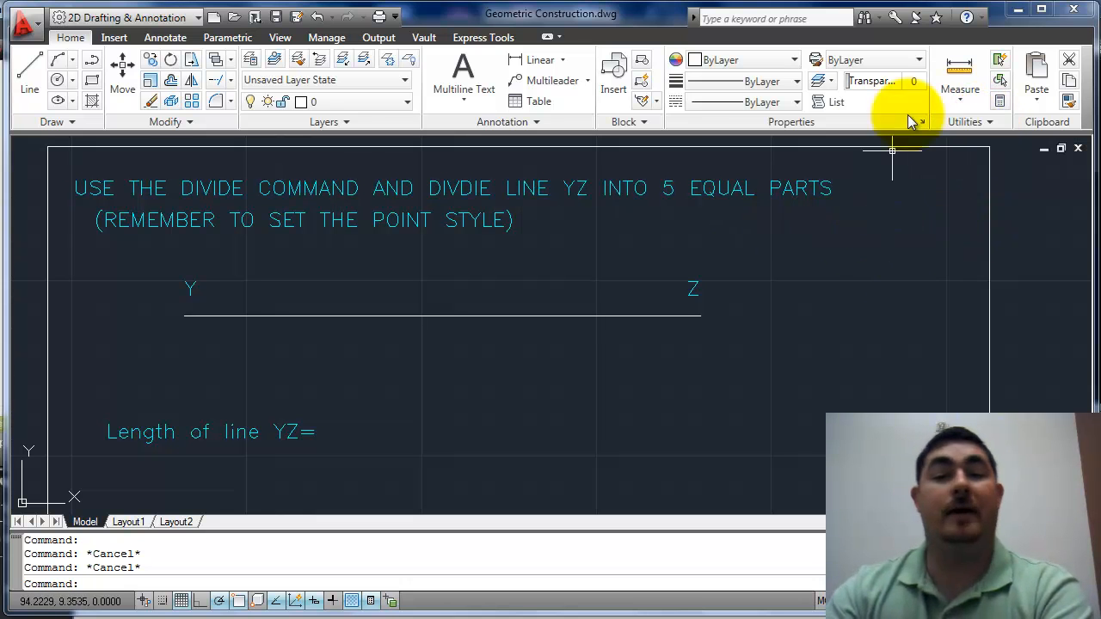
{"action": "mouse_move", "coordinate": [564, 388]}
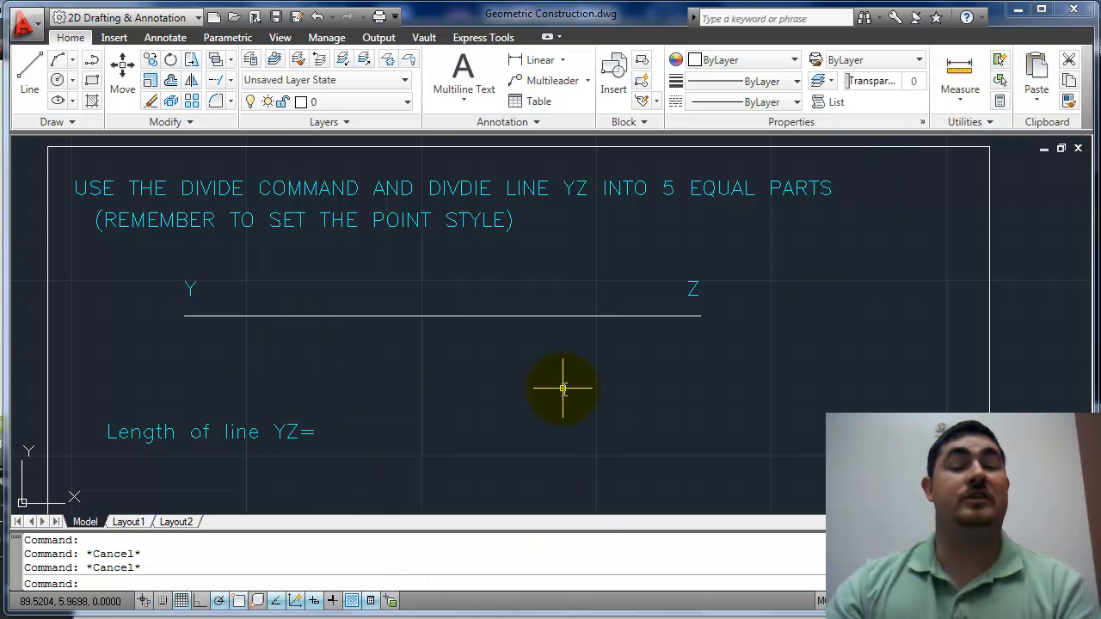
Run DIVIDE and pick line YZ to split it into five equal parts.
{"action": "type", "text": "divide"}
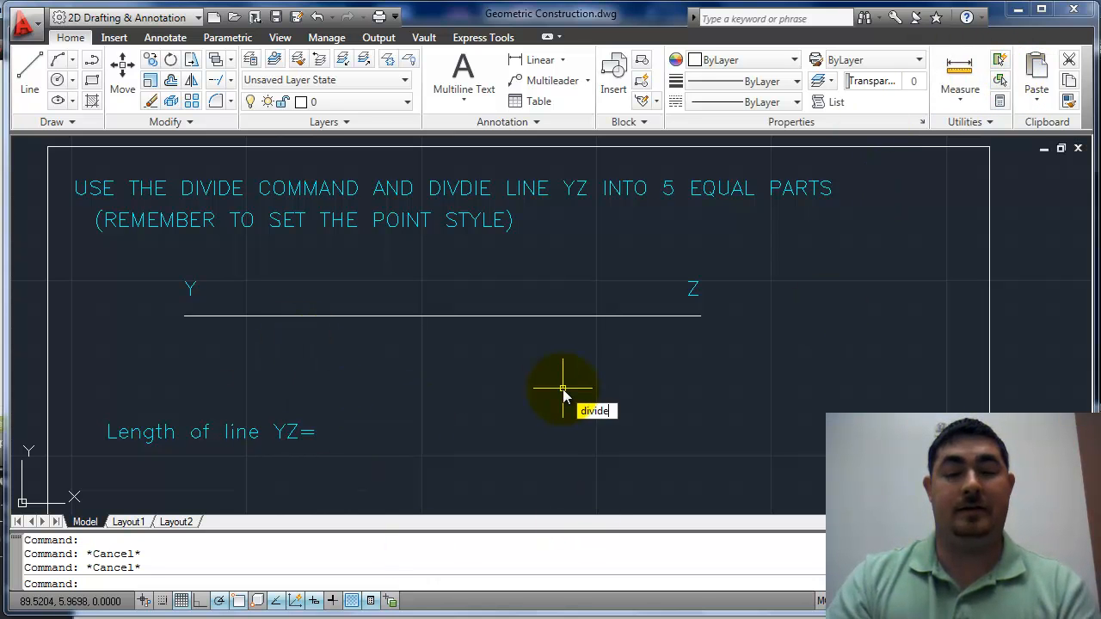
{"action": "key", "text": "Return"}
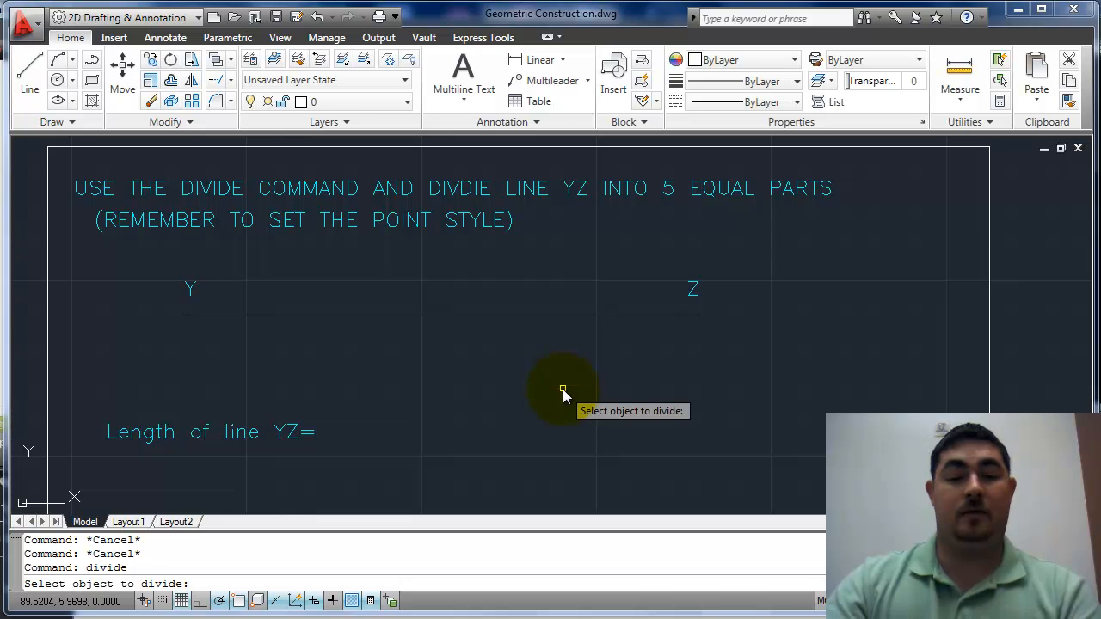
{"action": "left_click", "coordinate": [536, 316]}
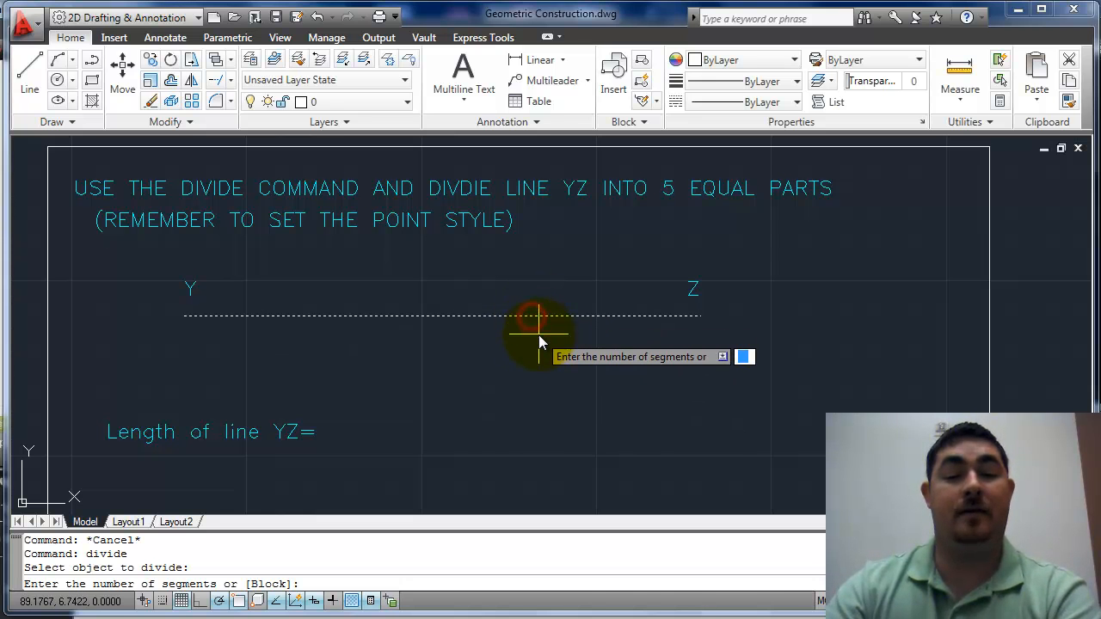
{"action": "mouse_move", "coordinate": [534, 222]}
{"action": "type", "text": "5"}
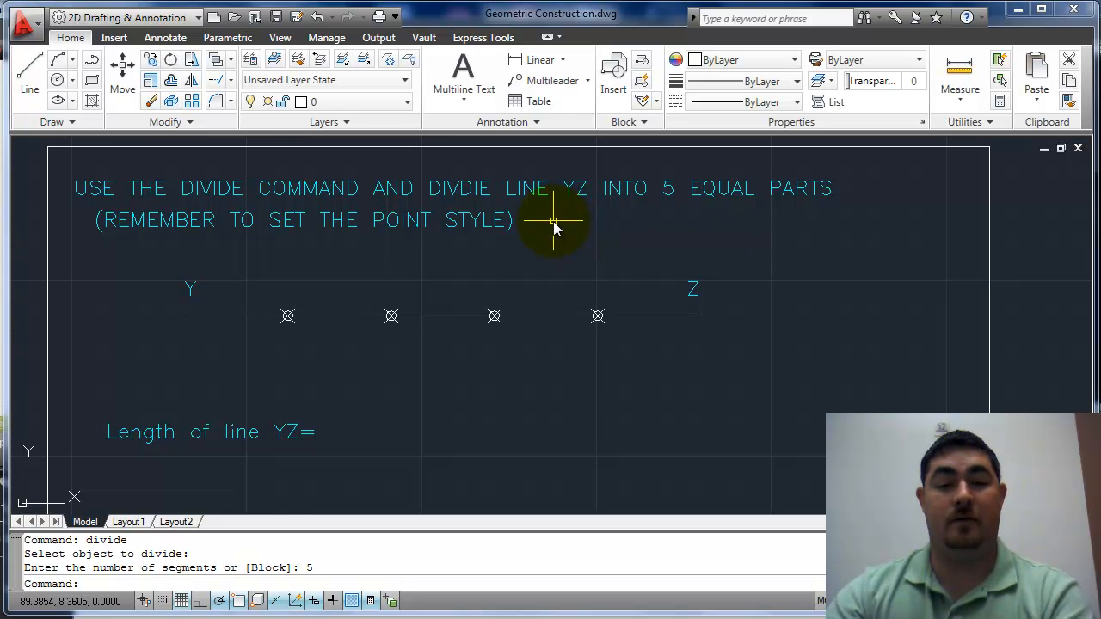
{"action": "mouse_move", "coordinate": [289, 319]}
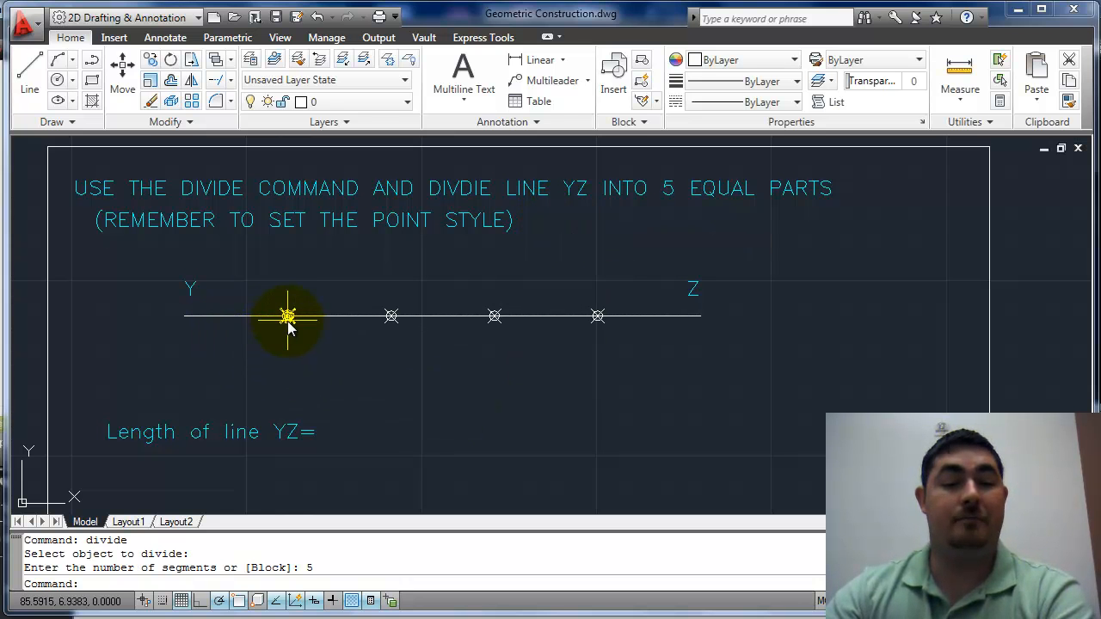
{"action": "mouse_move", "coordinate": [496, 317]}
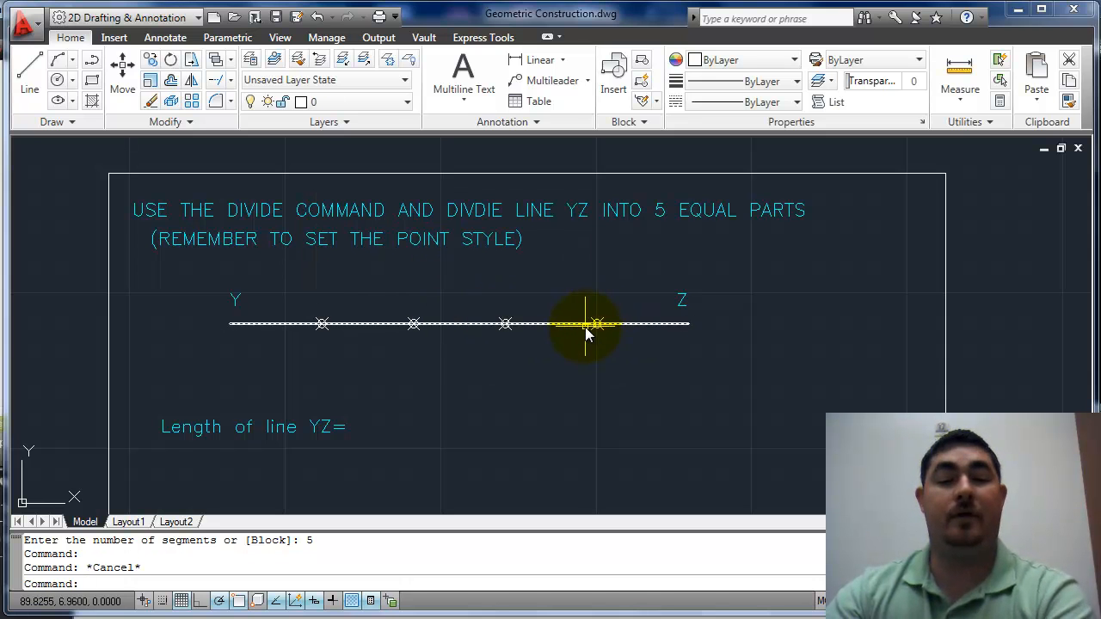
{"action": "mouse_move", "coordinate": [960, 78]}
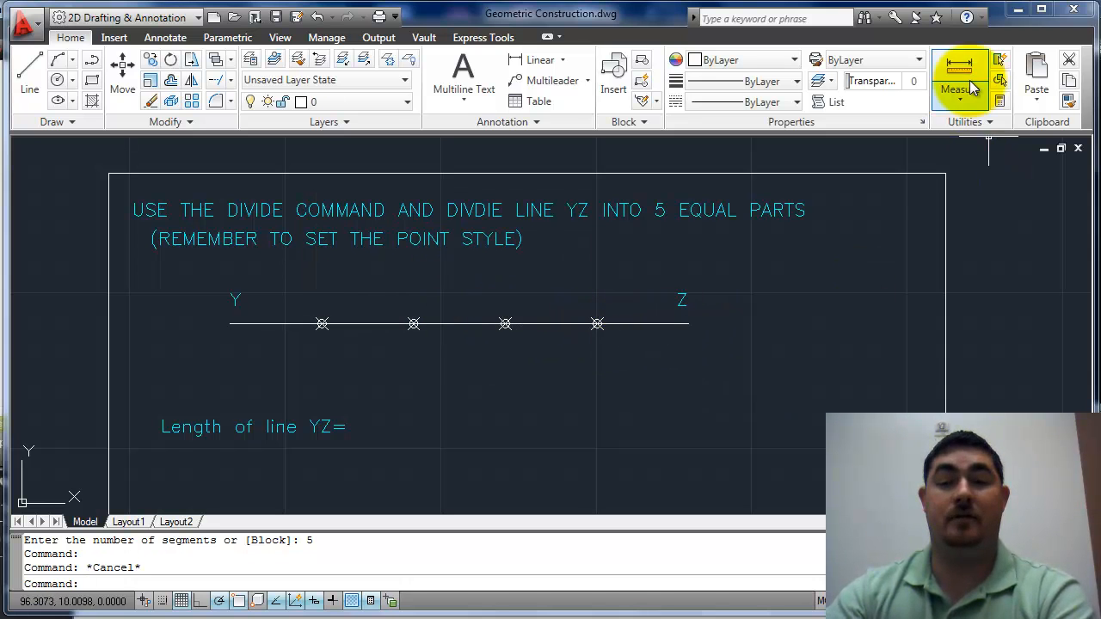
Measure the distance between two division points along line YZ near Z.
{"action": "left_click", "coordinate": [960, 77]}
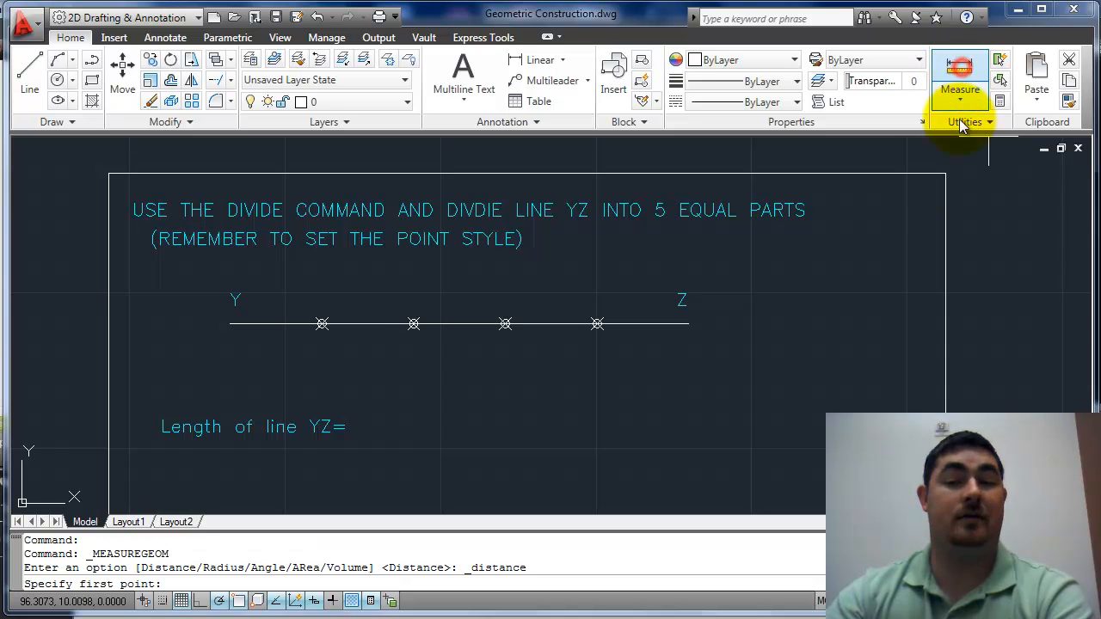
{"action": "mouse_move", "coordinate": [713, 353]}
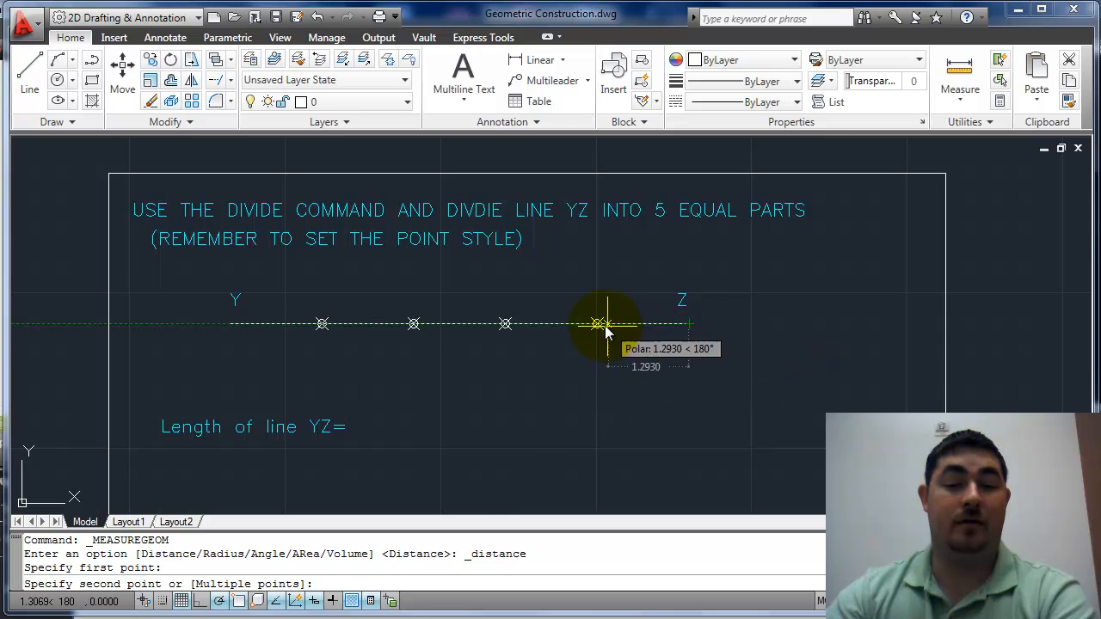
{"action": "left_click", "coordinate": [595, 323]}
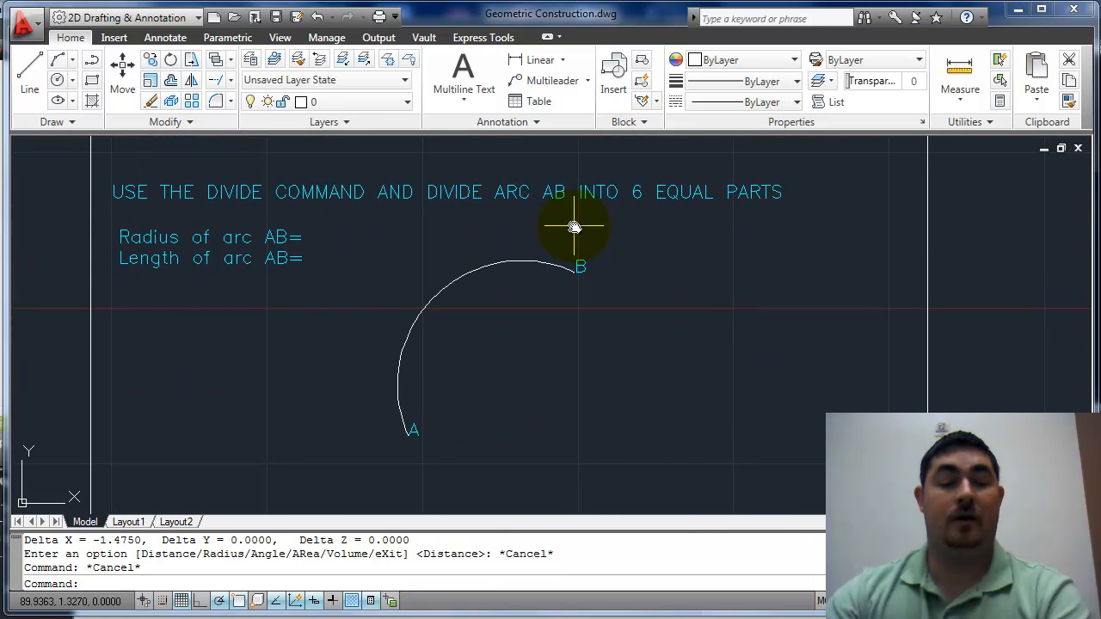
Run DIVIDE on arc AB to split it into six equal point-marked parts.
{"action": "type", "text": "divide"}
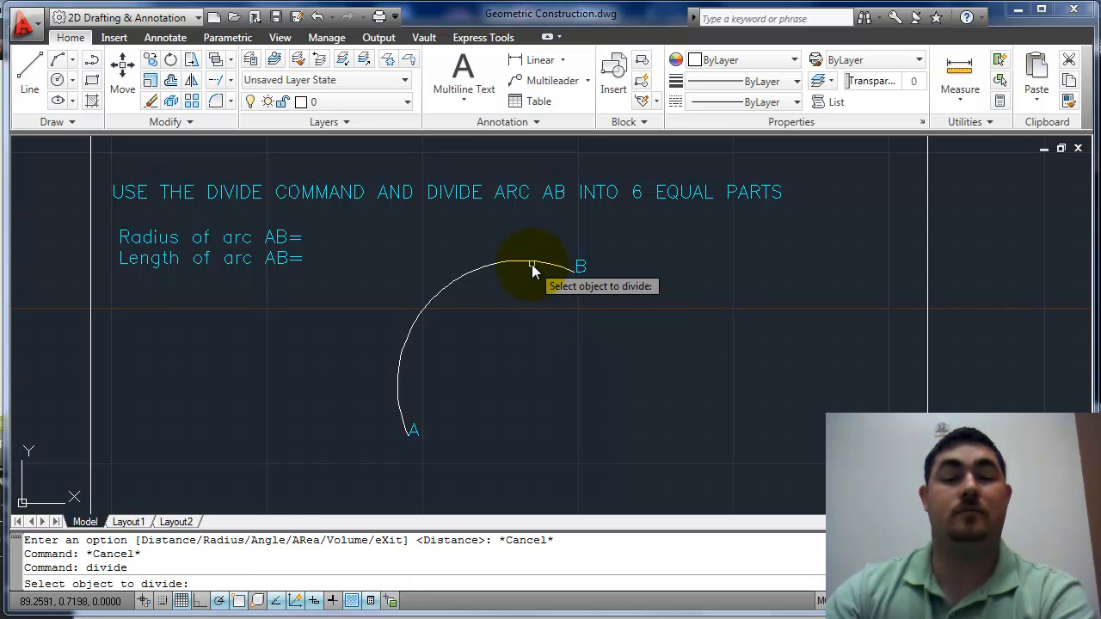
{"action": "left_click", "coordinate": [533, 267]}
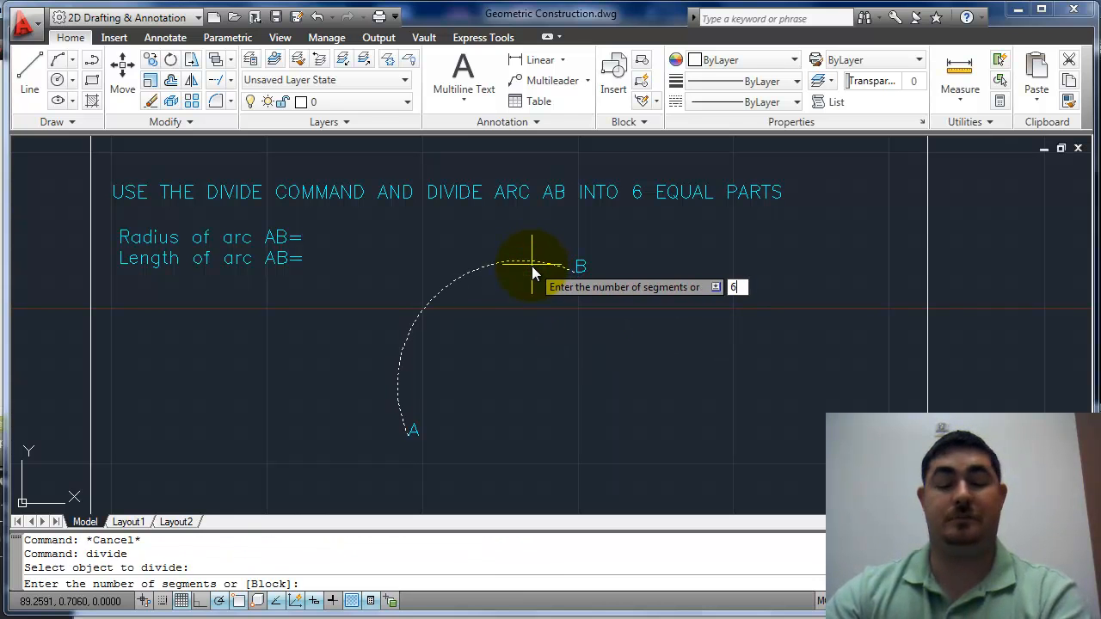
{"action": "key", "text": "Return"}
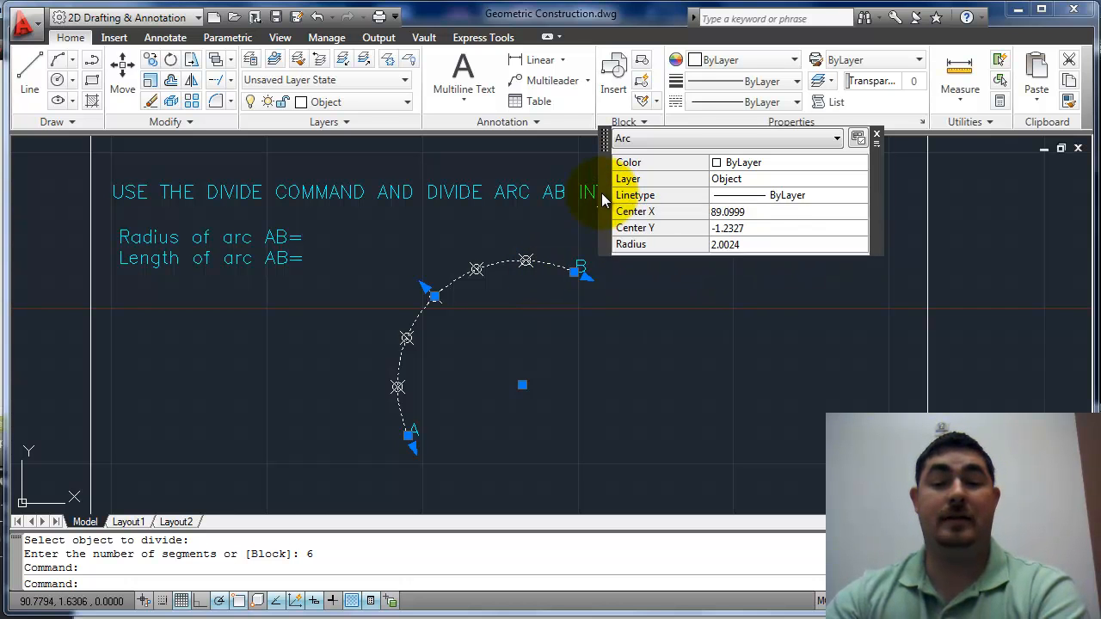
{"action": "right_click", "coordinate": [549, 262]}
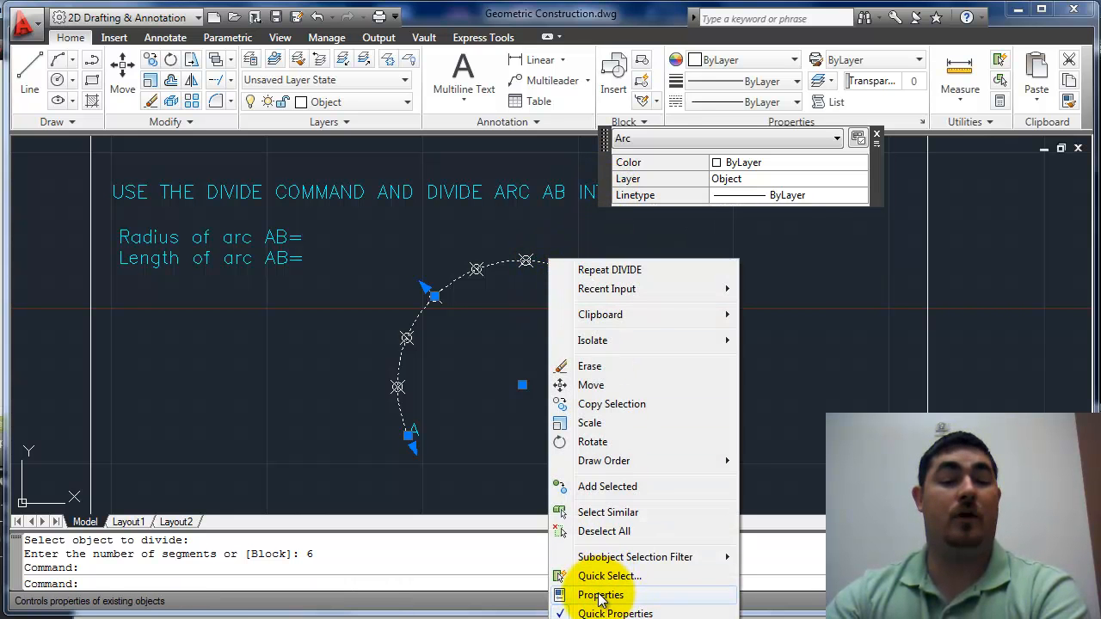
{"action": "left_click", "coordinate": [601, 595]}
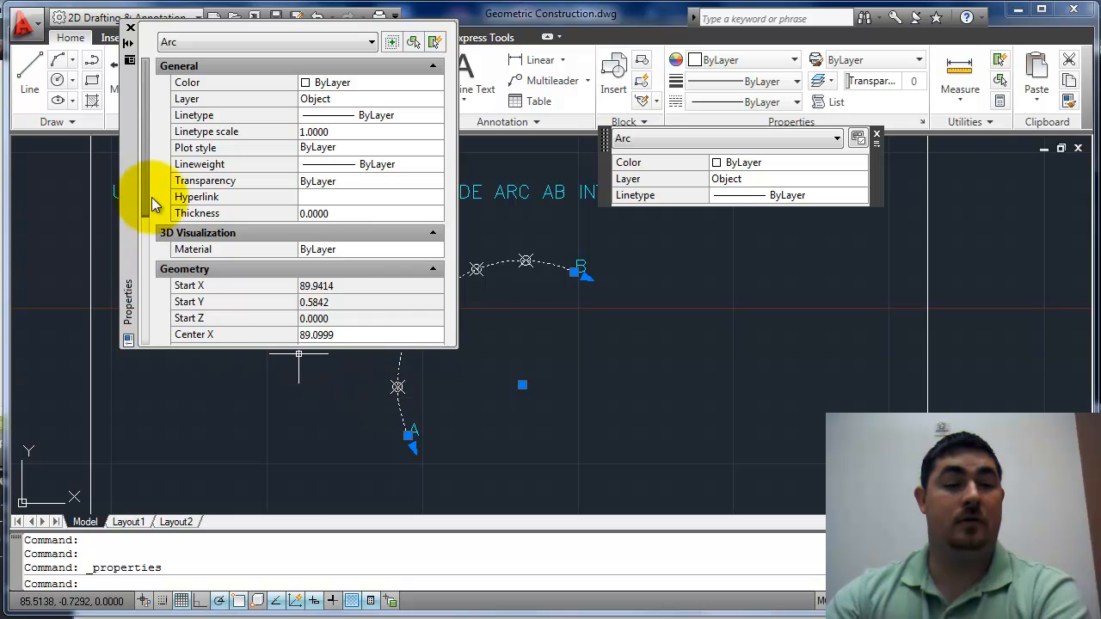
{"action": "scroll", "scroll_direction": "down", "scroll_amount": 3}
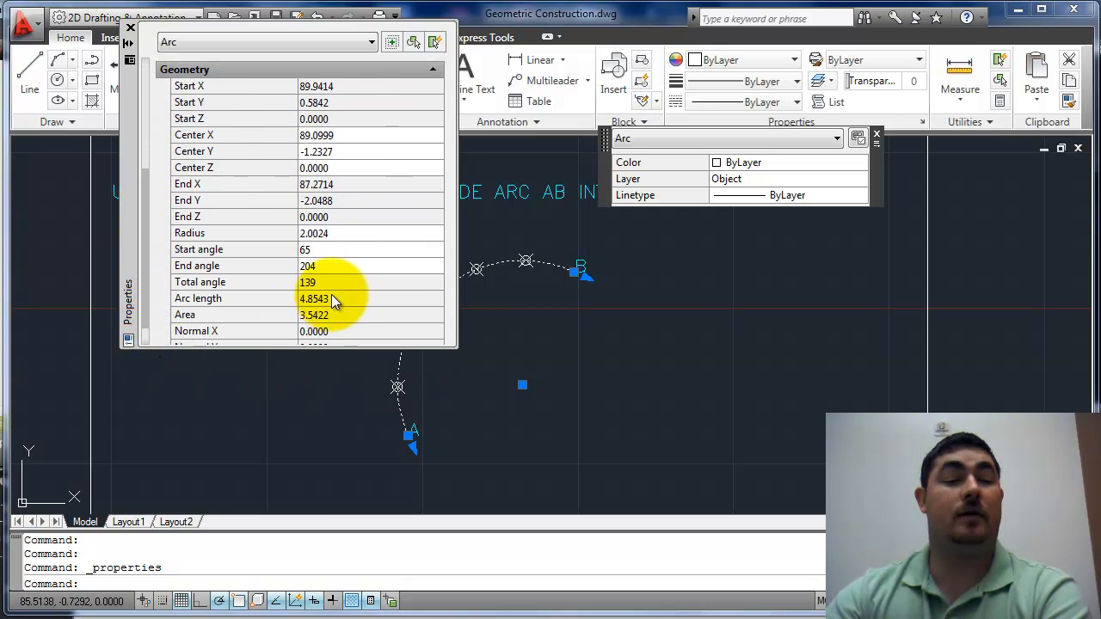
{"action": "left_click", "coordinate": [131, 27]}
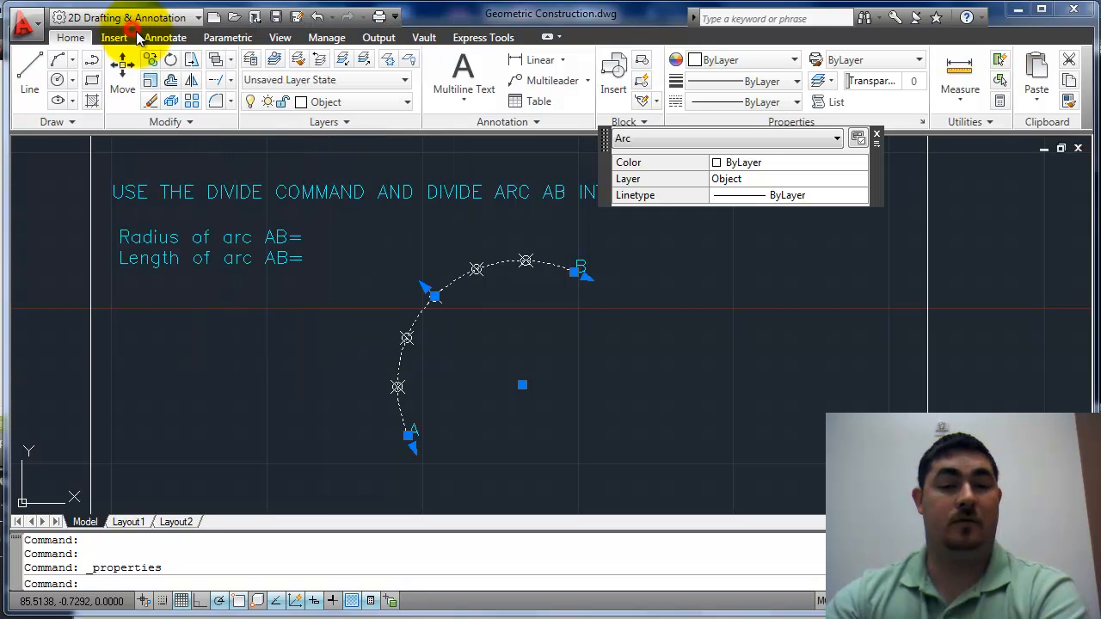
{"action": "key", "text": "Escape"}
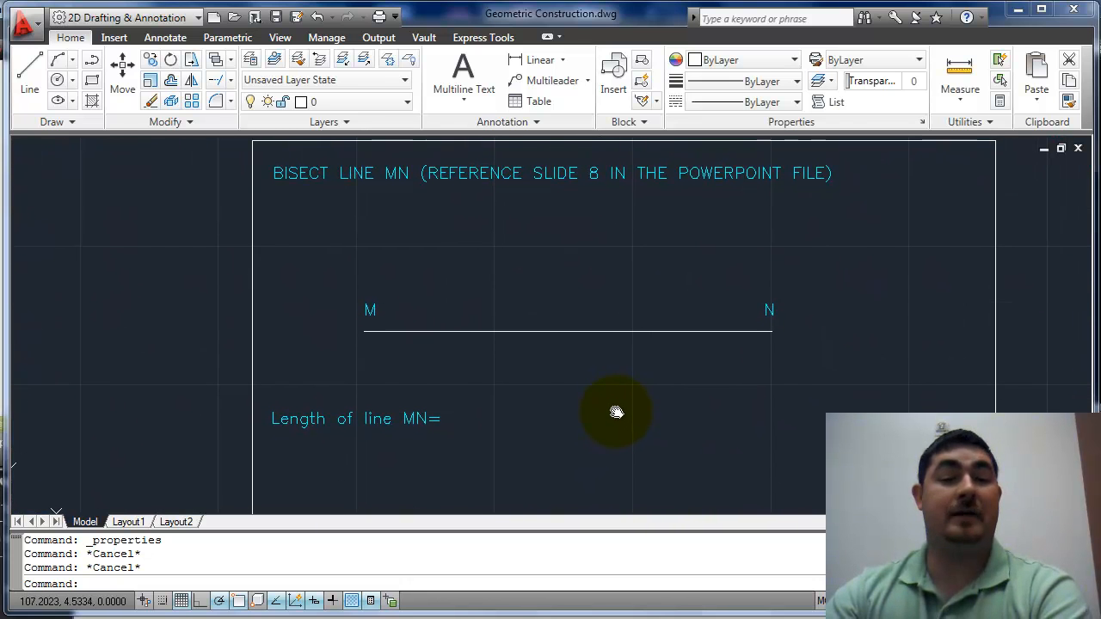
{"action": "mouse_move", "coordinate": [603, 312]}
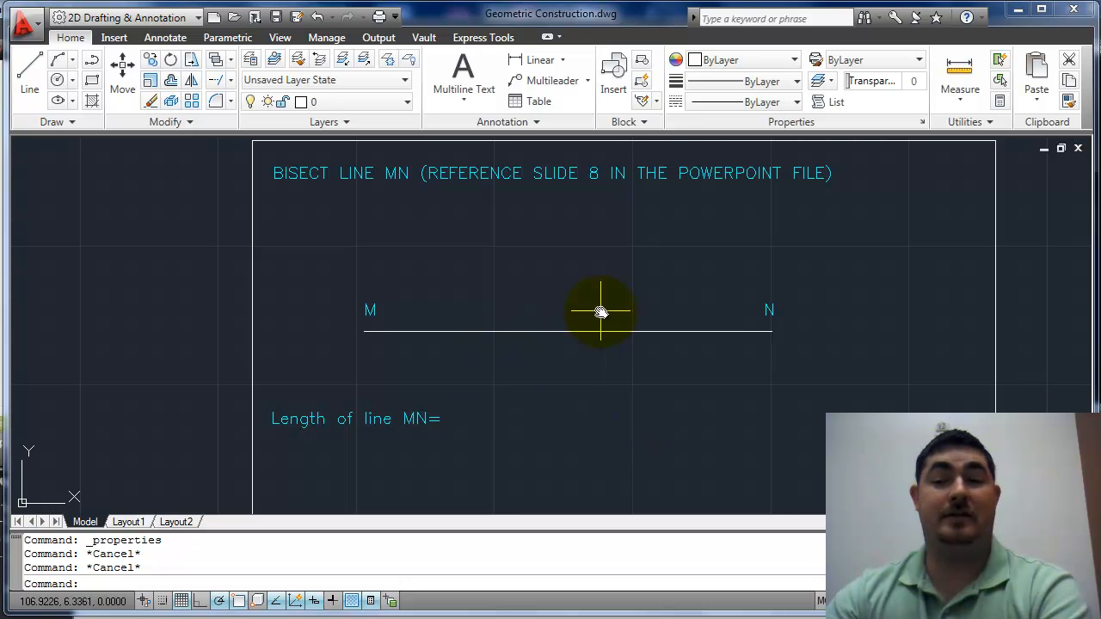
{"action": "mouse_move", "coordinate": [544, 266]}
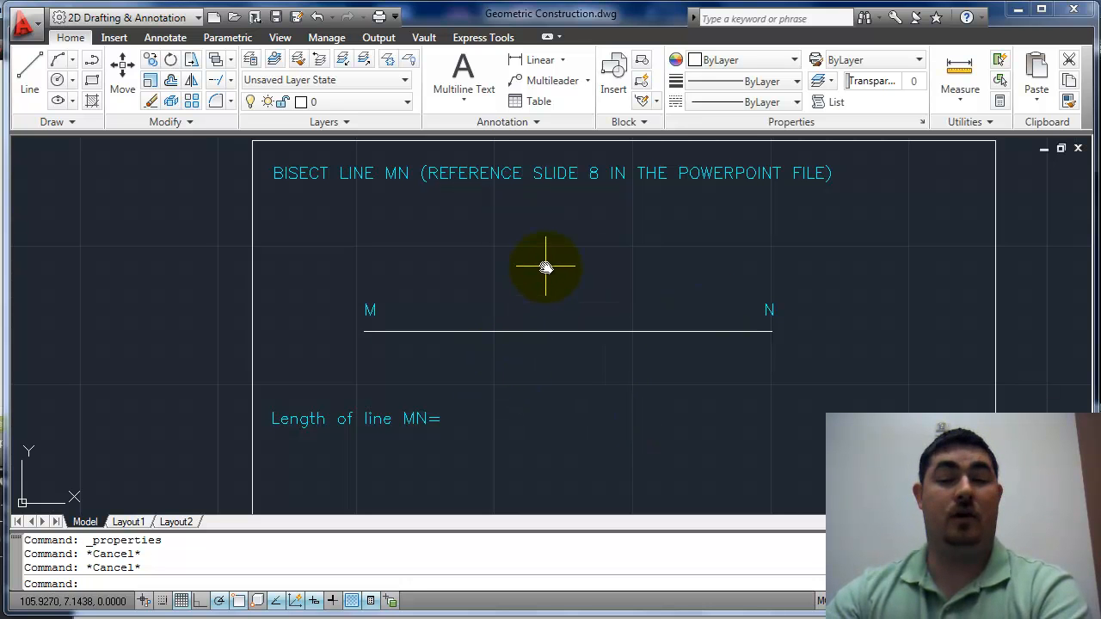
{"action": "mouse_move", "coordinate": [542, 173]}
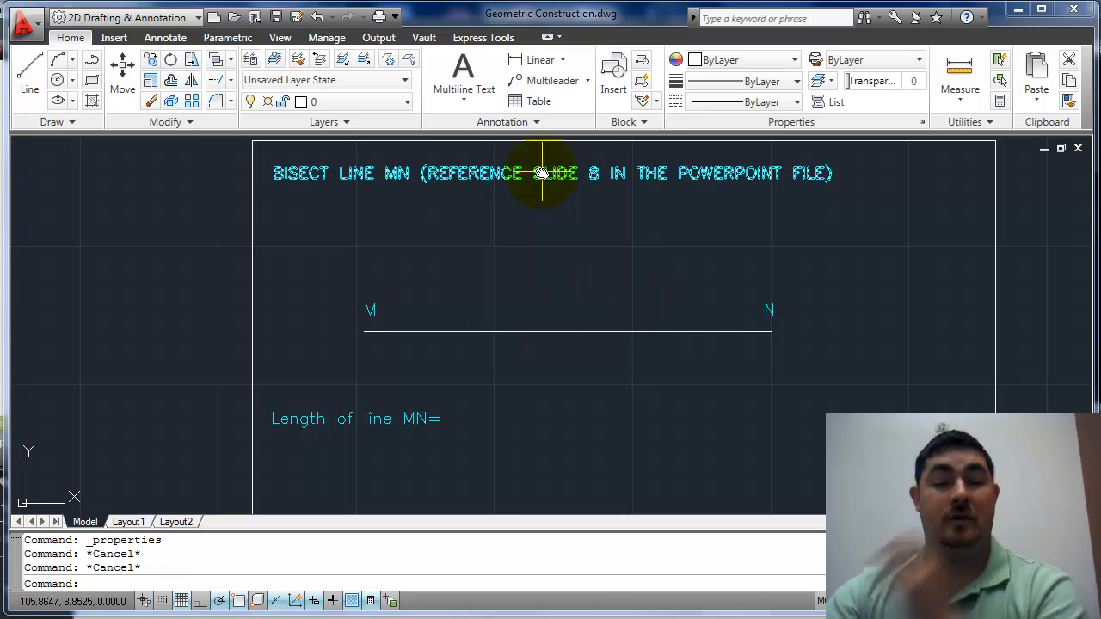
{"action": "mouse_move", "coordinate": [571, 296]}
{"action": "type", "text": "c"}
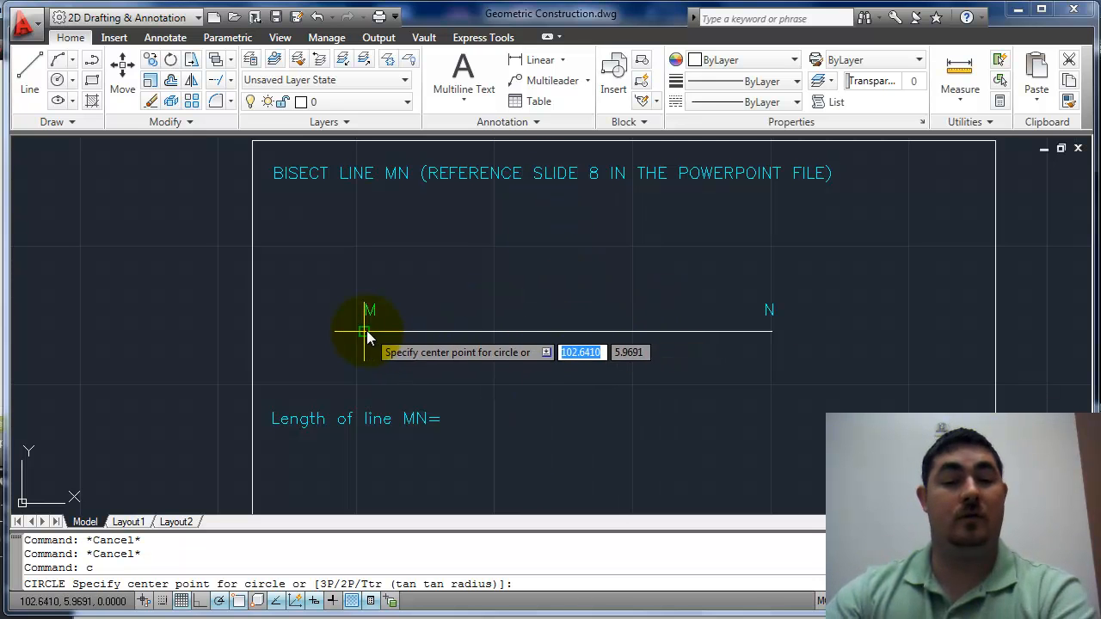
Draw two equal-radius circles centred on endpoints M and N of the line.
{"action": "left_click", "coordinate": [365, 330]}
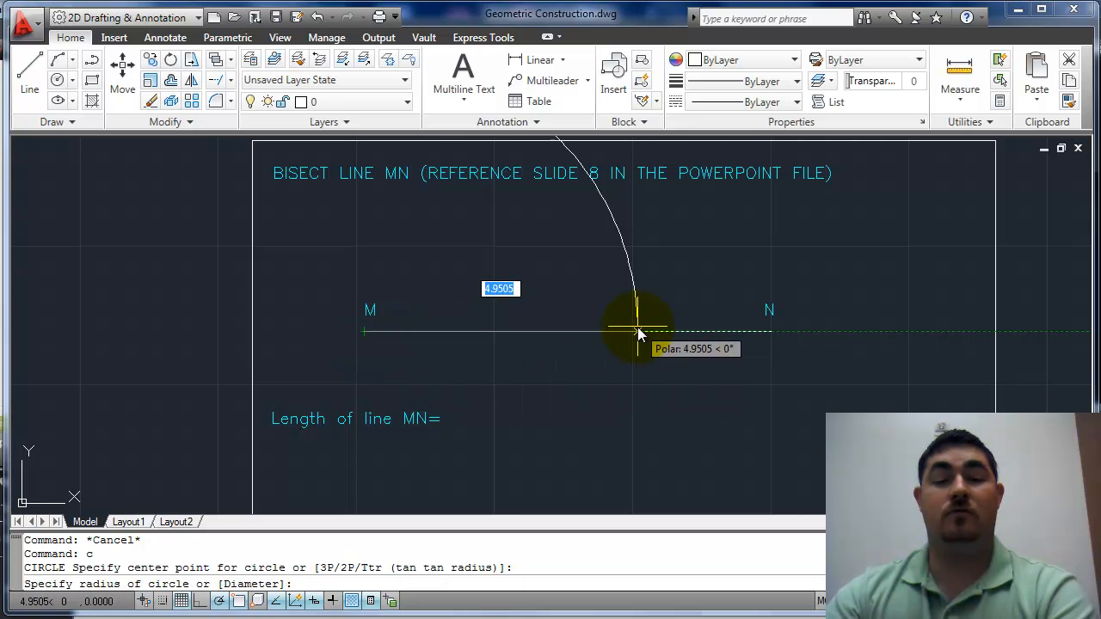
{"action": "mouse_move", "coordinate": [576, 333]}
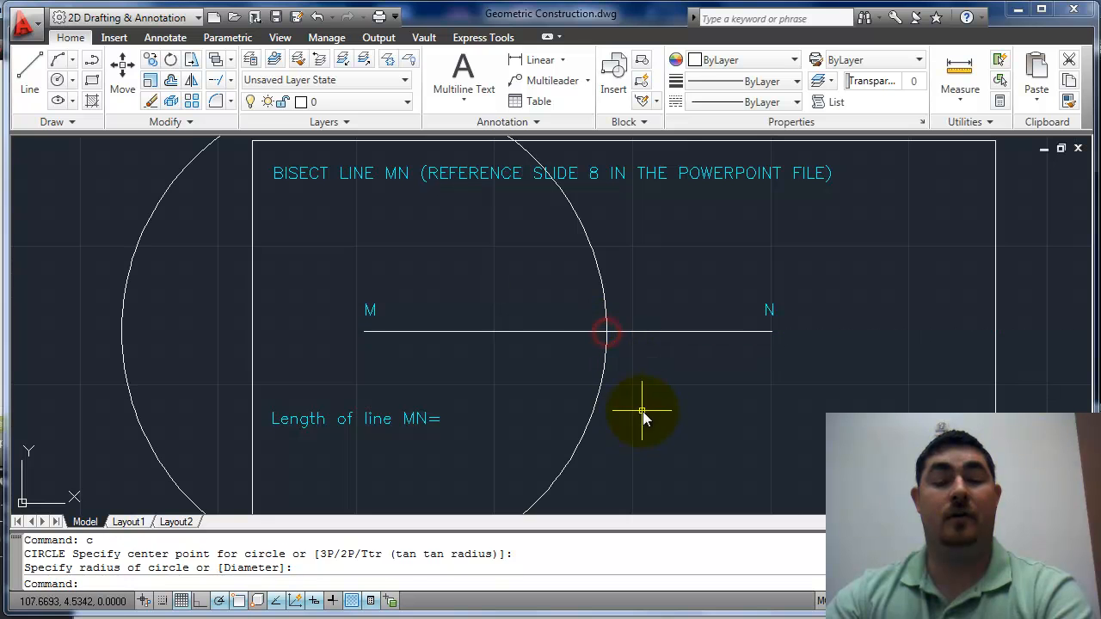
{"action": "left_click", "coordinate": [767, 333]}
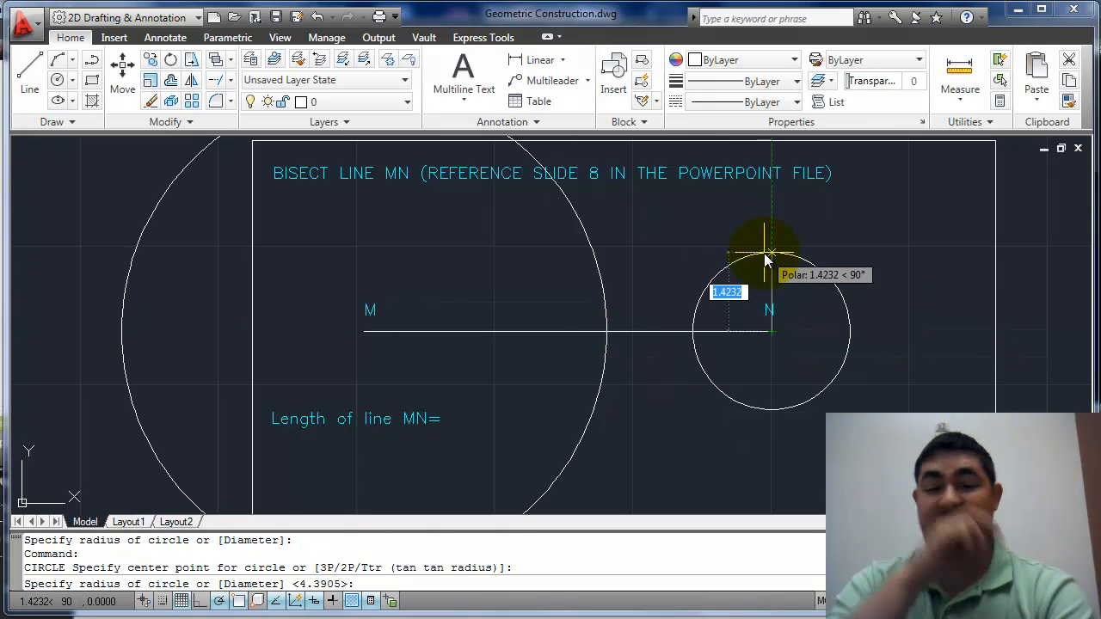
{"action": "left_click", "coordinate": [767, 251]}
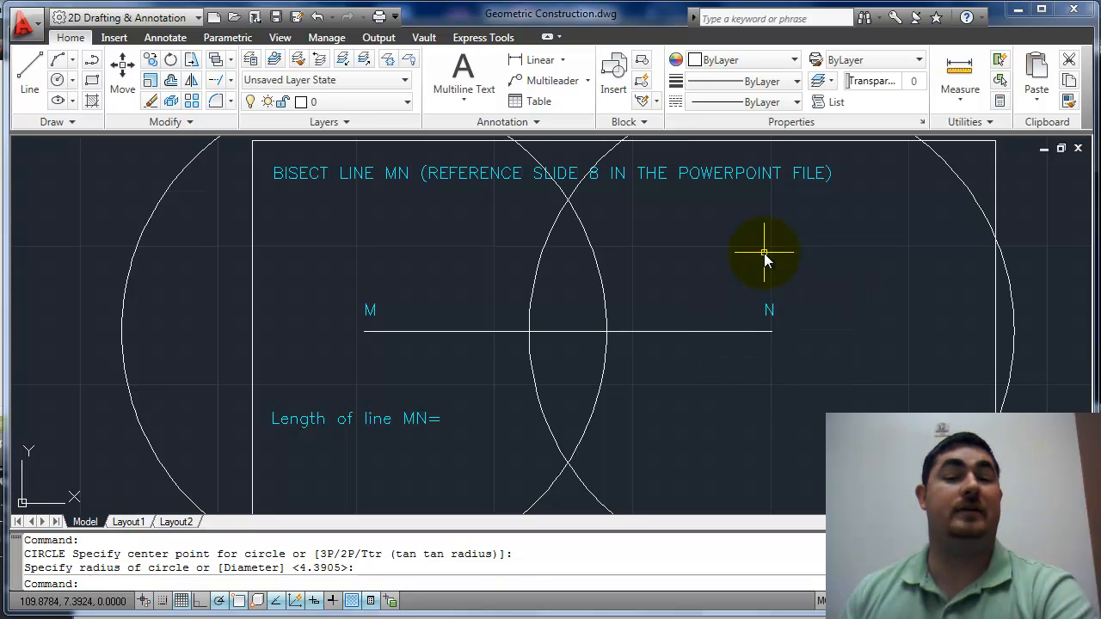
Draw the bisector line through the circles' upper and lower intersections and select the construction for removal.
{"action": "type", "text": "l"}
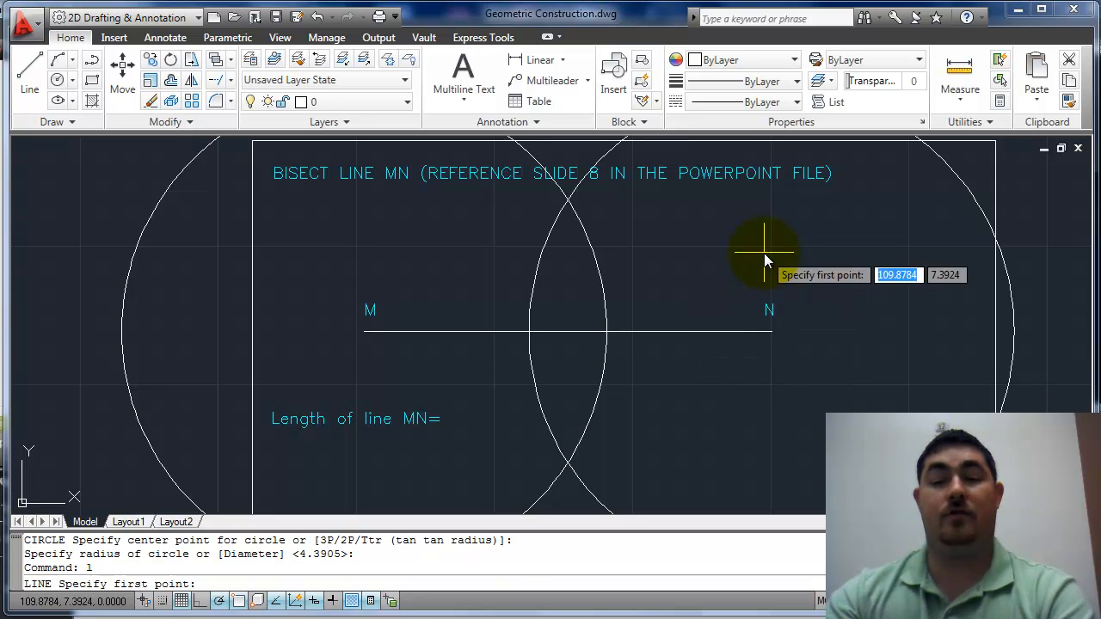
{"action": "left_click", "coordinate": [568, 203]}
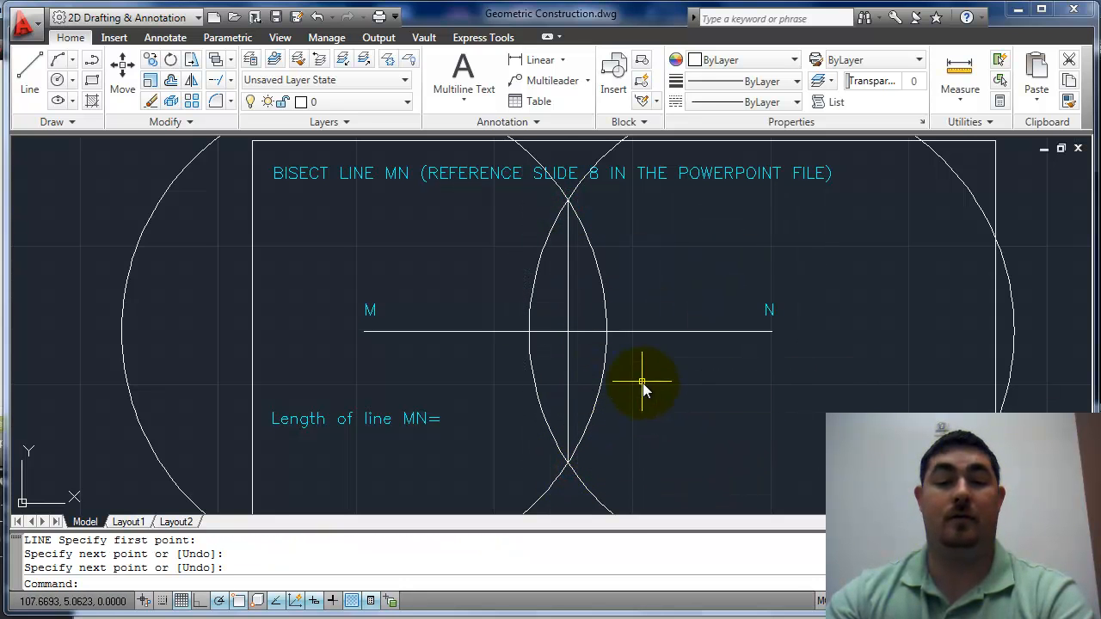
{"action": "left_click", "coordinate": [568, 333]}
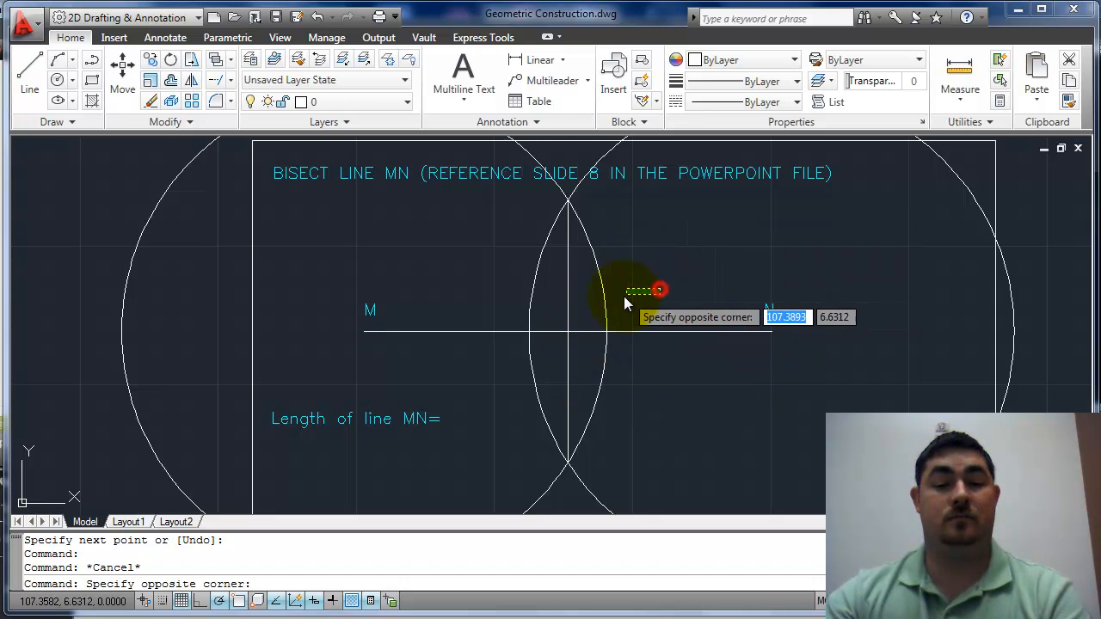
{"action": "left_click", "coordinate": [499, 301]}
{"action": "type", "text": "c"}
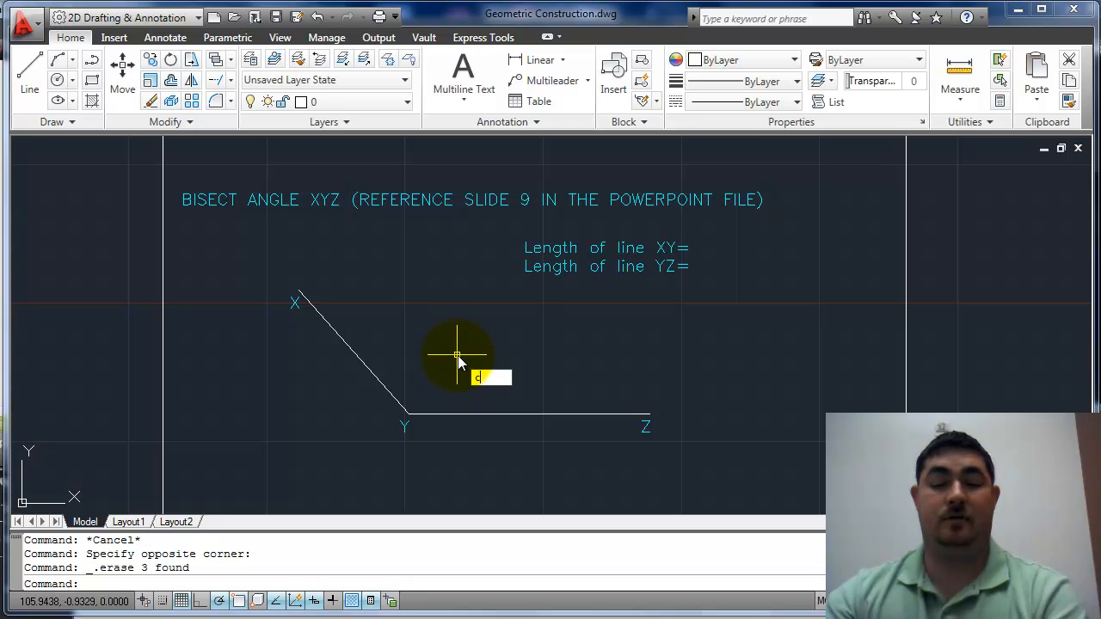
Draw a circle at vertex Y crossing both arms, circles at the XY and YZ crossings, and start the bisector at their intersection.
{"action": "left_click", "coordinate": [461, 356]}
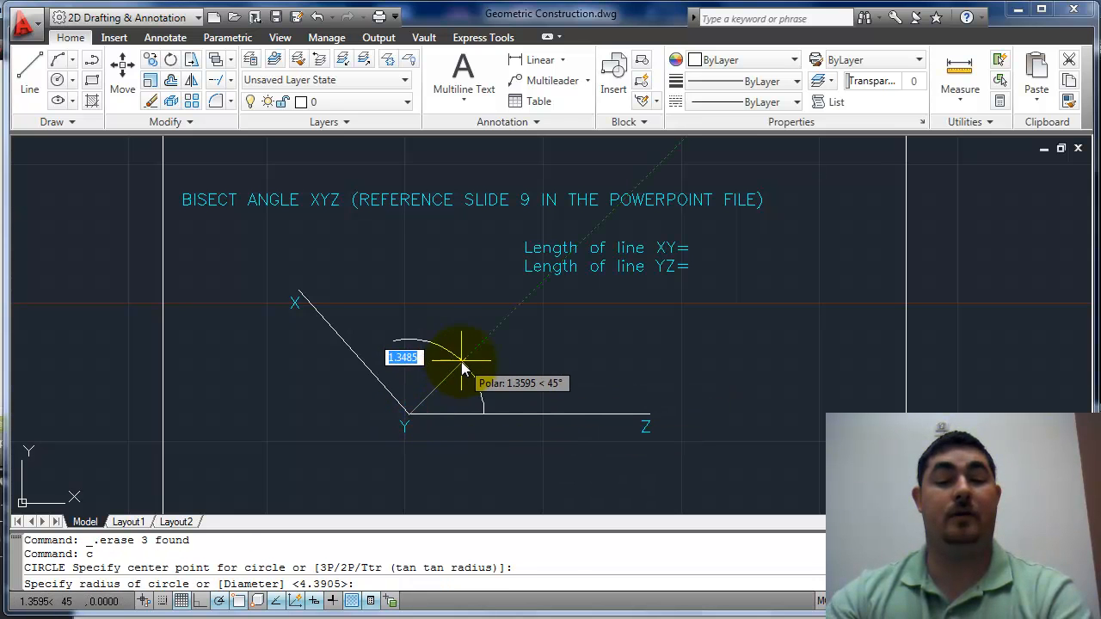
{"action": "left_click", "coordinate": [520, 403]}
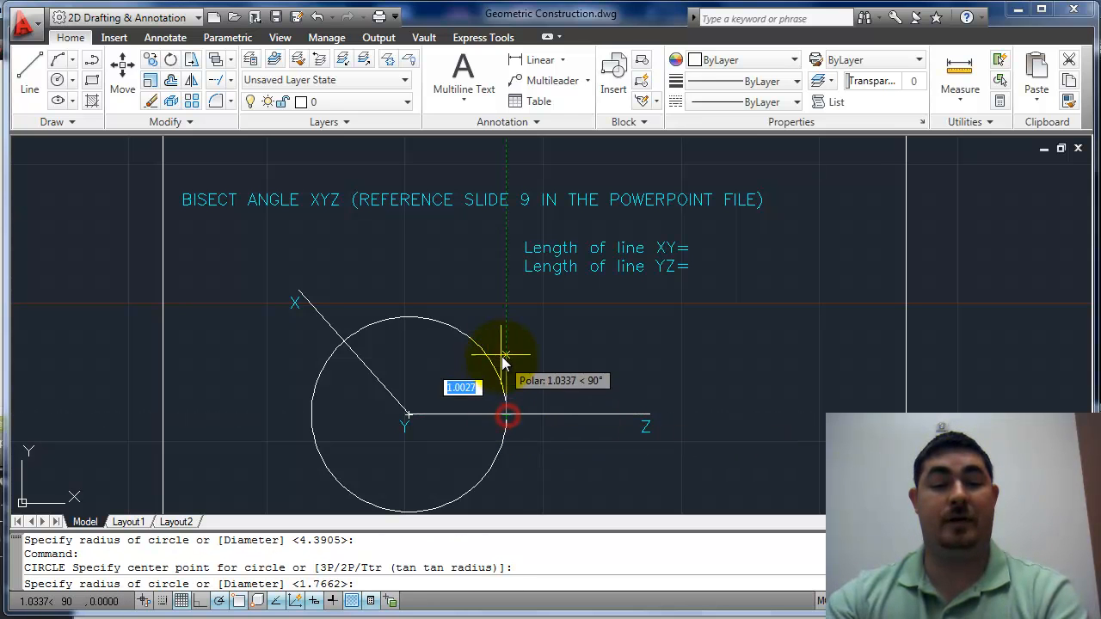
{"action": "mouse_move", "coordinate": [486, 278]}
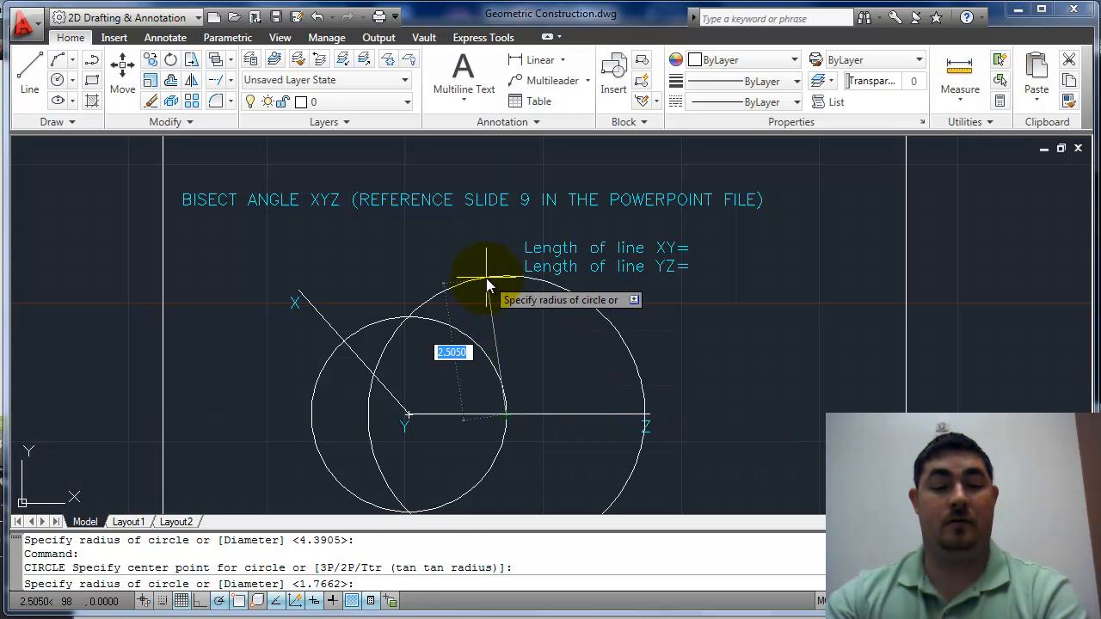
{"action": "left_click", "coordinate": [488, 267]}
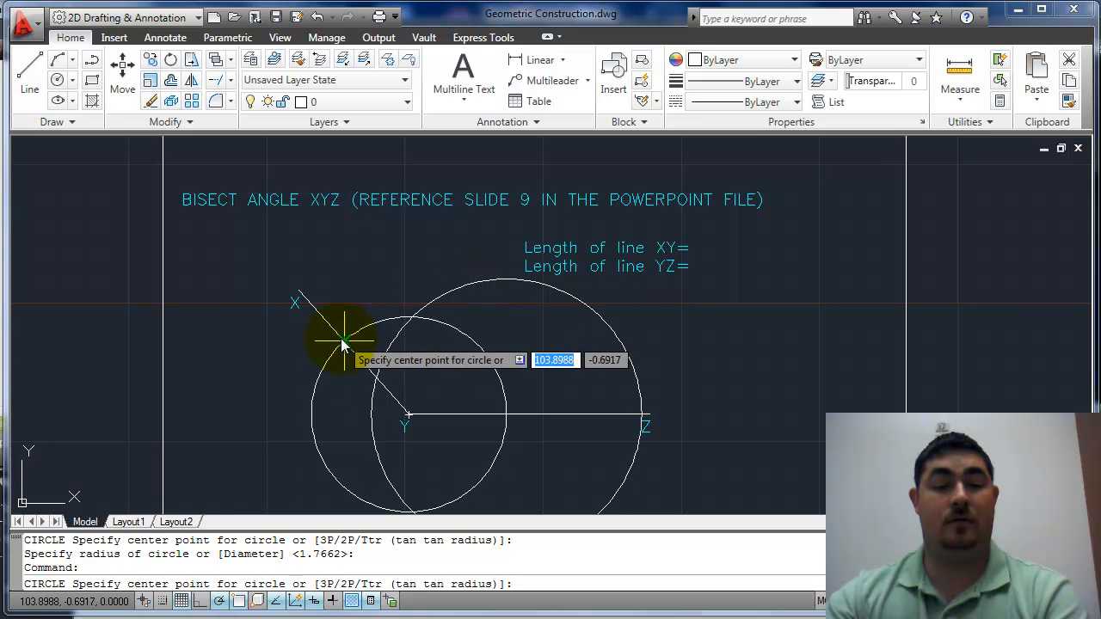
{"action": "left_click", "coordinate": [343, 335]}
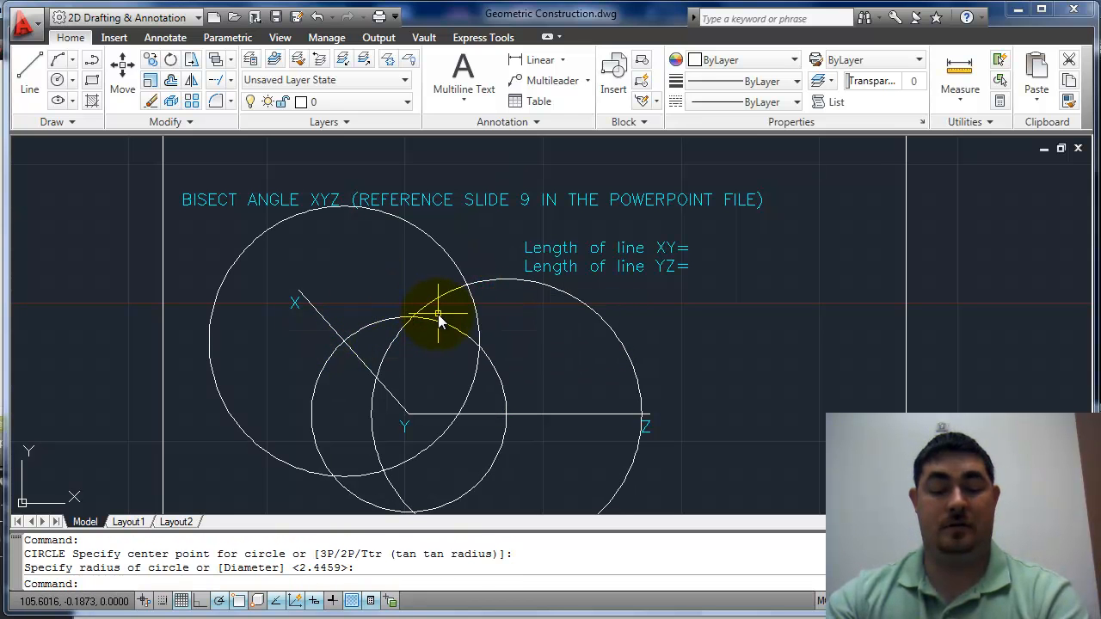
{"action": "left_click", "coordinate": [465, 301]}
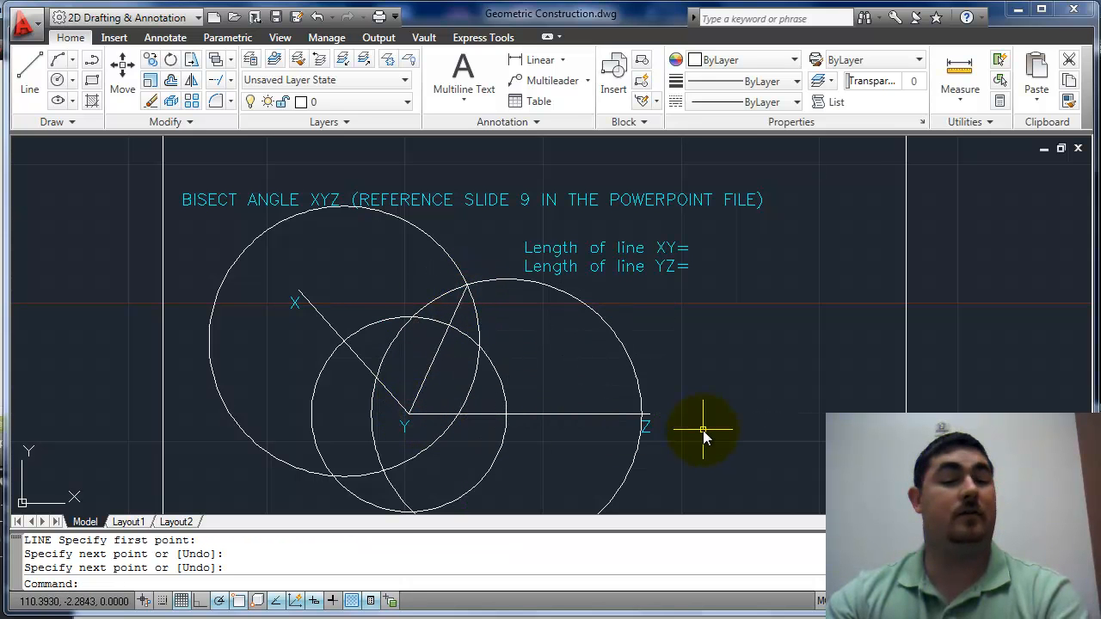
{"action": "mouse_move", "coordinate": [891, 292]}
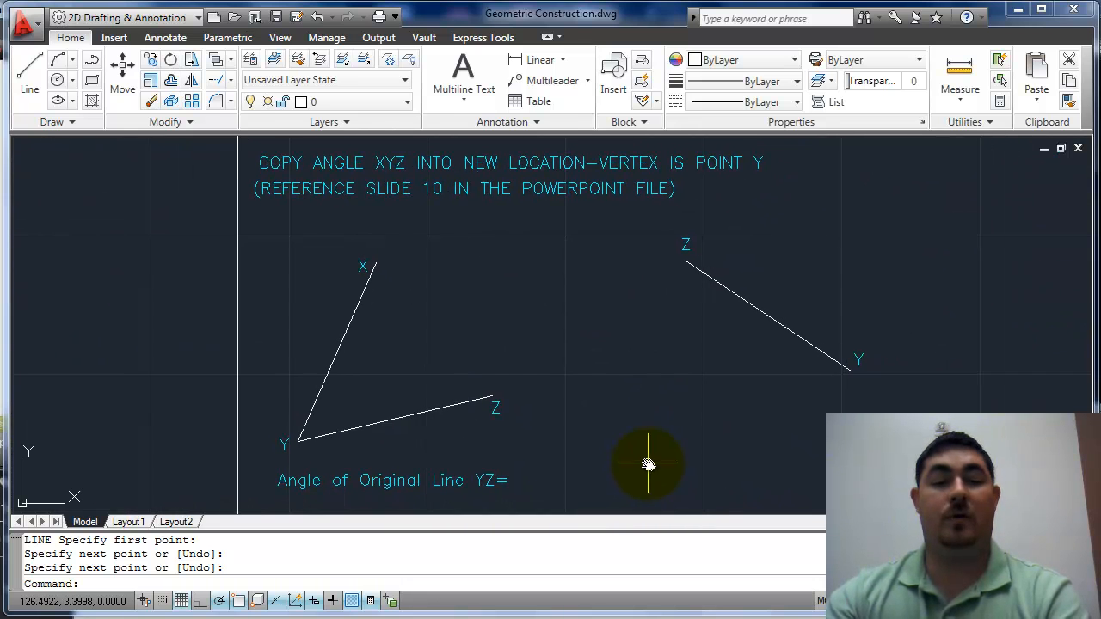
{"action": "mouse_move", "coordinate": [461, 375]}
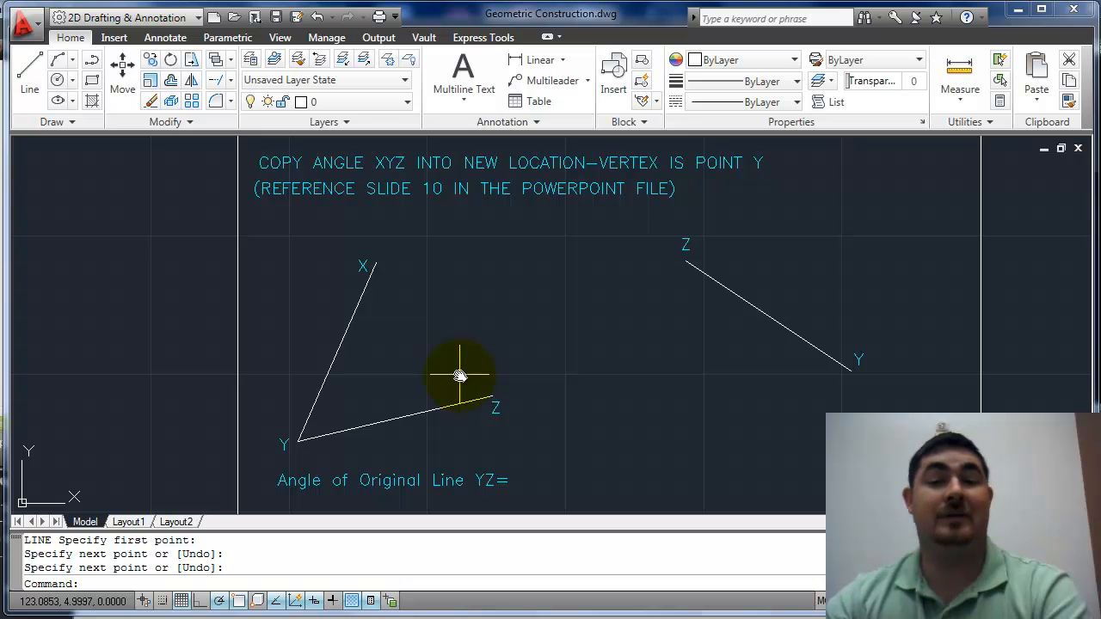
{"action": "mouse_move", "coordinate": [448, 370]}
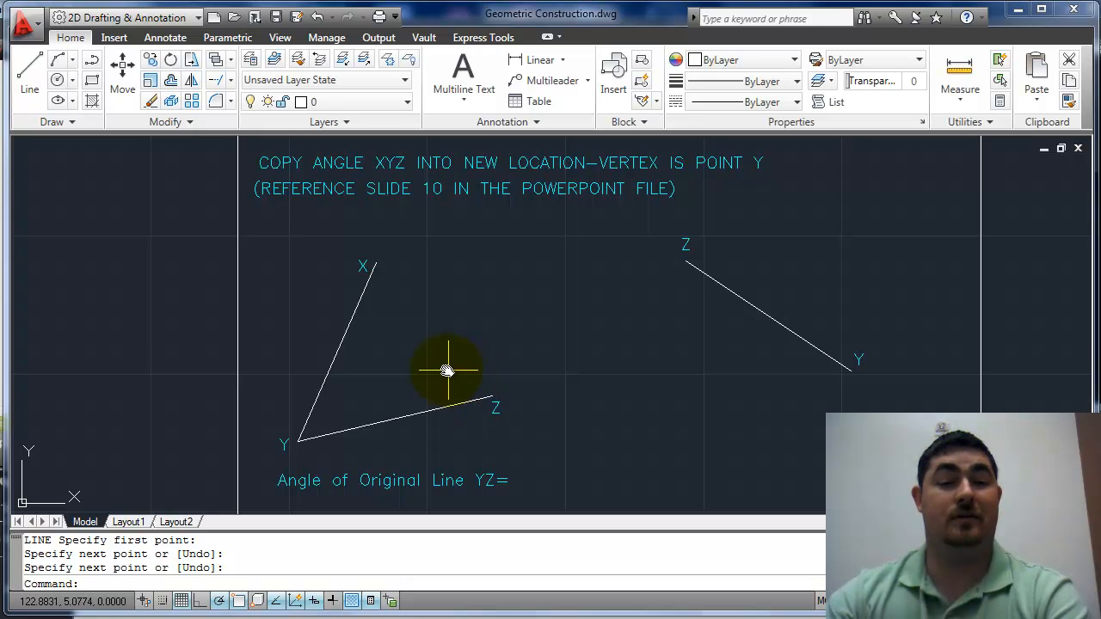
{"action": "mouse_move", "coordinate": [434, 359]}
{"action": "type", "text": "c"}
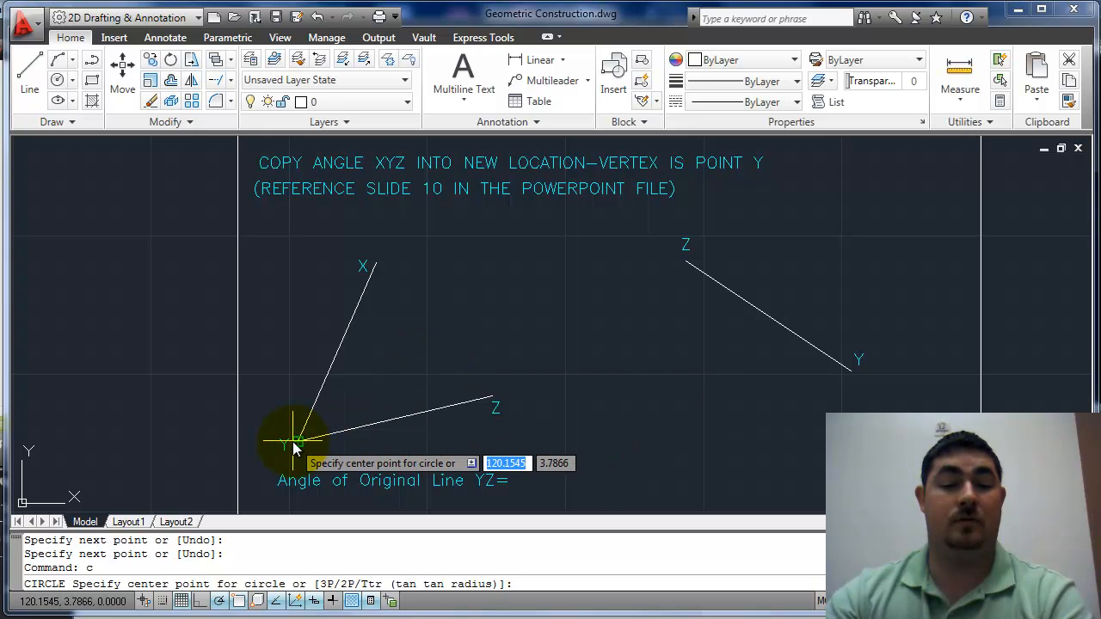
Draw matching circles centred on the original vertex Y and the new vertex Y.
{"action": "left_click", "coordinate": [296, 444]}
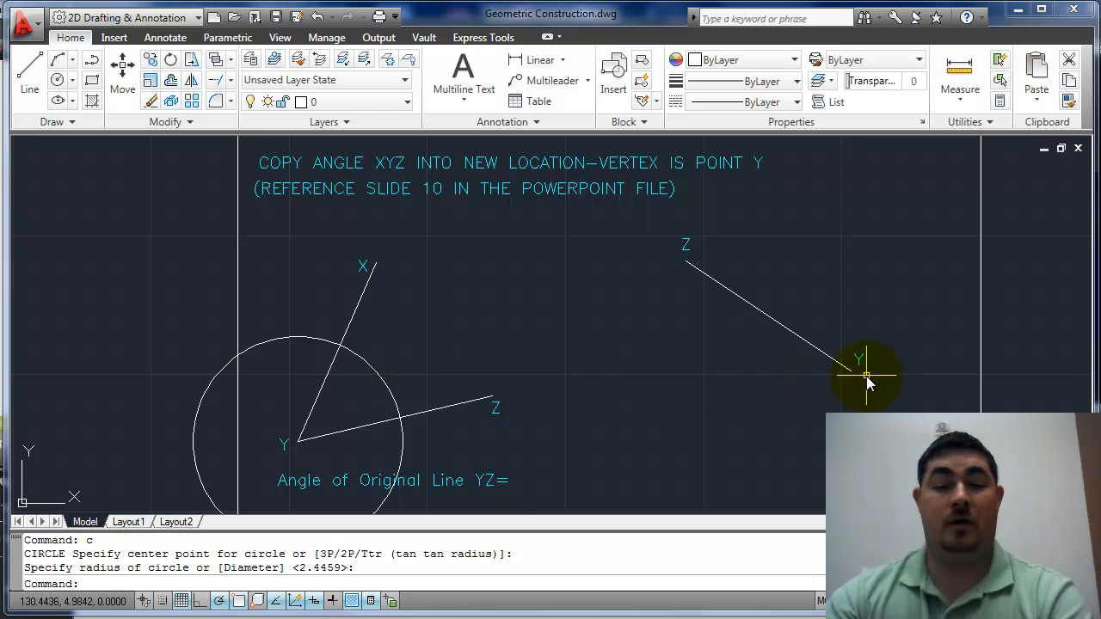
{"action": "left_click", "coordinate": [867, 377]}
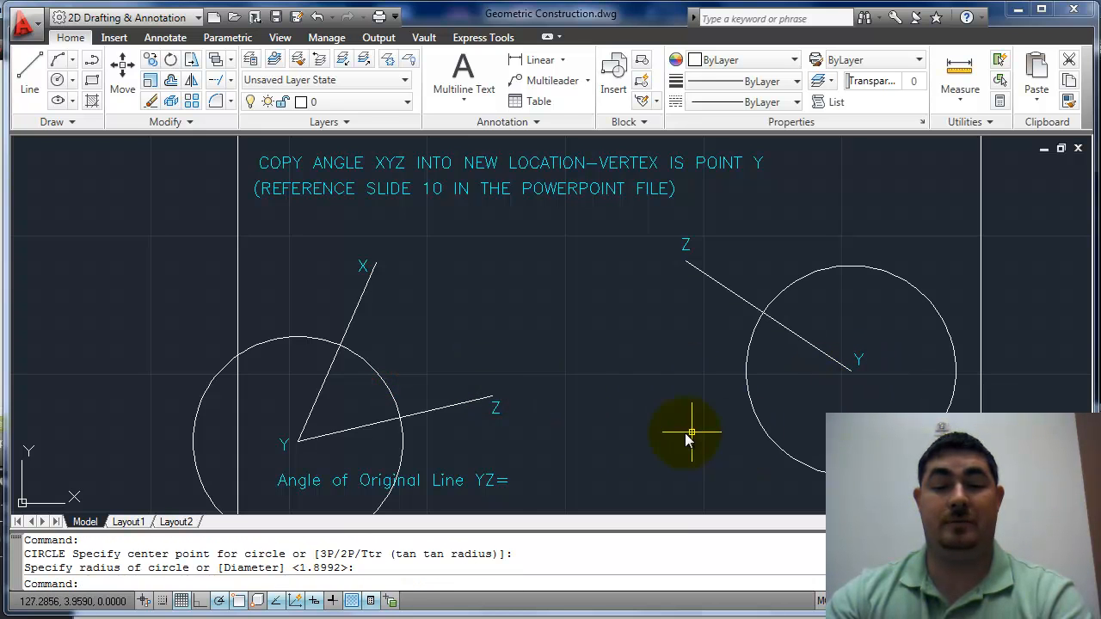
{"action": "mouse_move", "coordinate": [416, 430]}
{"action": "type", "text": "c"}
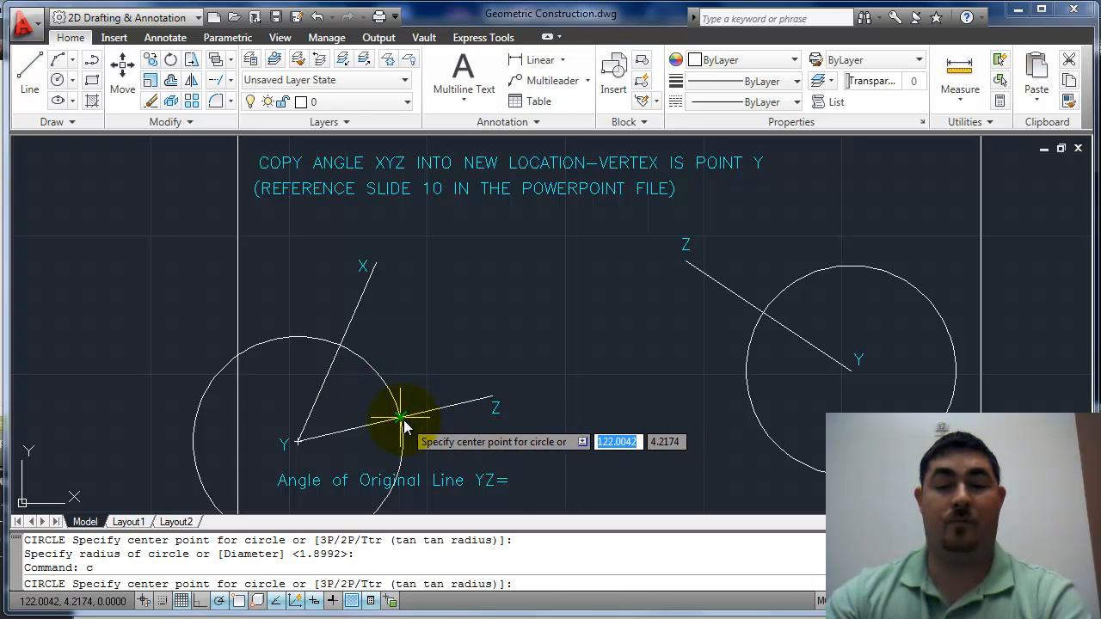
{"action": "mouse_move", "coordinate": [671, 249]}
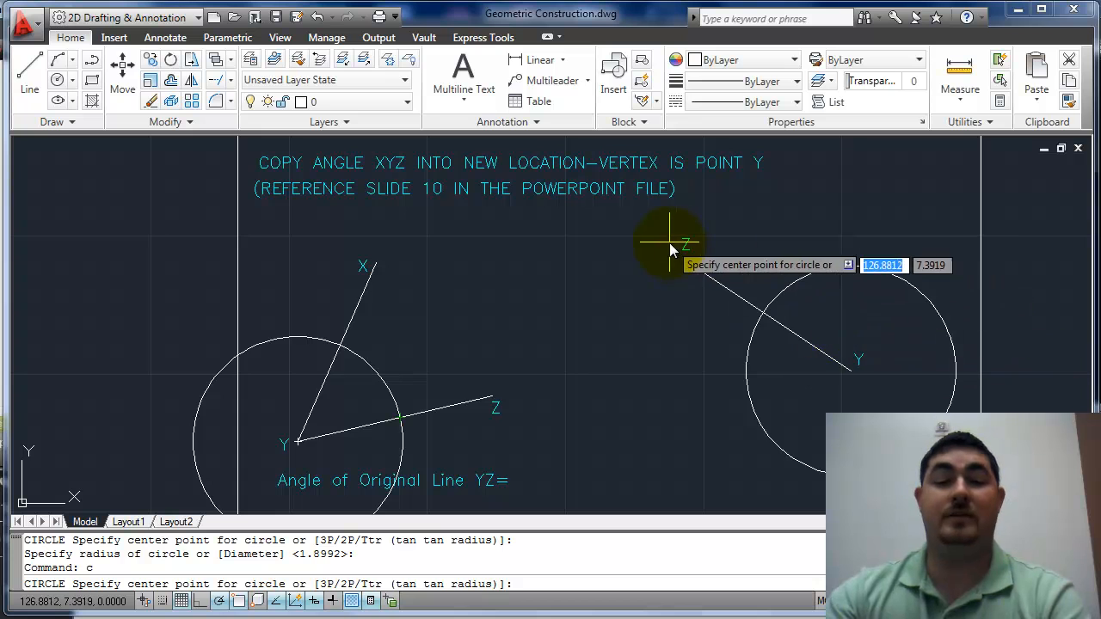
{"action": "mouse_move", "coordinate": [404, 422]}
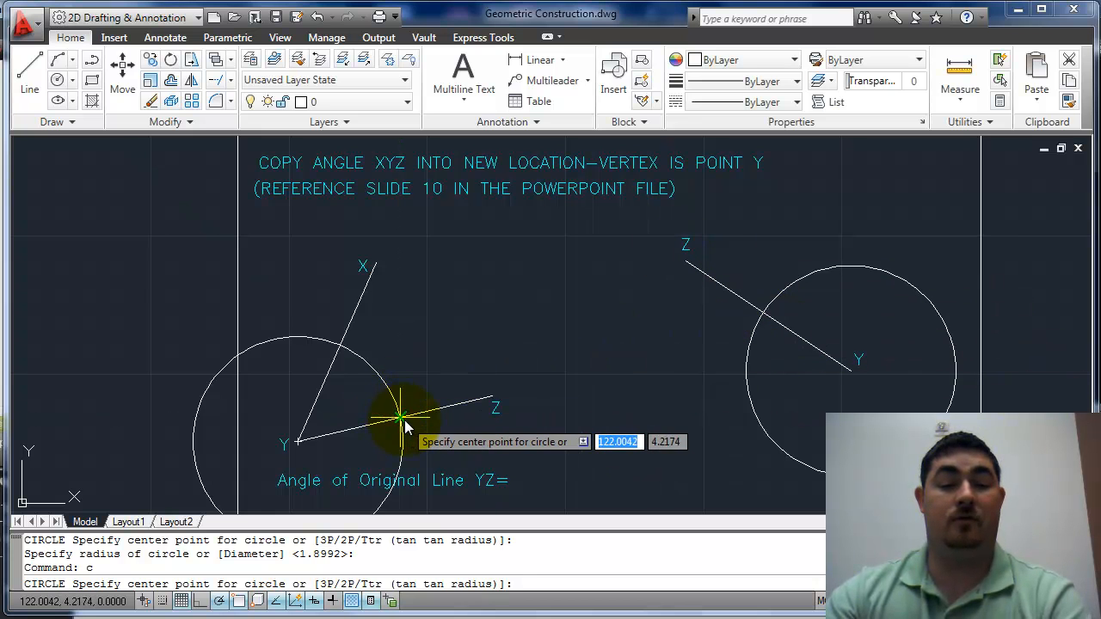
Transfer the arc-crossing distance with circles on YZ and the new line, and start the copied arm at new Y.
{"action": "left_click", "coordinate": [404, 422]}
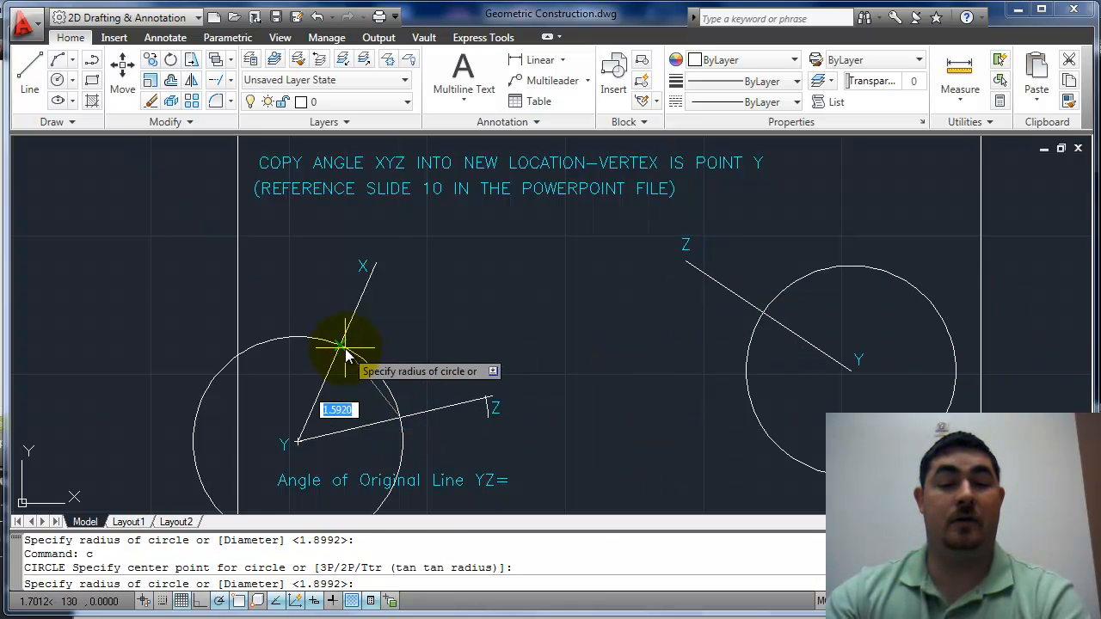
{"action": "left_click", "coordinate": [344, 348]}
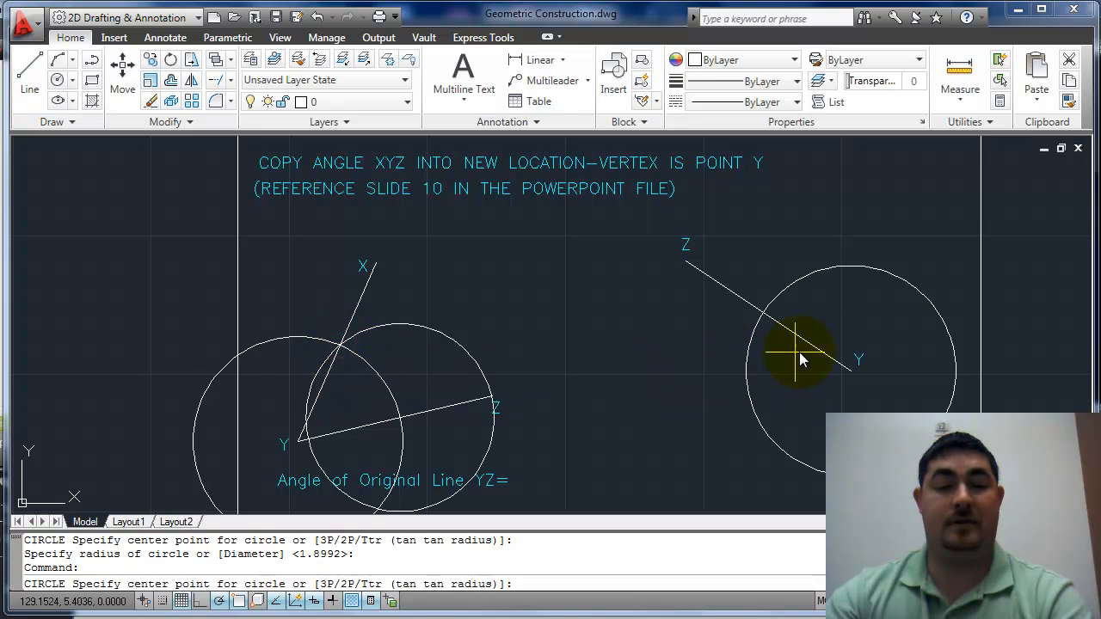
{"action": "left_click", "coordinate": [792, 313]}
{"action": "type", "text": "l"}
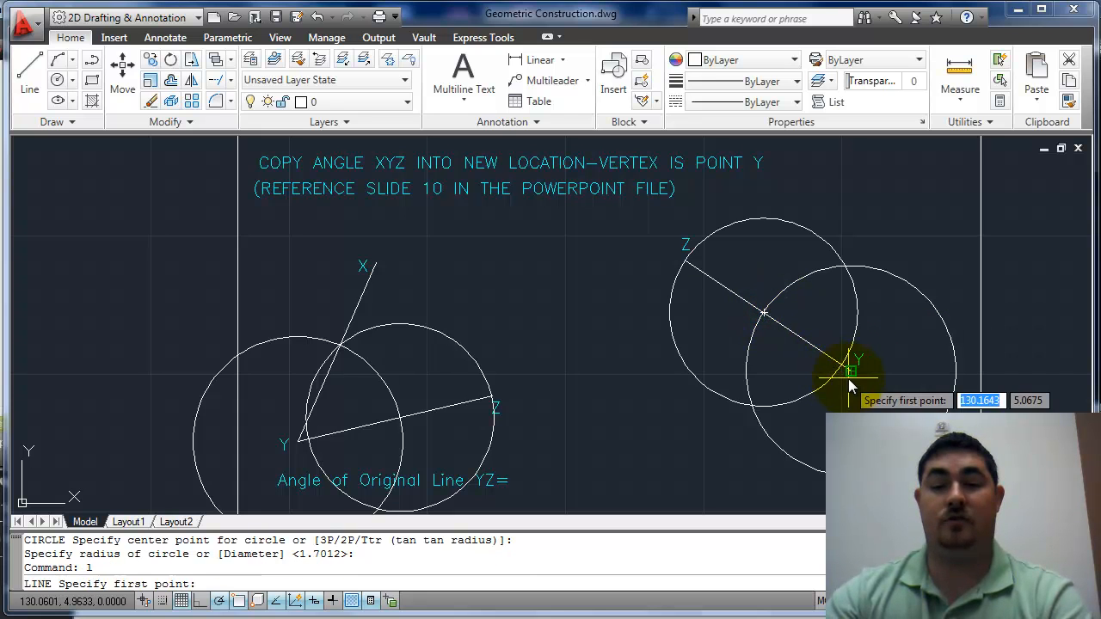
{"action": "left_click", "coordinate": [852, 372]}
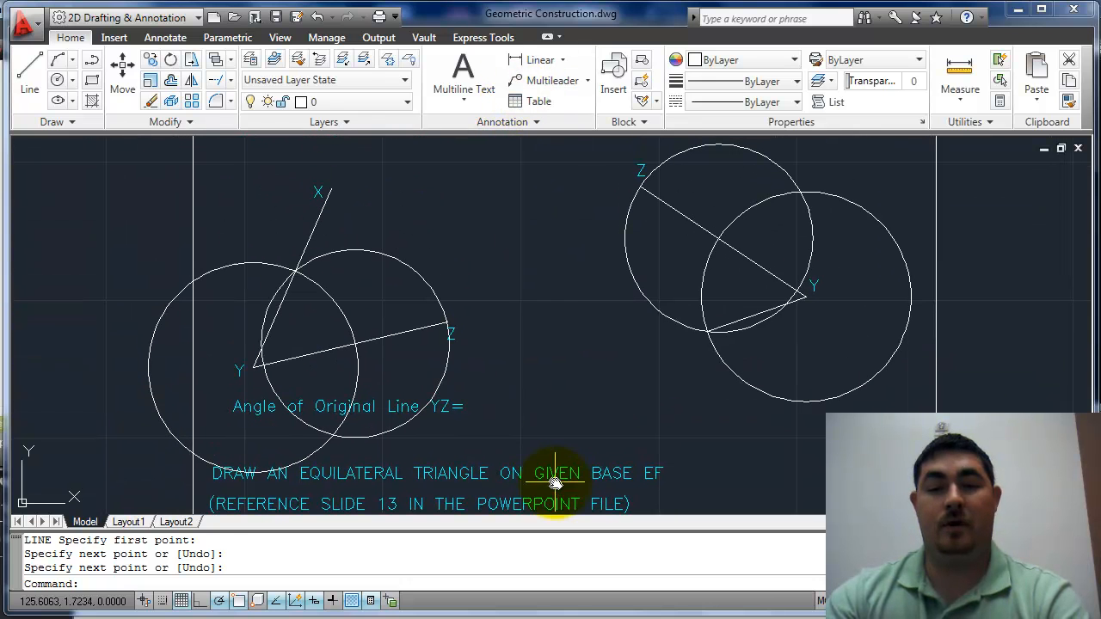
{"action": "mouse_move", "coordinate": [588, 284]}
{"action": "type", "text": "len"}
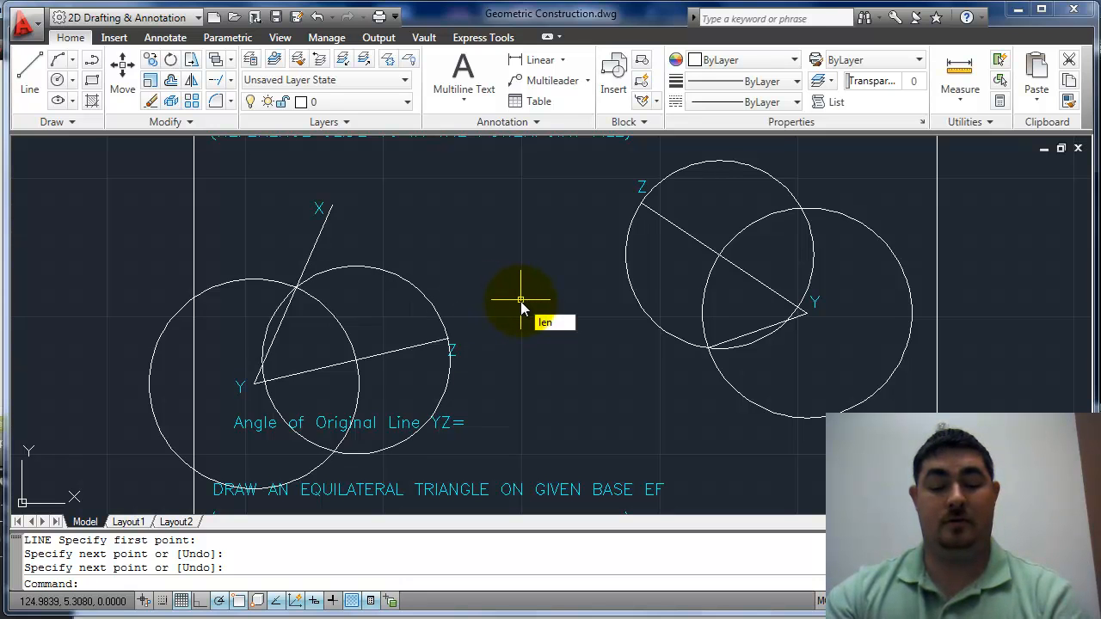
Use LENGTHEN with the Total option to extend the new arm from Y to the chosen length.
{"action": "type", "text": "g"}
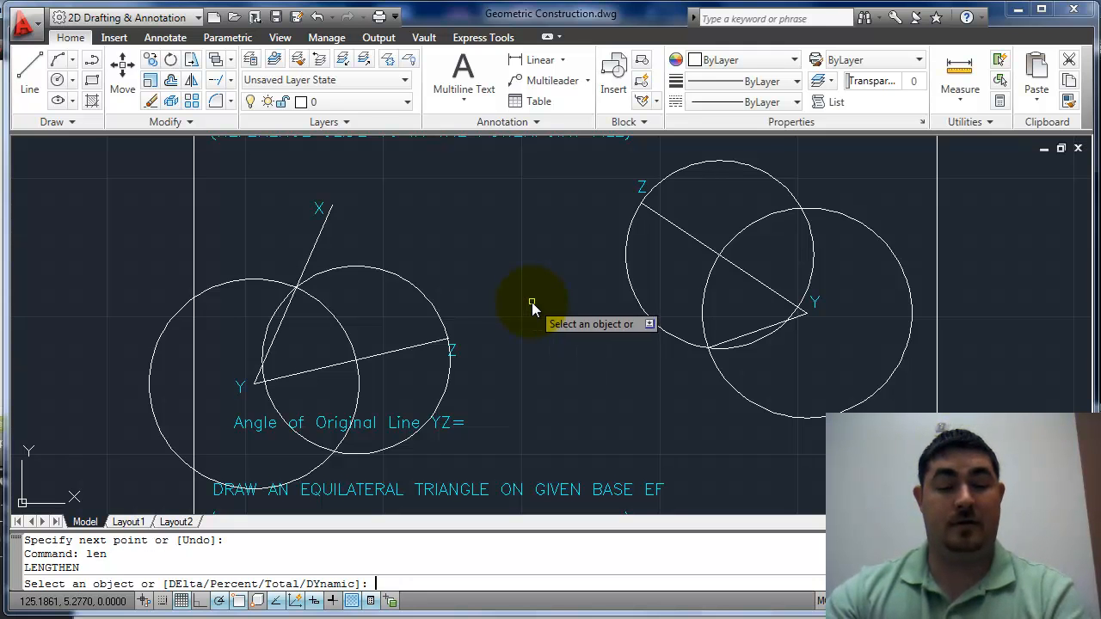
{"action": "type", "text": "t"}
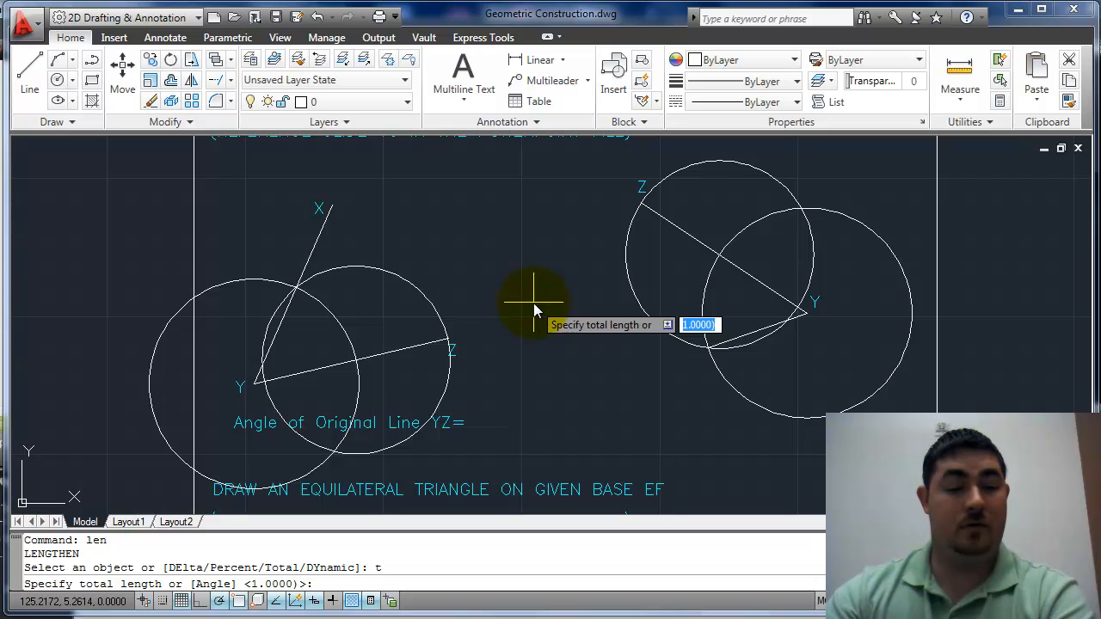
{"action": "mouse_move", "coordinate": [375, 292]}
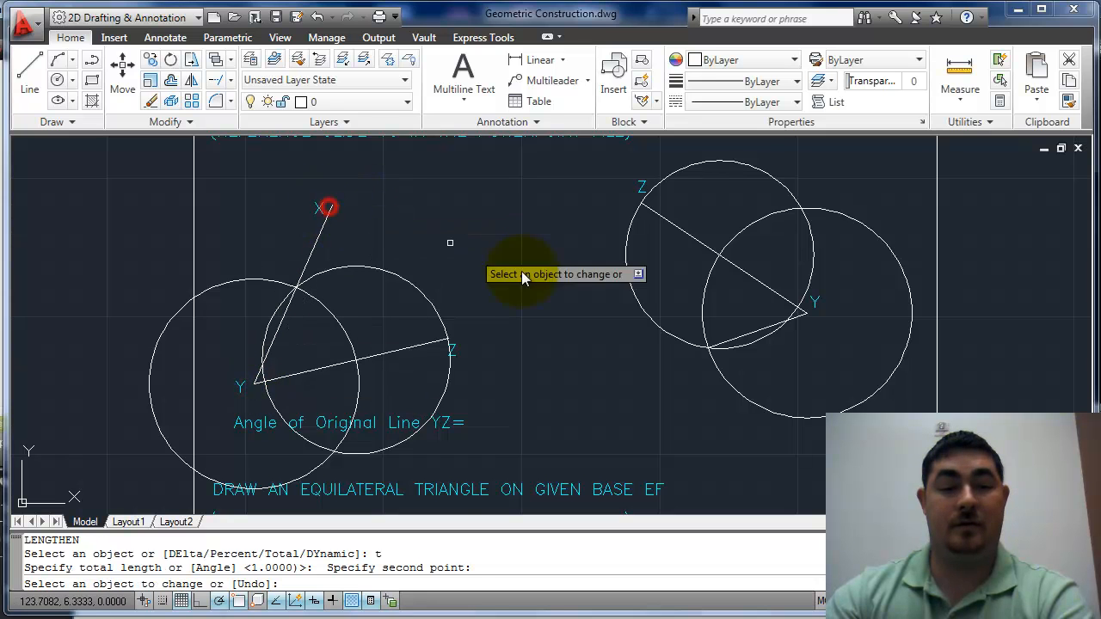
{"action": "left_click", "coordinate": [722, 341]}
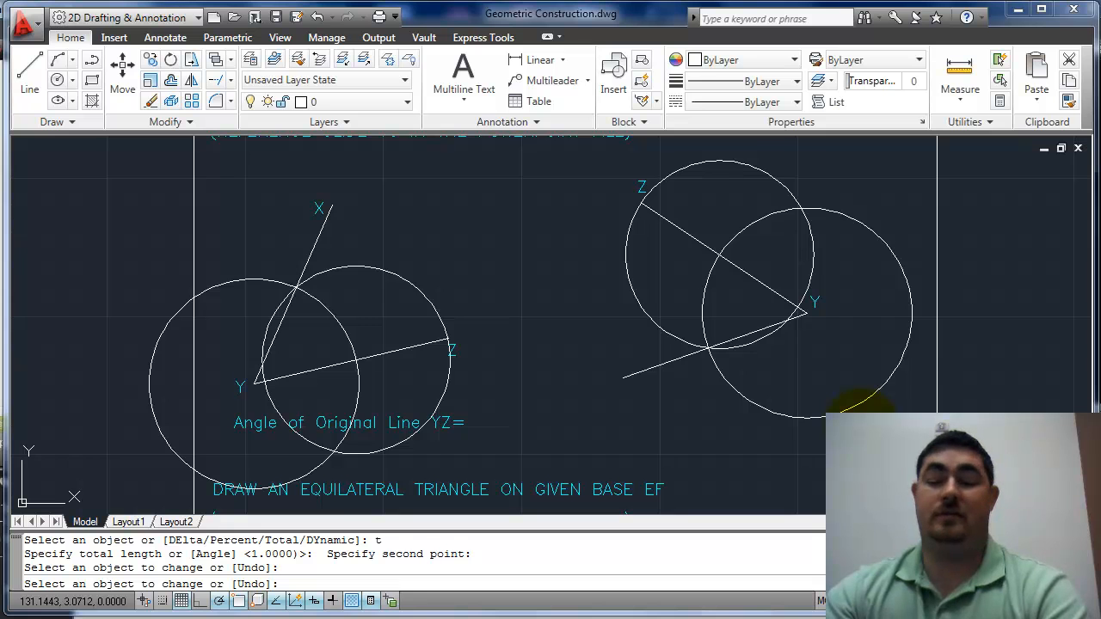
{"action": "mouse_move", "coordinate": [678, 347]}
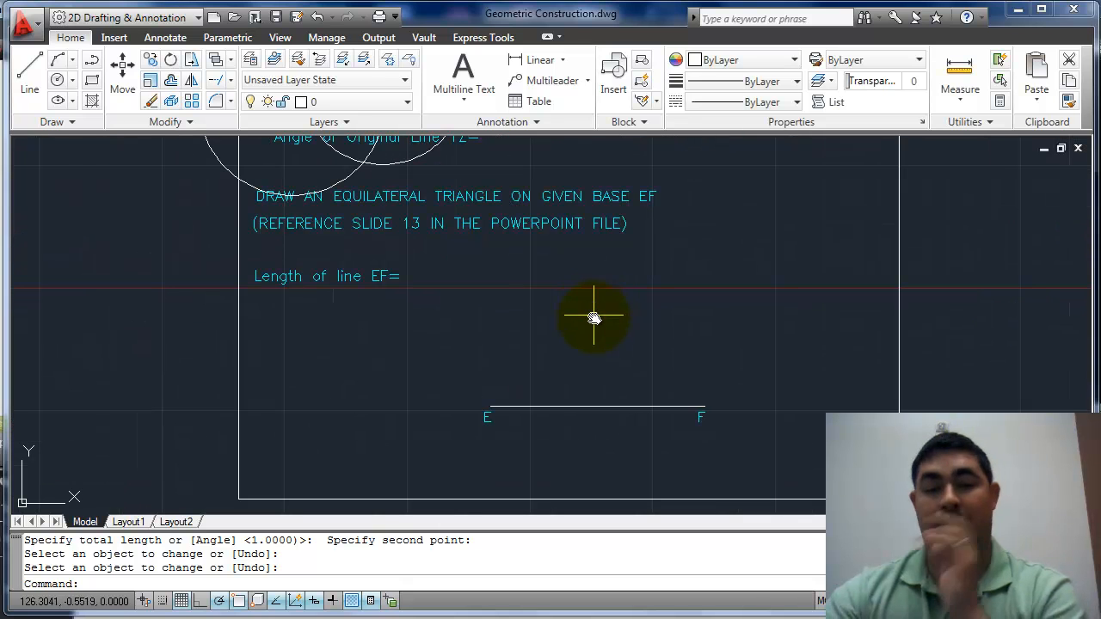
{"action": "mouse_move", "coordinate": [404, 203]}
{"action": "type", "text": "c"}
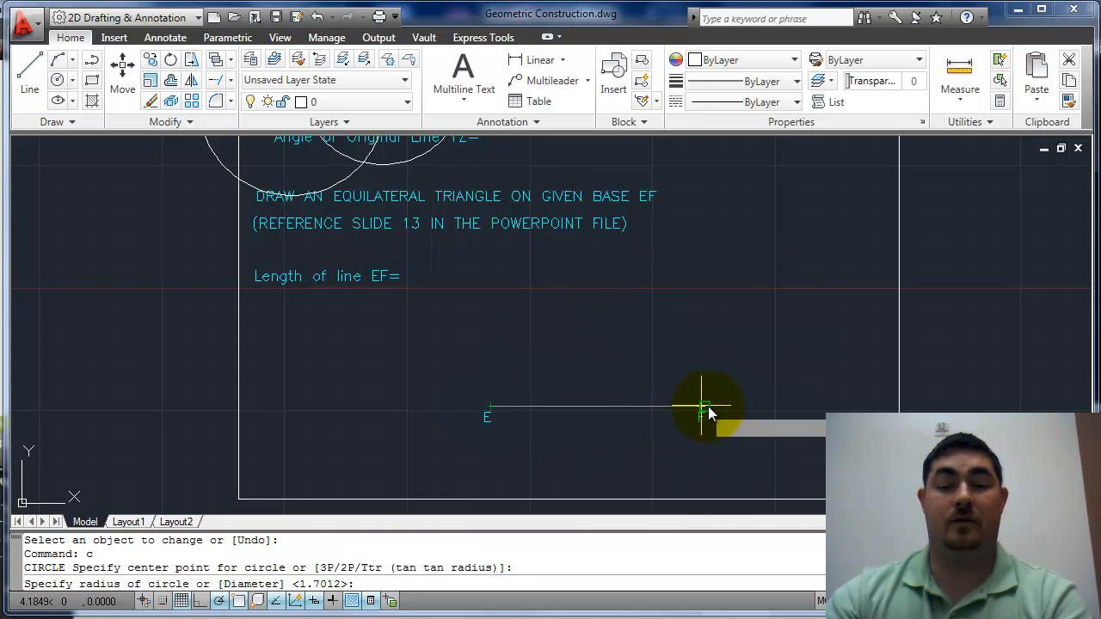
Draw circles of radius EF at E and F, join the sides to their intersection, and check a side reads 4.3660.
{"action": "left_click", "coordinate": [703, 406]}
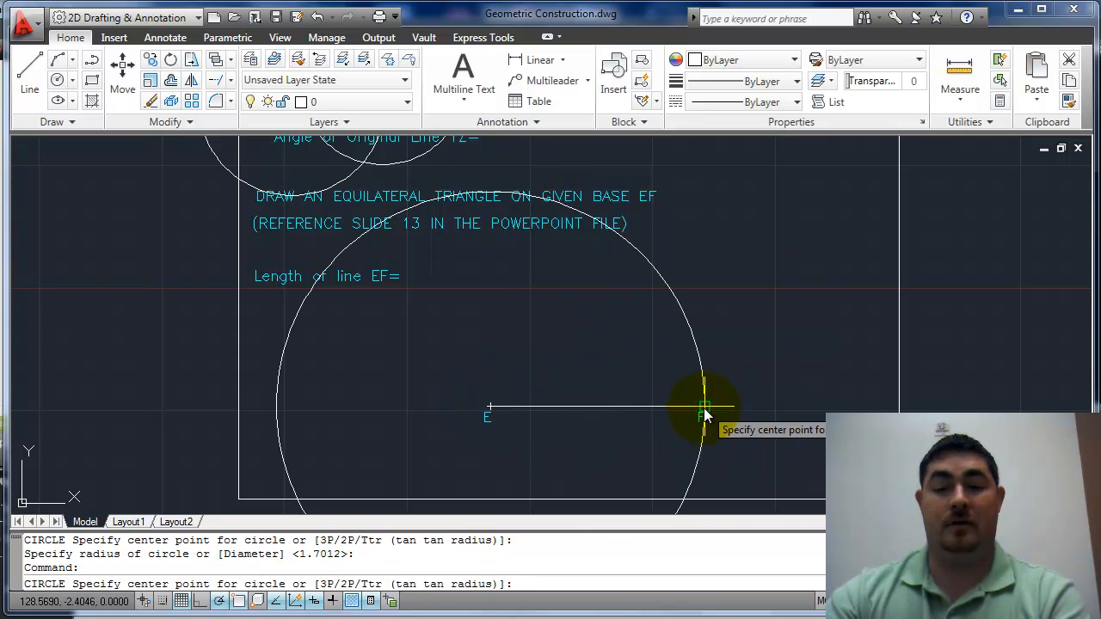
{"action": "left_click", "coordinate": [704, 404]}
{"action": "type", "text": "l"}
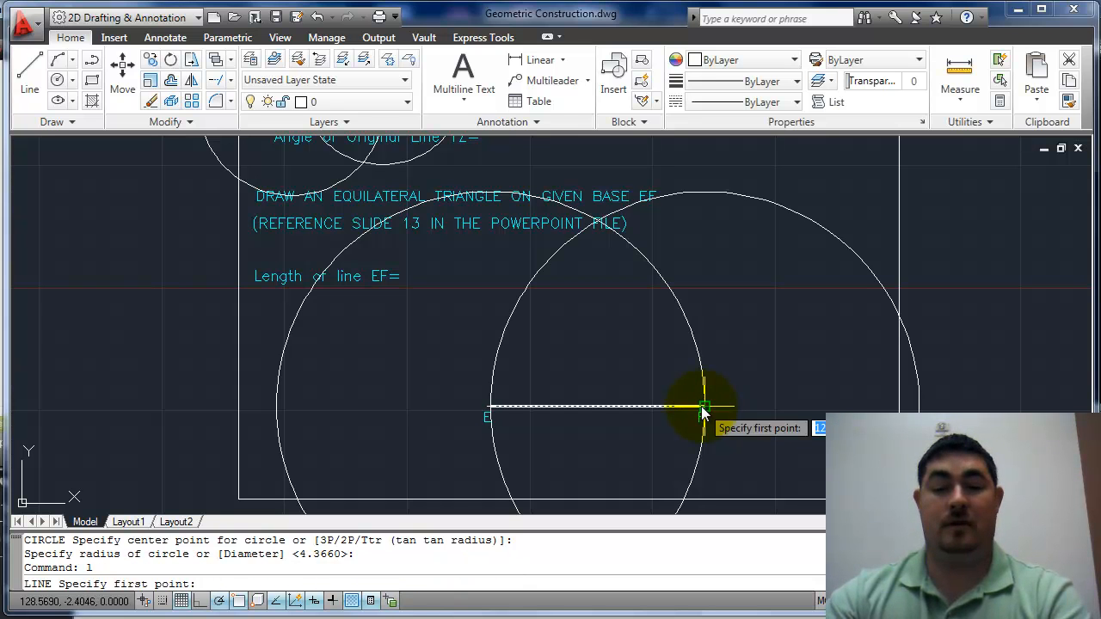
{"action": "left_click", "coordinate": [703, 406]}
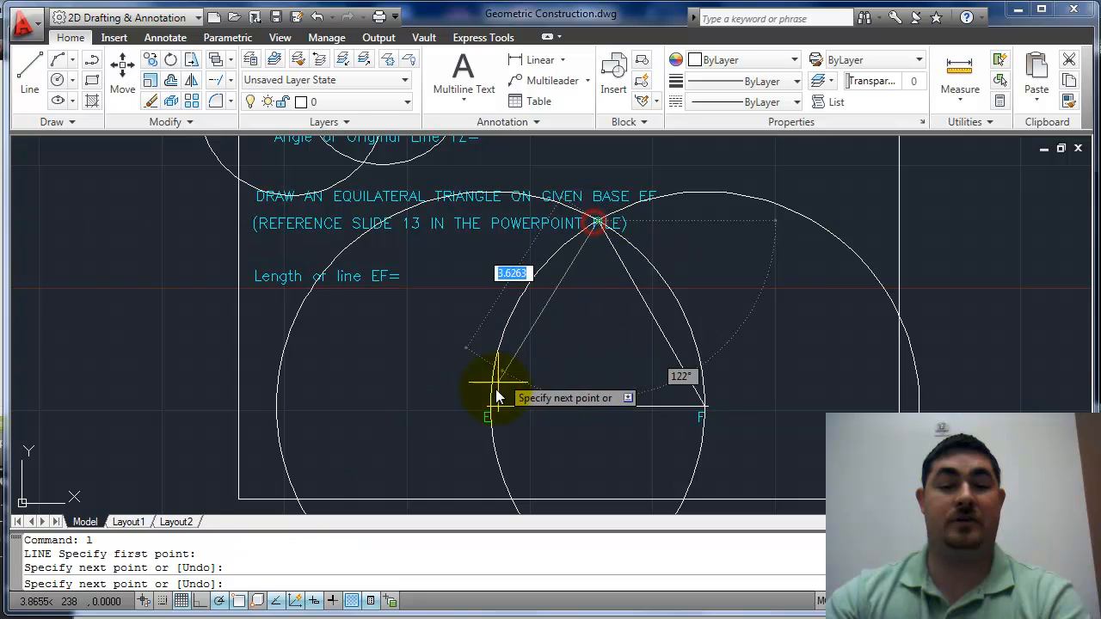
{"action": "left_click", "coordinate": [702, 418]}
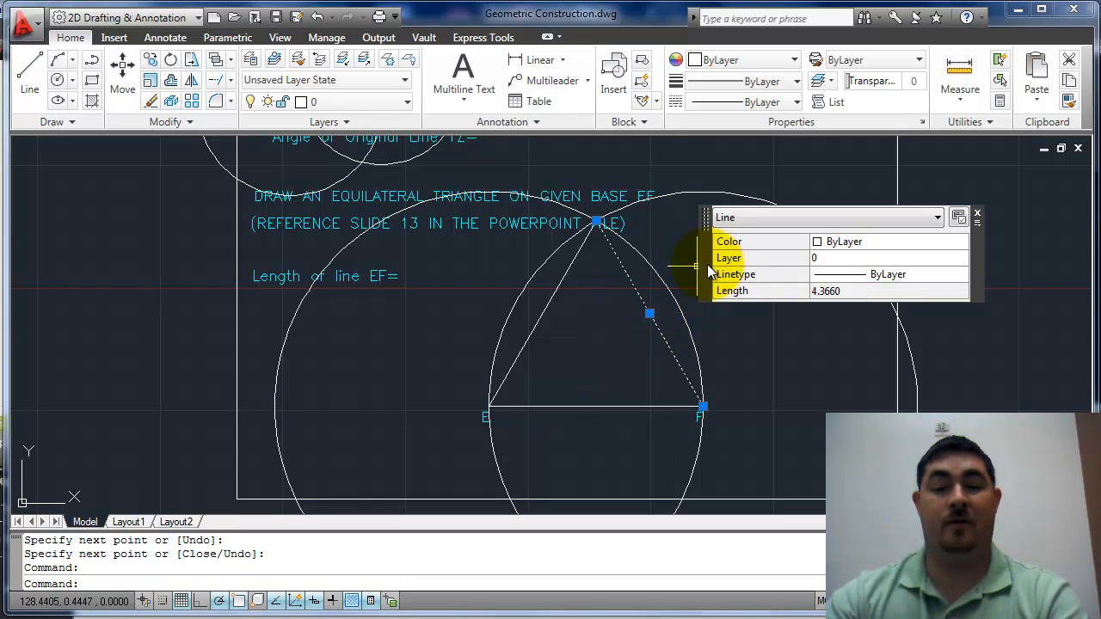
{"action": "left_click", "coordinate": [650, 406]}
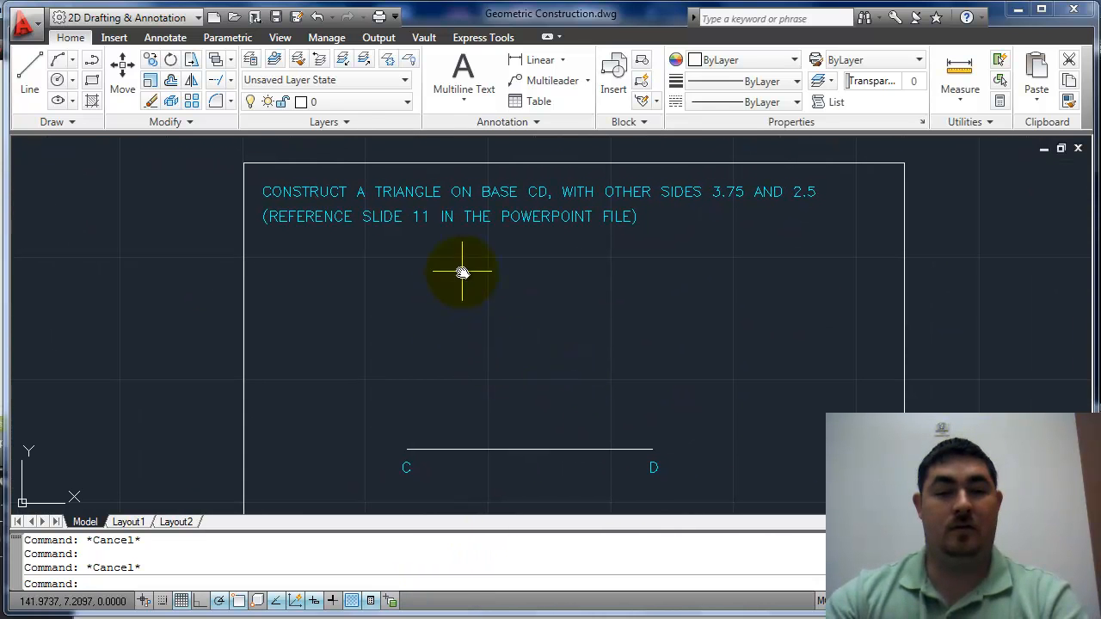
{"action": "mouse_move", "coordinate": [471, 409]}
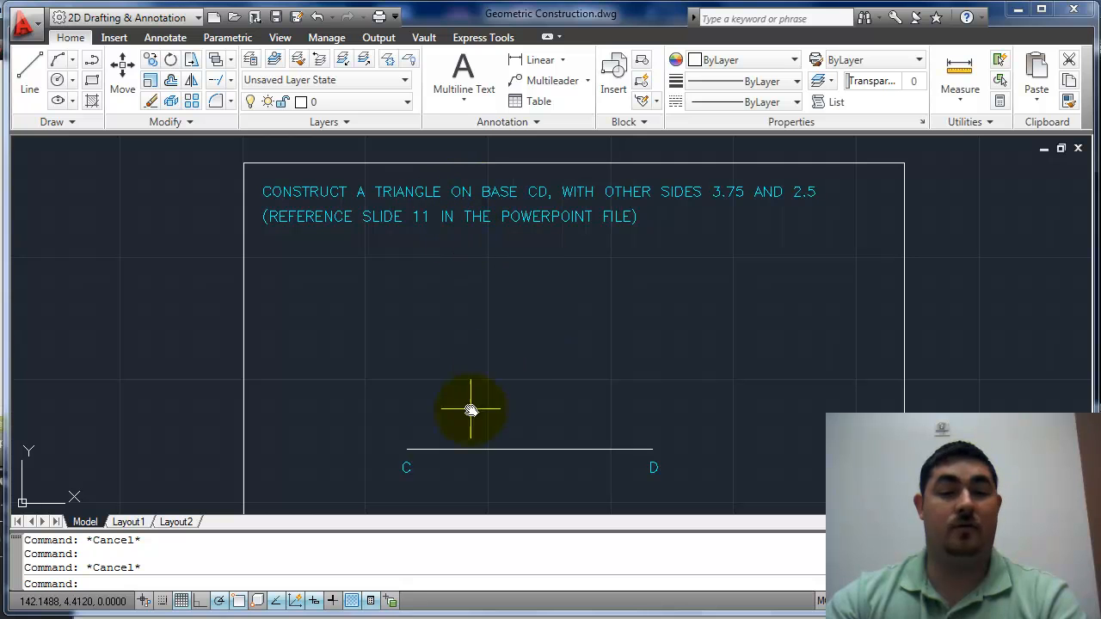
{"action": "mouse_move", "coordinate": [757, 255]}
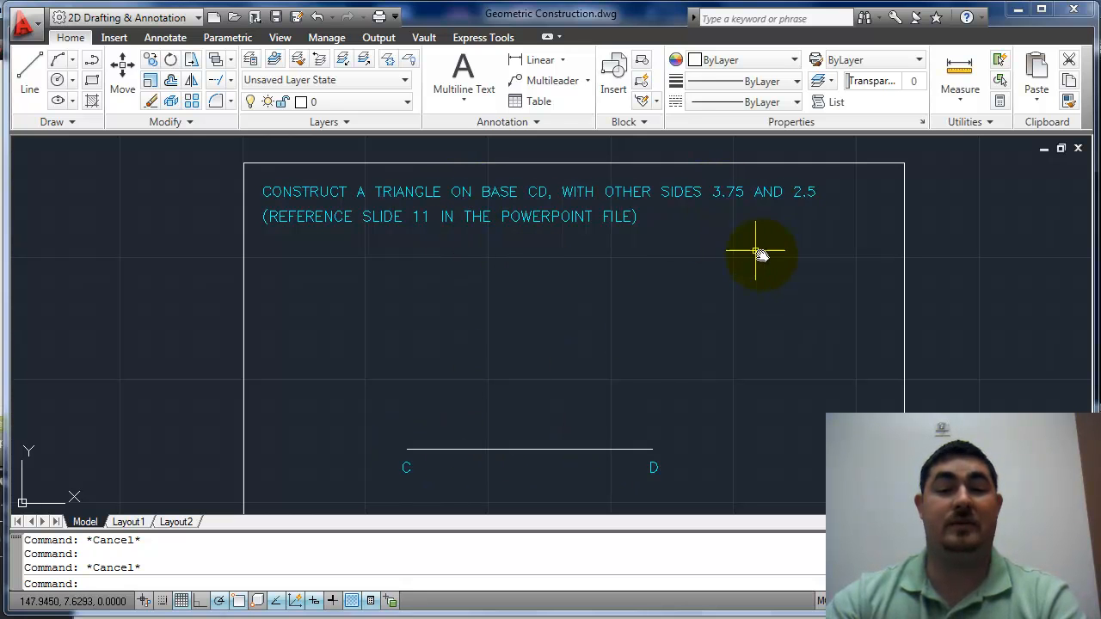
{"action": "mouse_move", "coordinate": [809, 257]}
{"action": "type", "text": "c"}
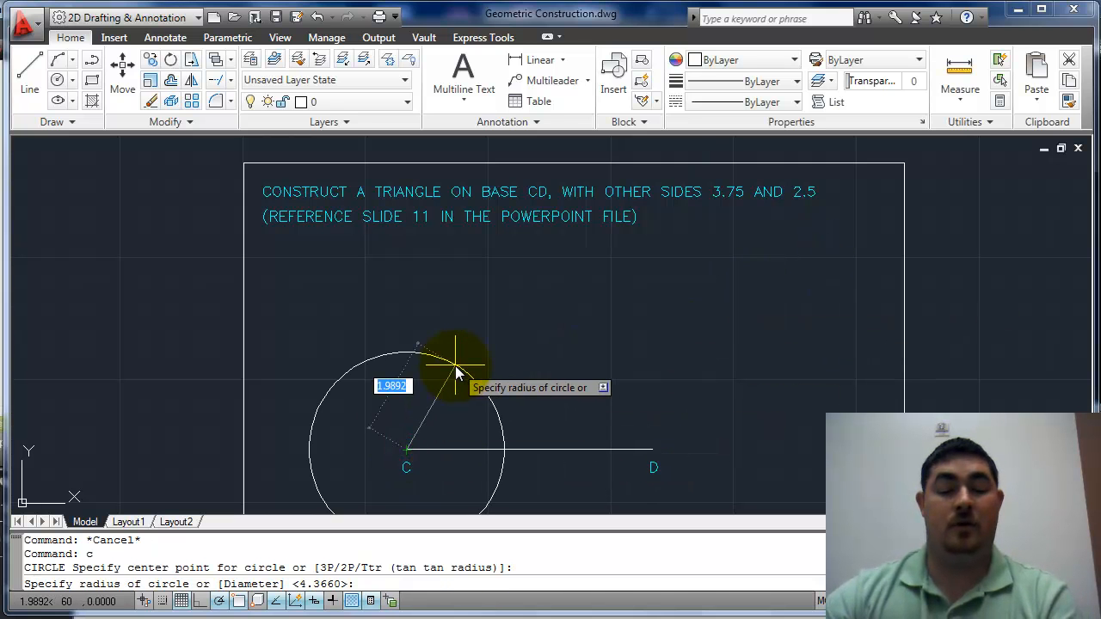
Draw a 3.75-radius circle at C and a 2.5 circle at D, and end the side at their upper intersection.
{"action": "type", "text": "3.75"}
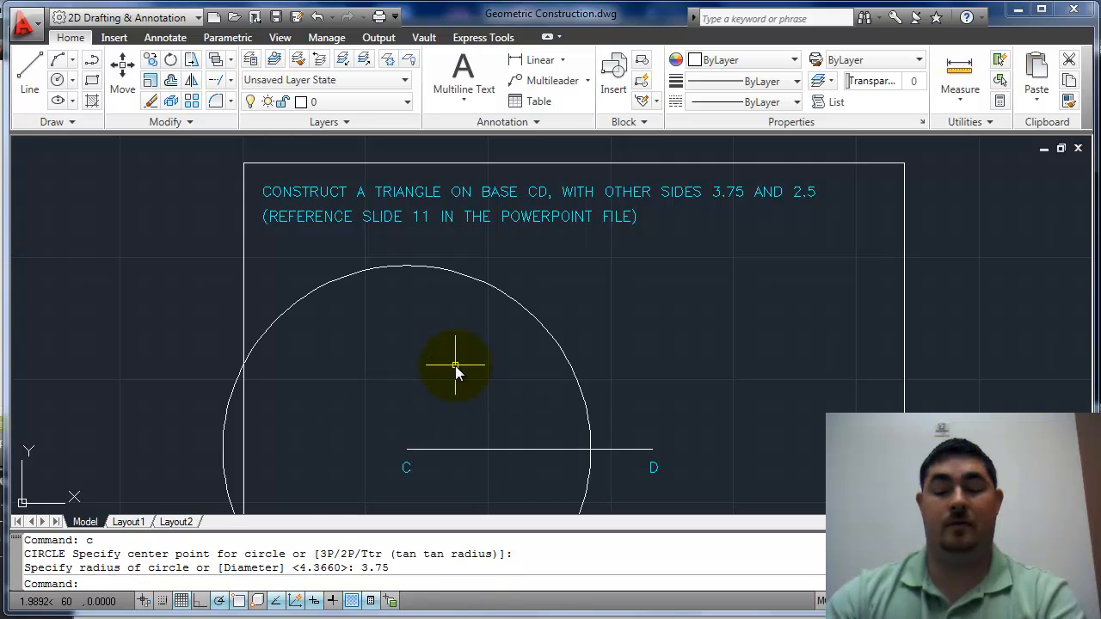
{"action": "left_click", "coordinate": [654, 468]}
{"action": "type", "text": "l"}
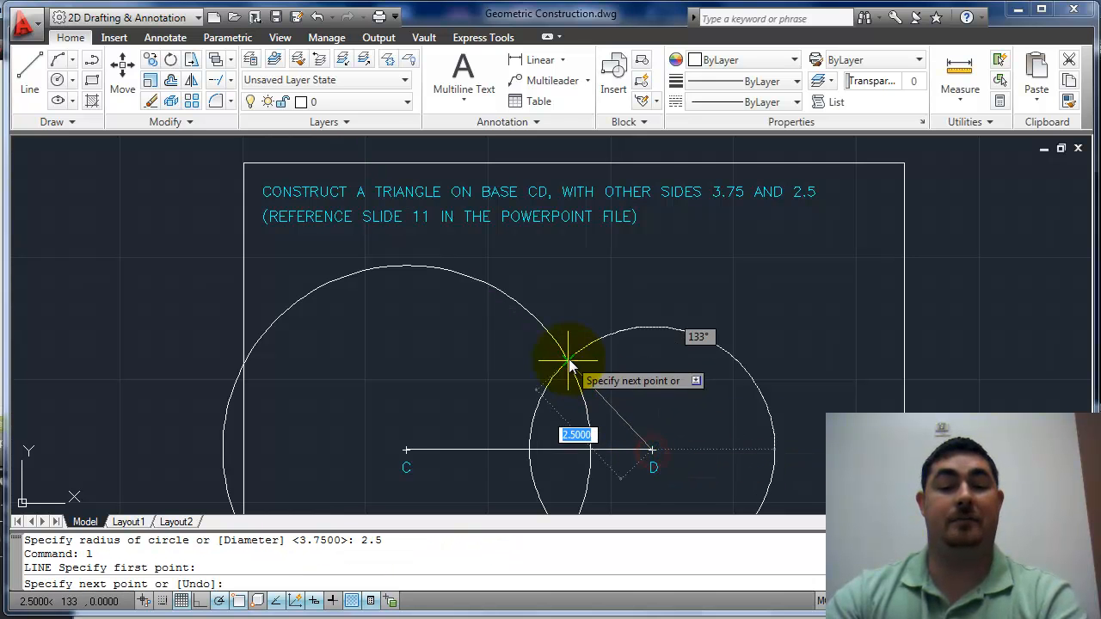
{"action": "left_click", "coordinate": [568, 356]}
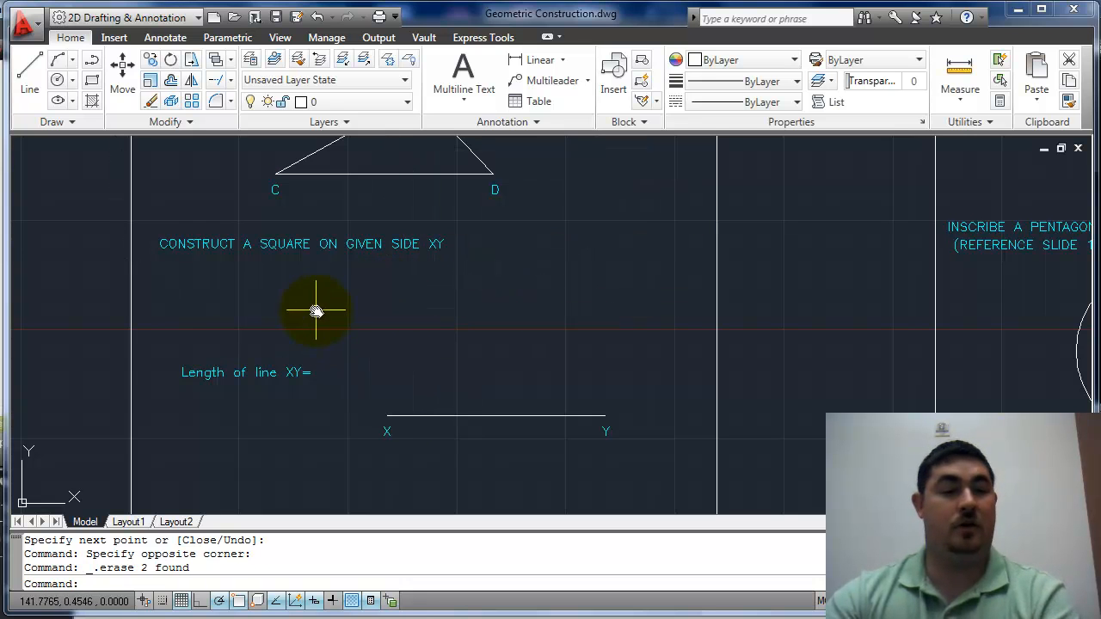
{"action": "mouse_move", "coordinate": [496, 427]}
{"action": "type", "text": "c"}
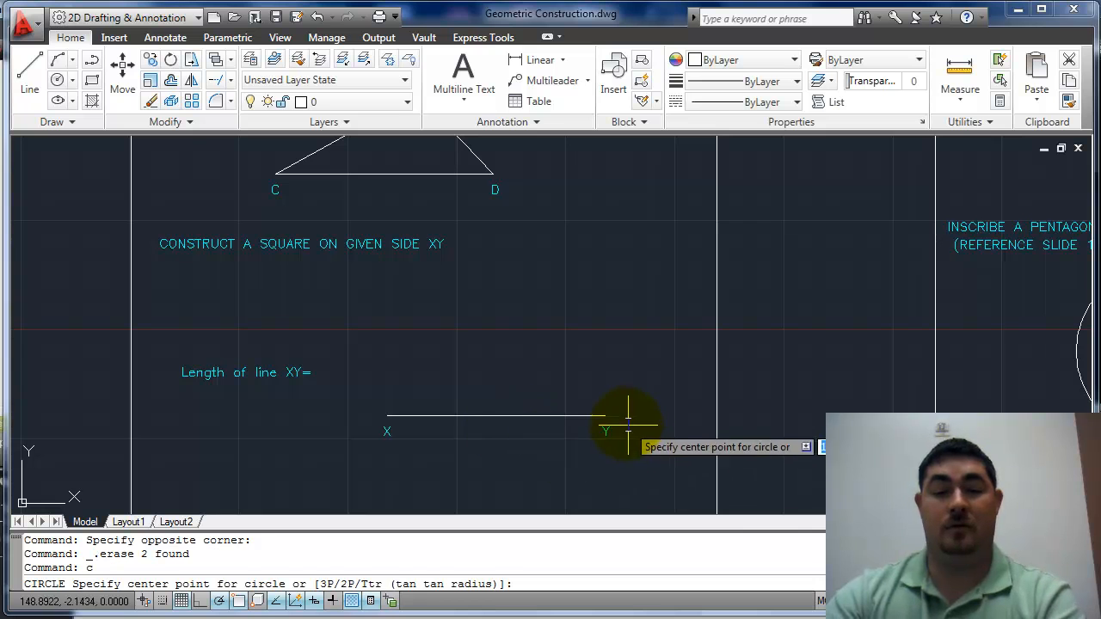
Draw circles of radius XY at Y and X for the square, then select the construction circles for erasing.
{"action": "left_click", "coordinate": [387, 418]}
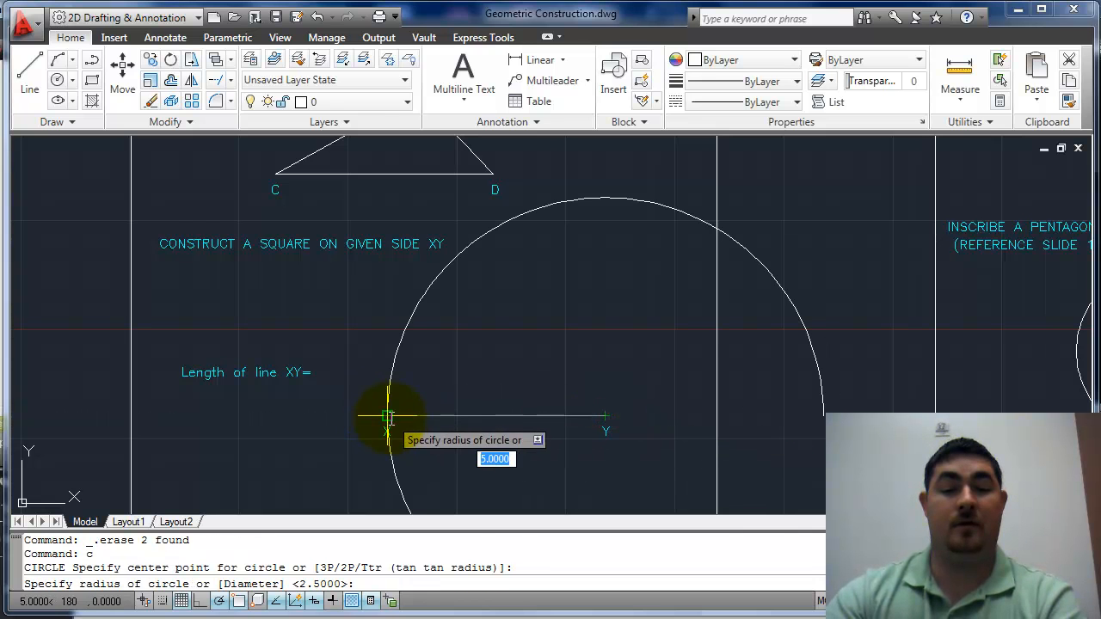
{"action": "left_click", "coordinate": [606, 420]}
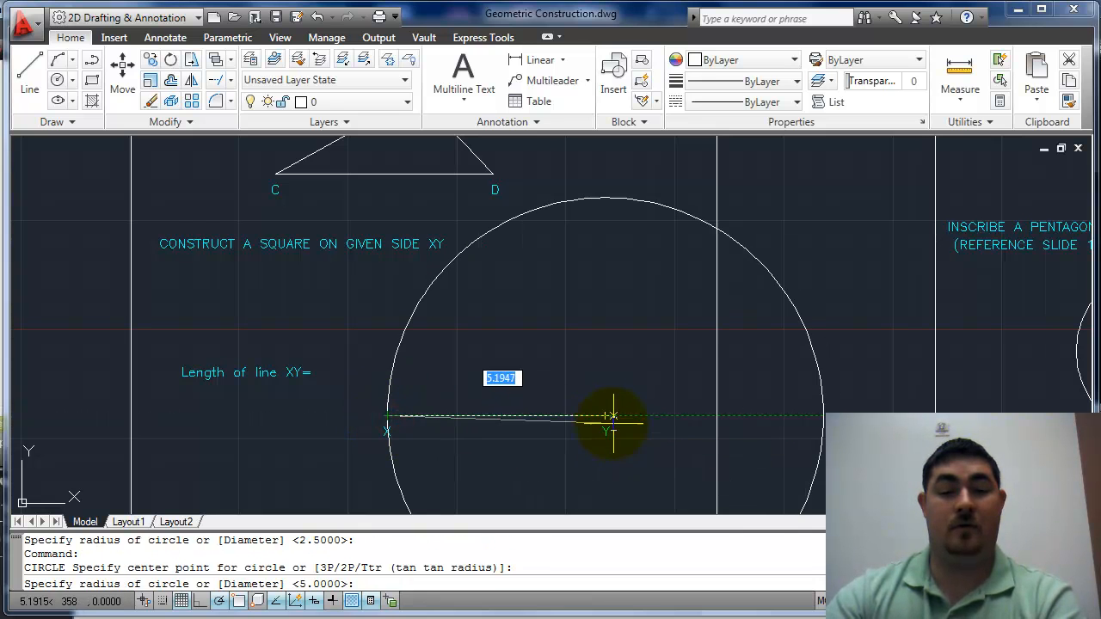
{"action": "left_click", "coordinate": [611, 421]}
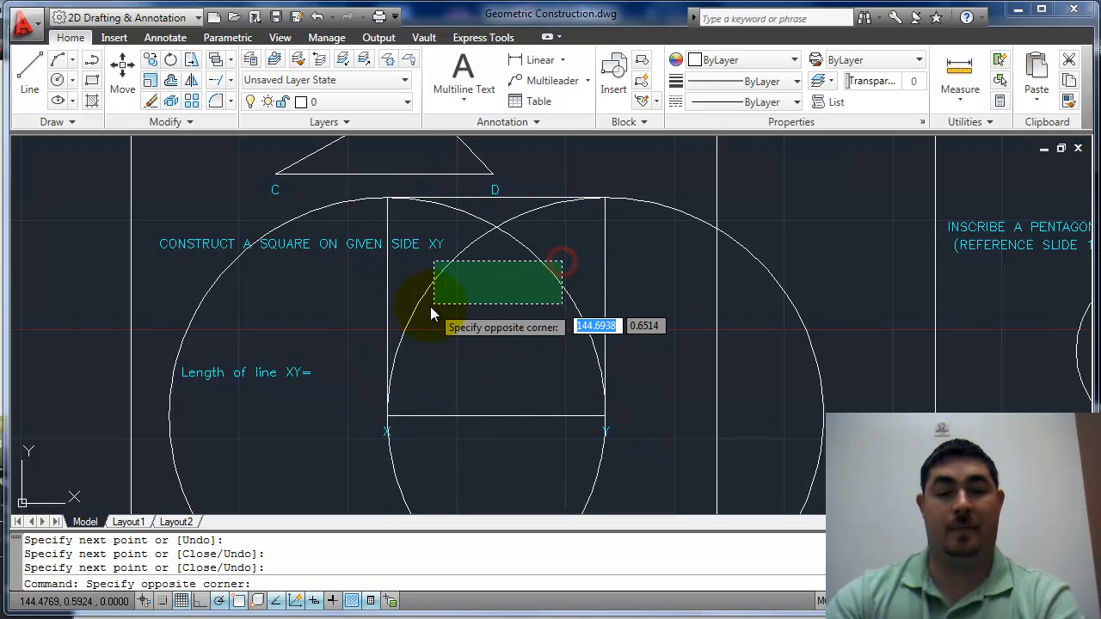
{"action": "left_click", "coordinate": [757, 348]}
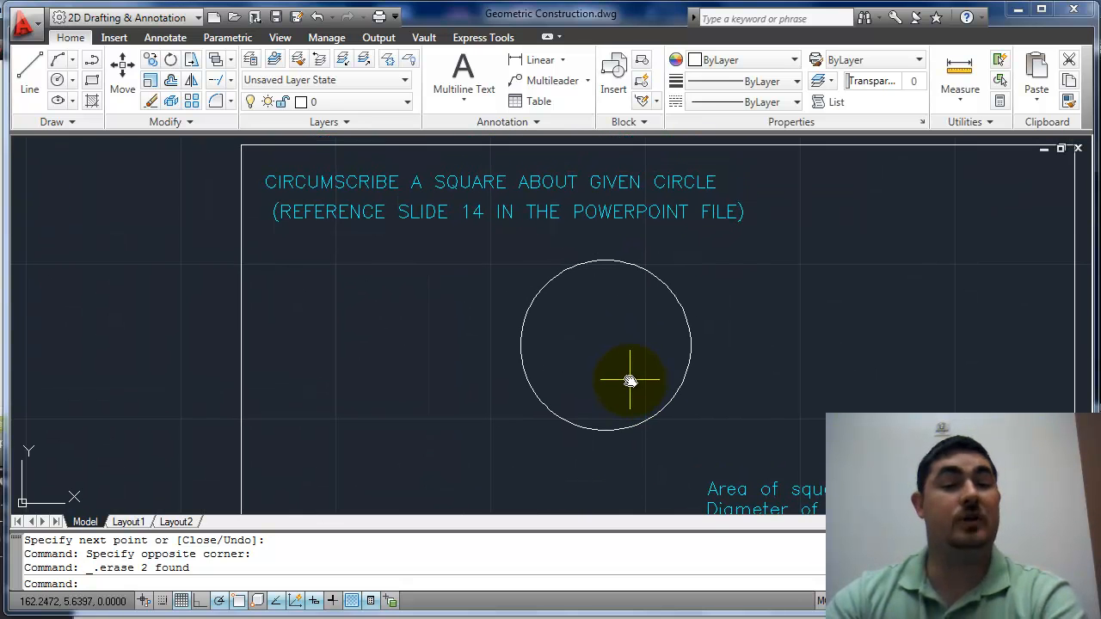
{"action": "mouse_move", "coordinate": [554, 375]}
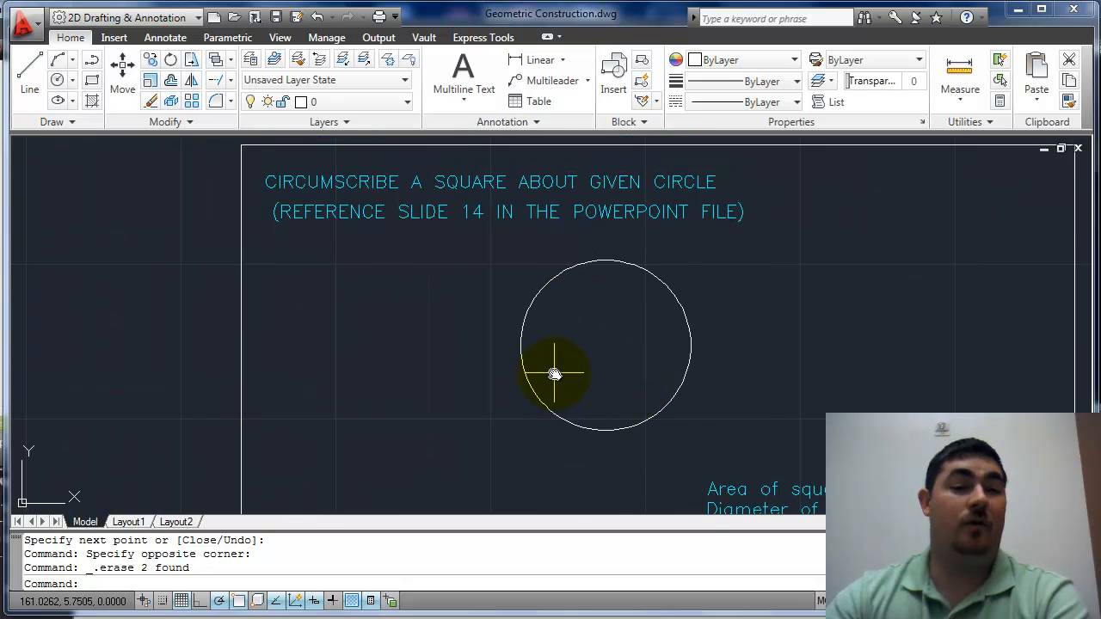
{"action": "mouse_move", "coordinate": [547, 370]}
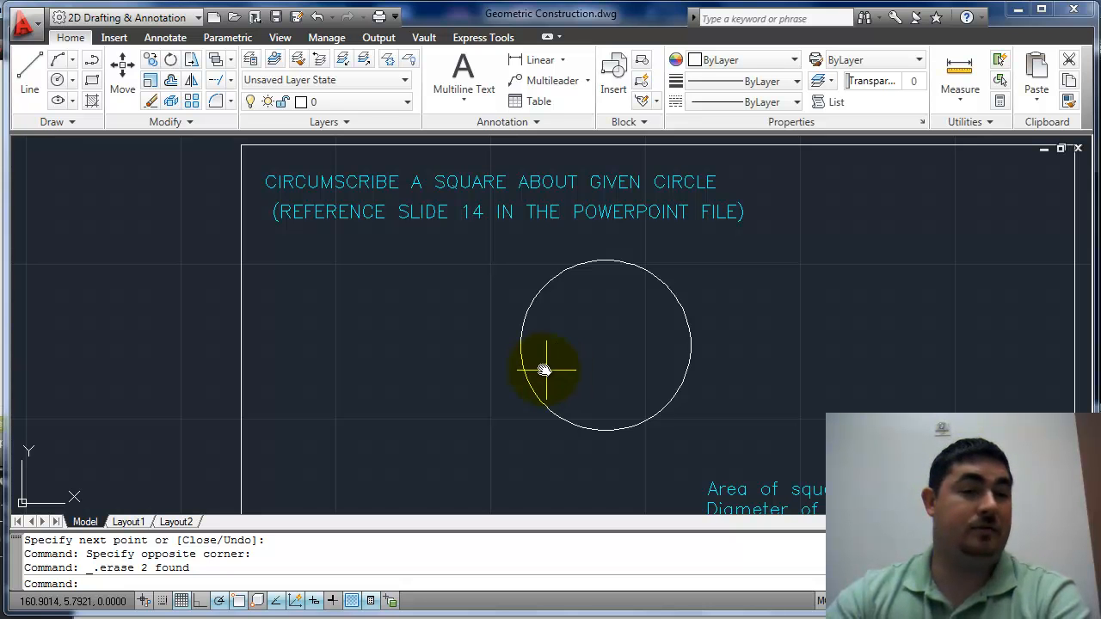
Review the square polyline's properties via its context menu, then scroll to the pentagon exercise.
{"action": "left_click", "coordinate": [53, 120]}
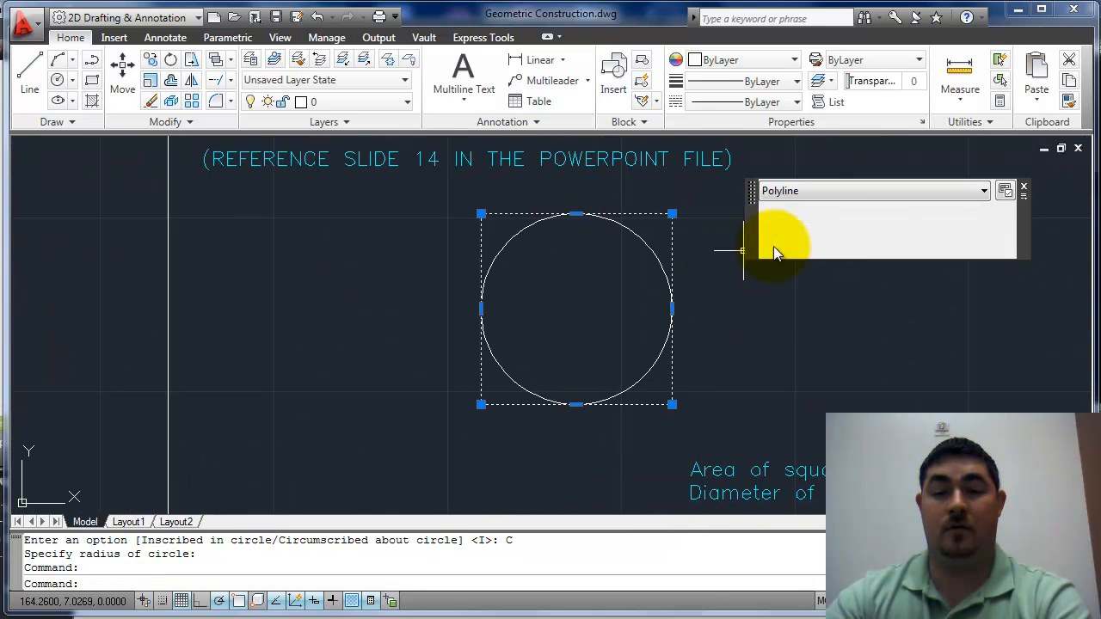
{"action": "right_click", "coordinate": [774, 249]}
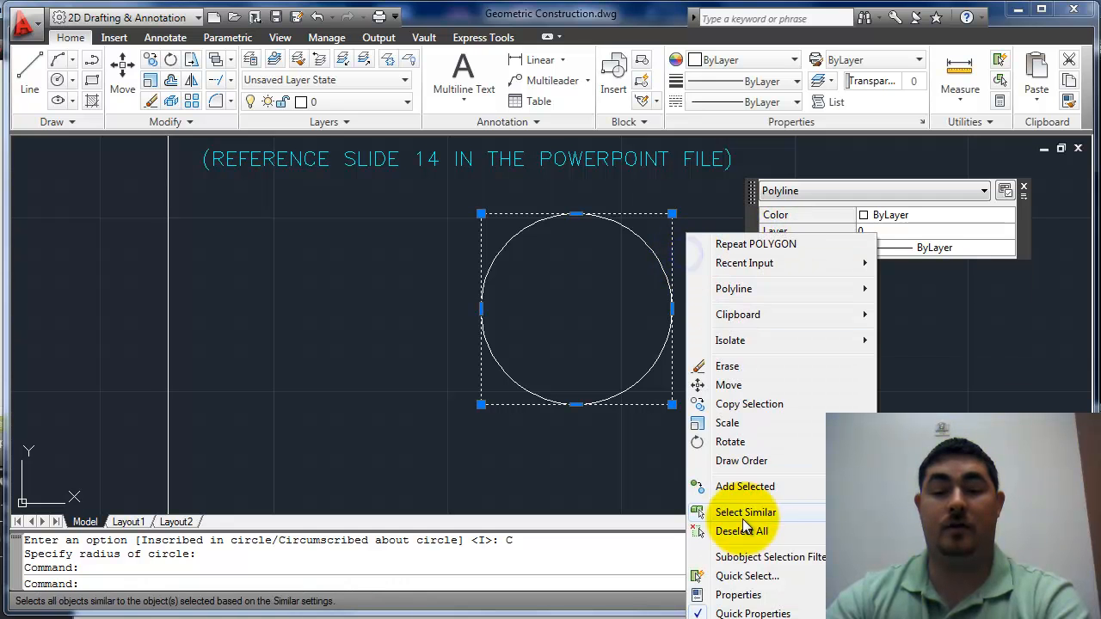
{"action": "left_click", "coordinate": [738, 595]}
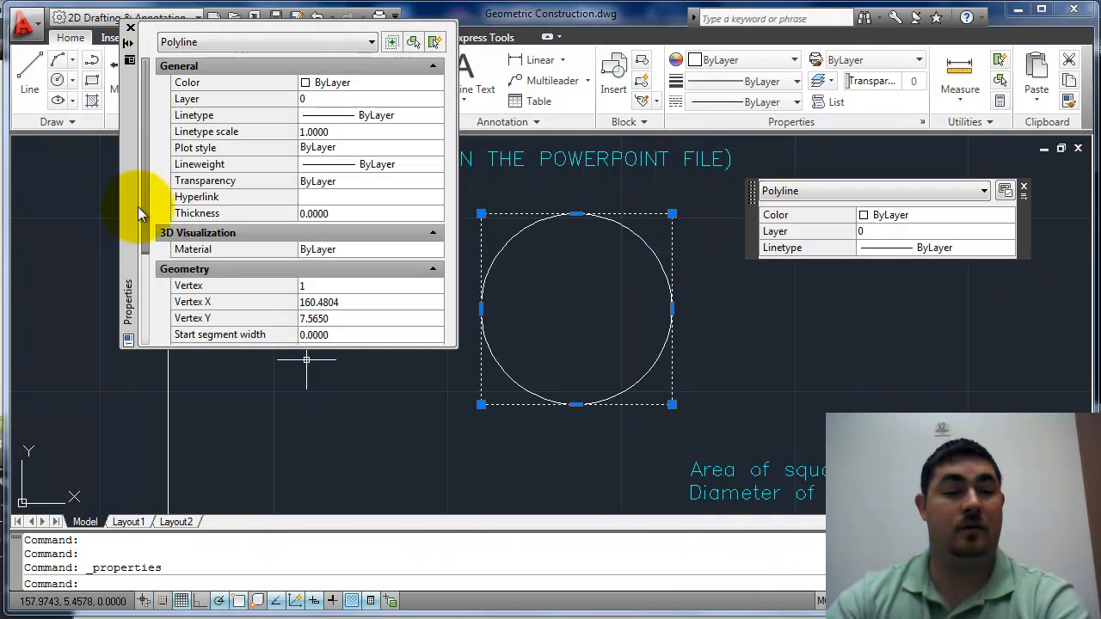
{"action": "scroll", "scroll_direction": "down", "scroll_amount": 3}
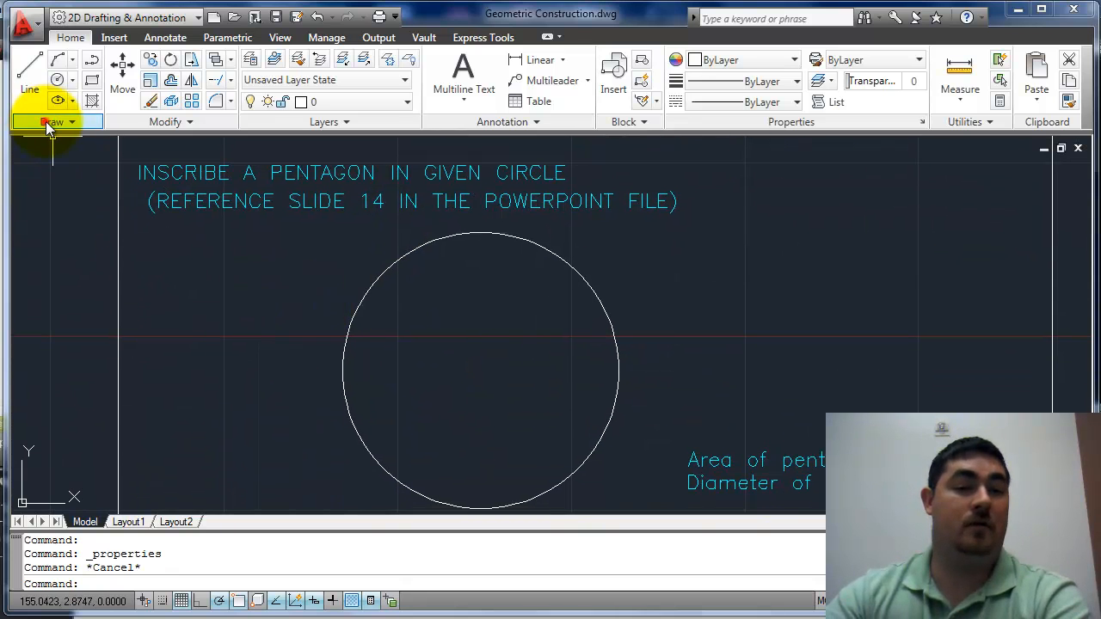
Draw a 5-sided inscribed polygon at the circle's centre with its radius snapped to the top quadrant.
{"action": "left_click", "coordinate": [53, 120]}
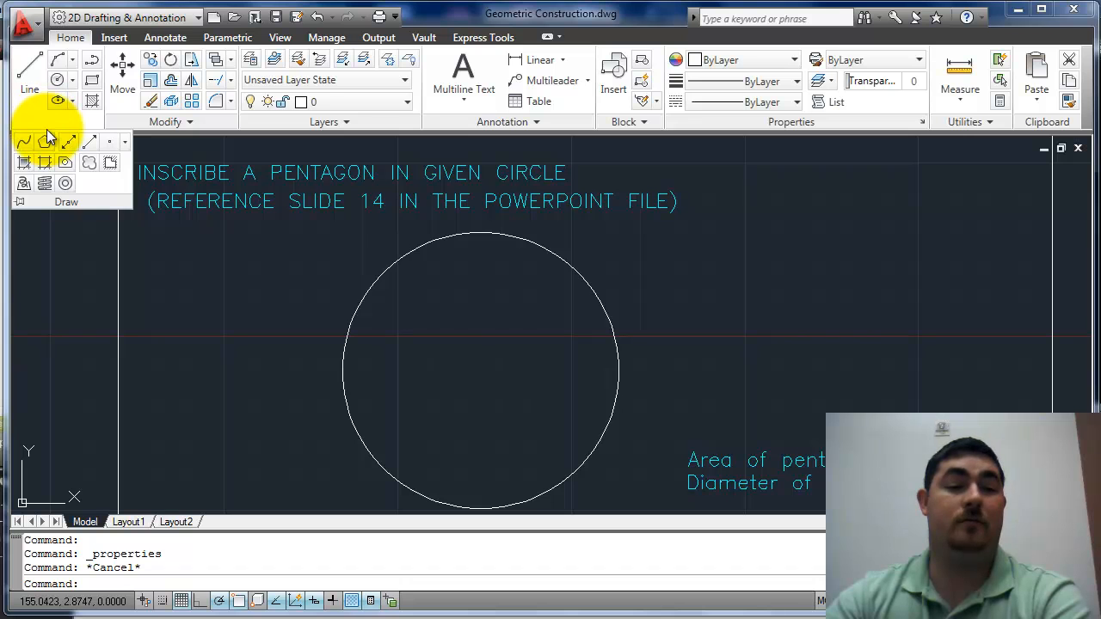
{"action": "left_click", "coordinate": [45, 141]}
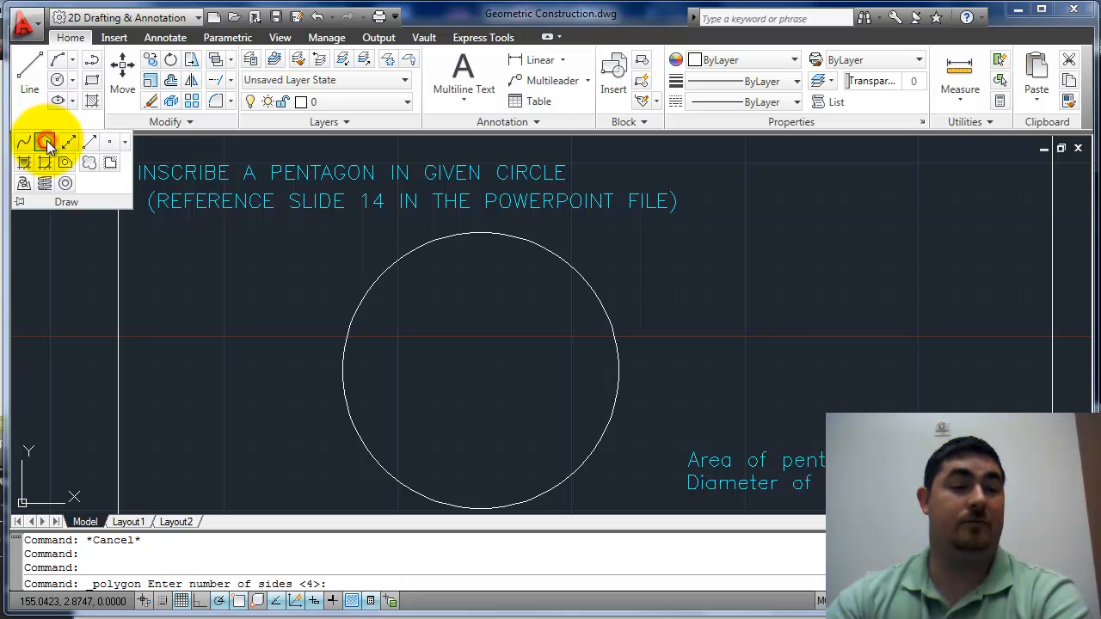
{"action": "type", "text": "5"}
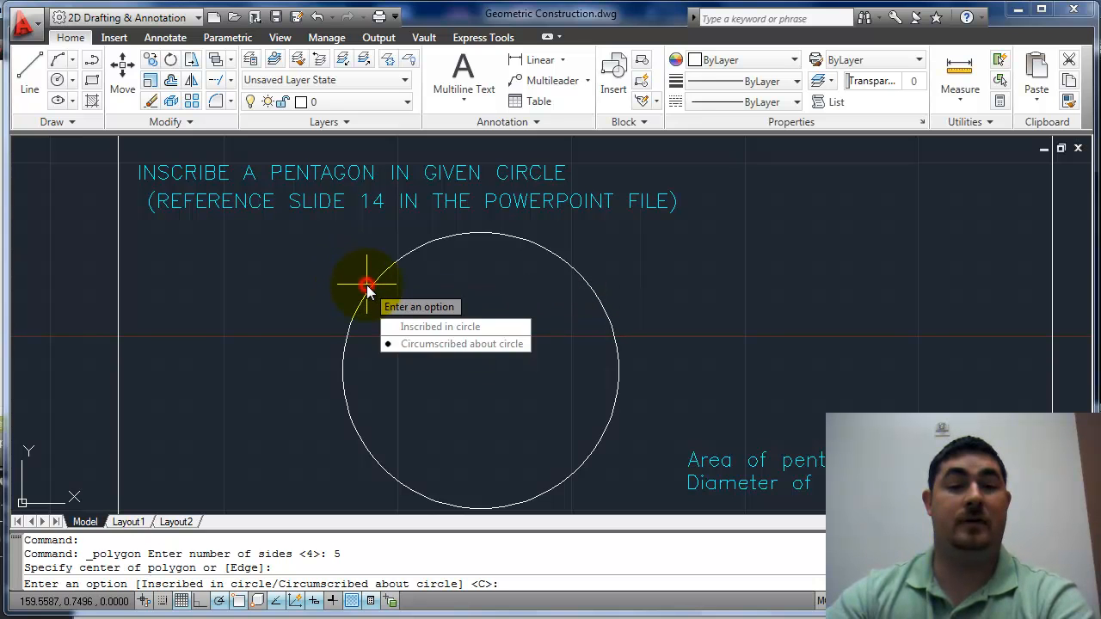
{"action": "left_click", "coordinate": [441, 327]}
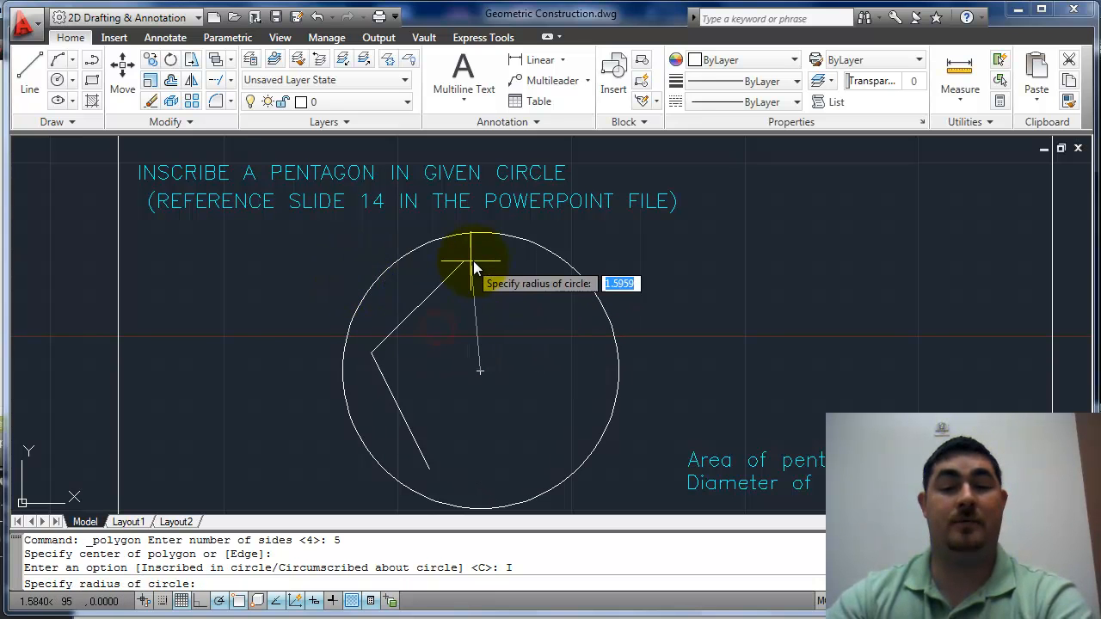
{"action": "left_click", "coordinate": [478, 254]}
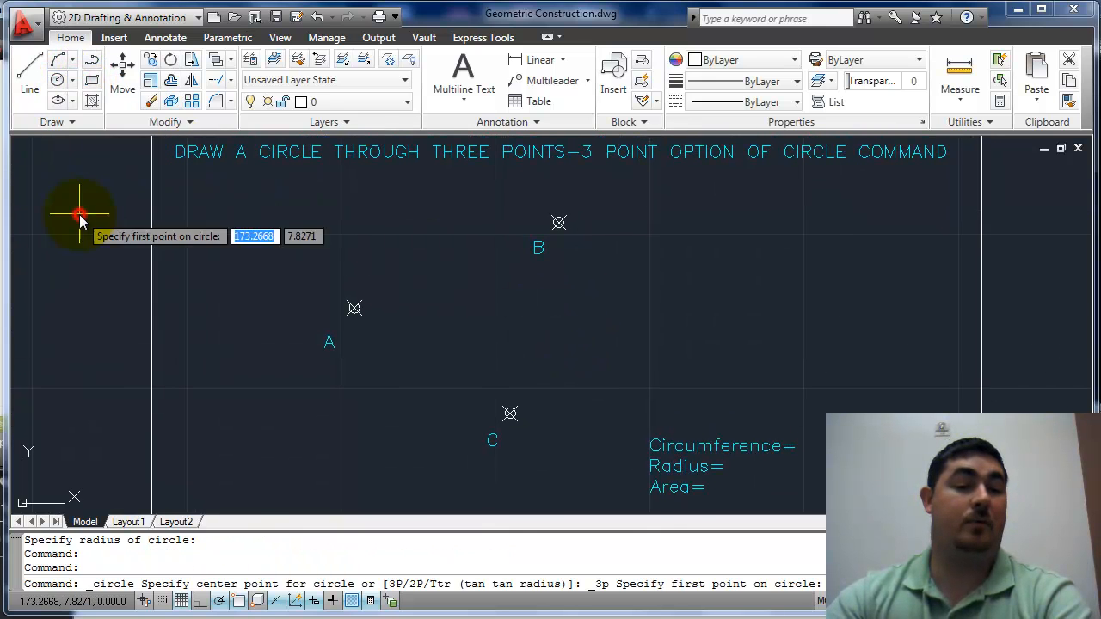
Complete the 3P circle through node points A, B and C.
{"action": "left_click", "coordinate": [354, 306]}
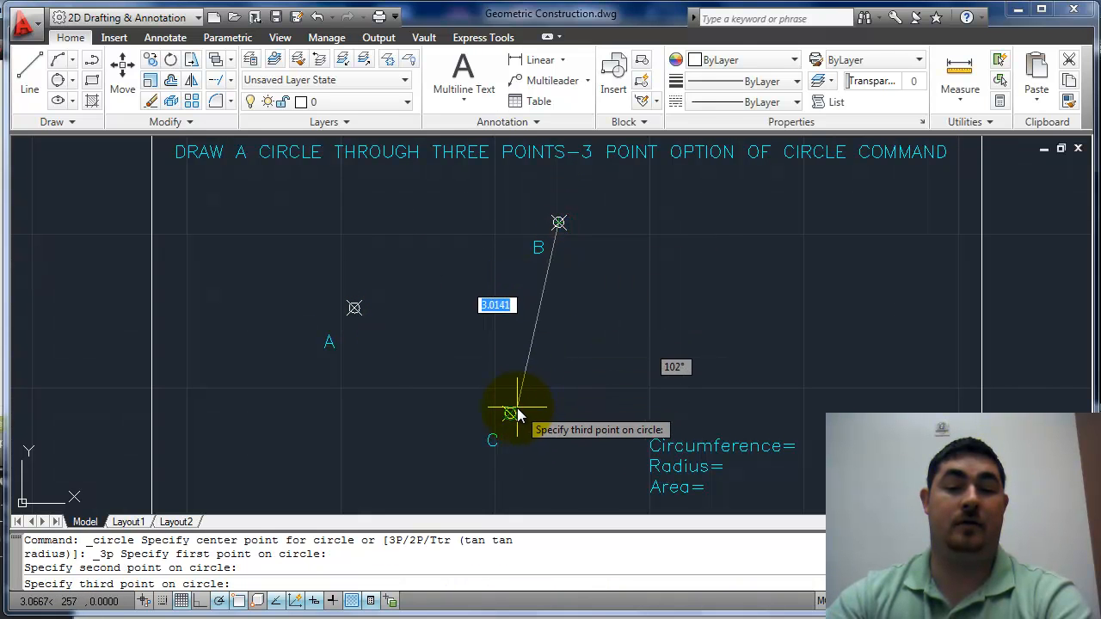
{"action": "left_click", "coordinate": [510, 411]}
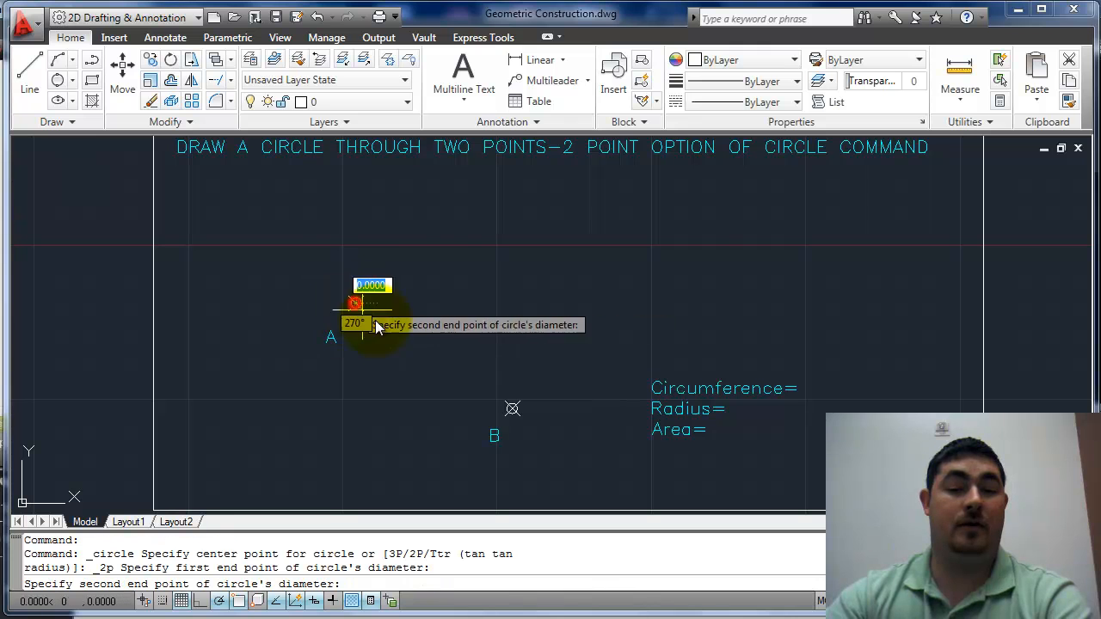
Finish the 2P circle by picking B as the second diameter end.
{"action": "left_click", "coordinate": [513, 409]}
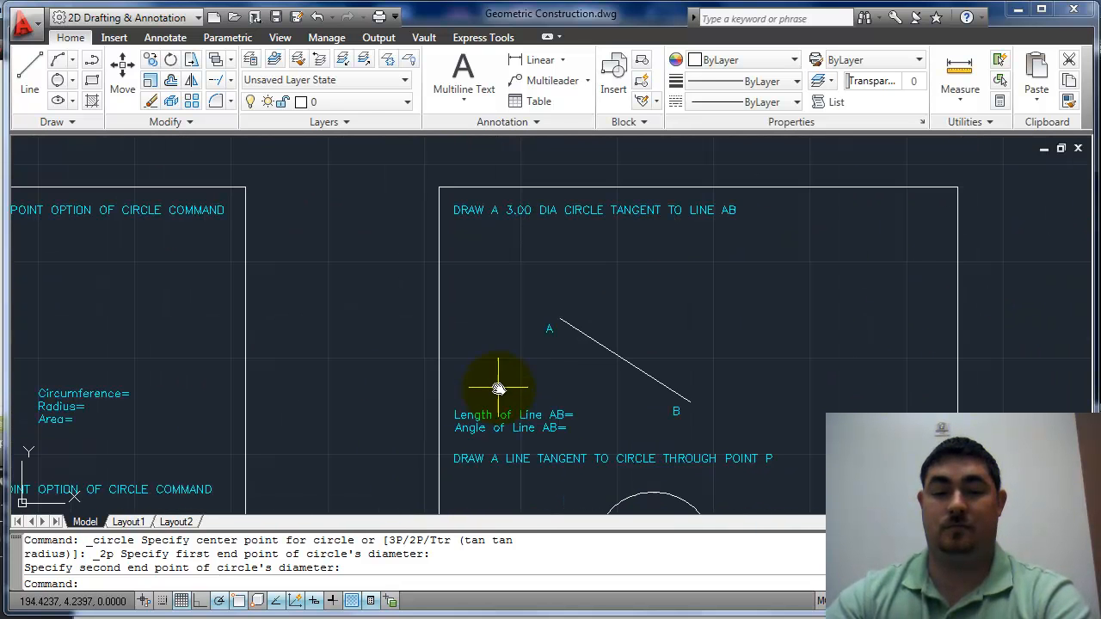
Draw the radius-3 circle centred on the line offset from AB so it touches AB.
{"action": "scroll", "scroll_direction": "up", "scroll_amount": 3}
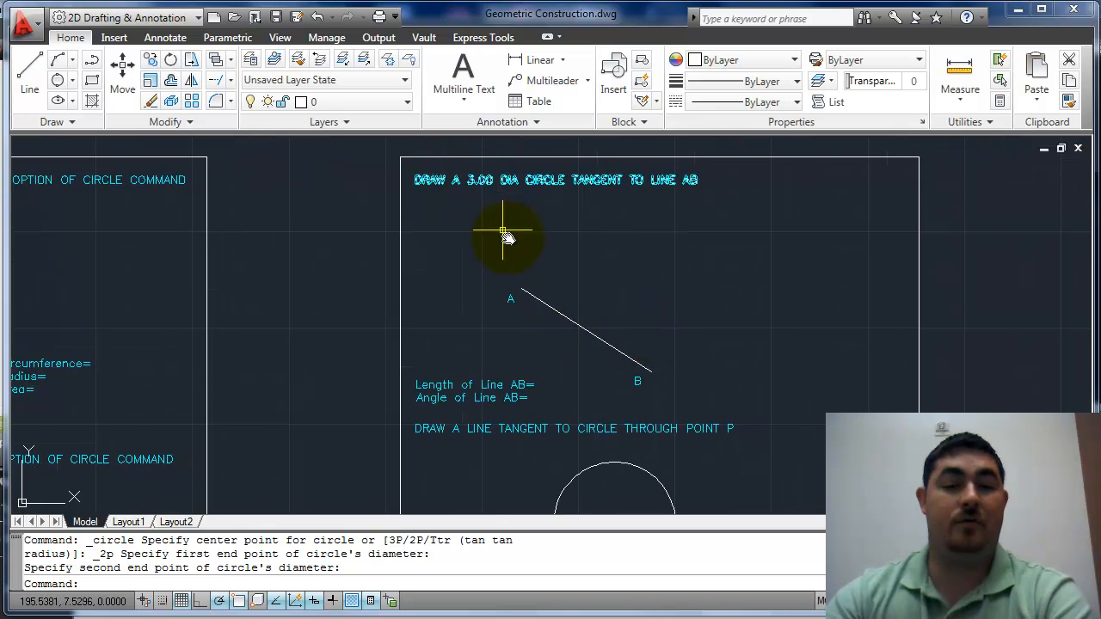
{"action": "mouse_move", "coordinate": [571, 331]}
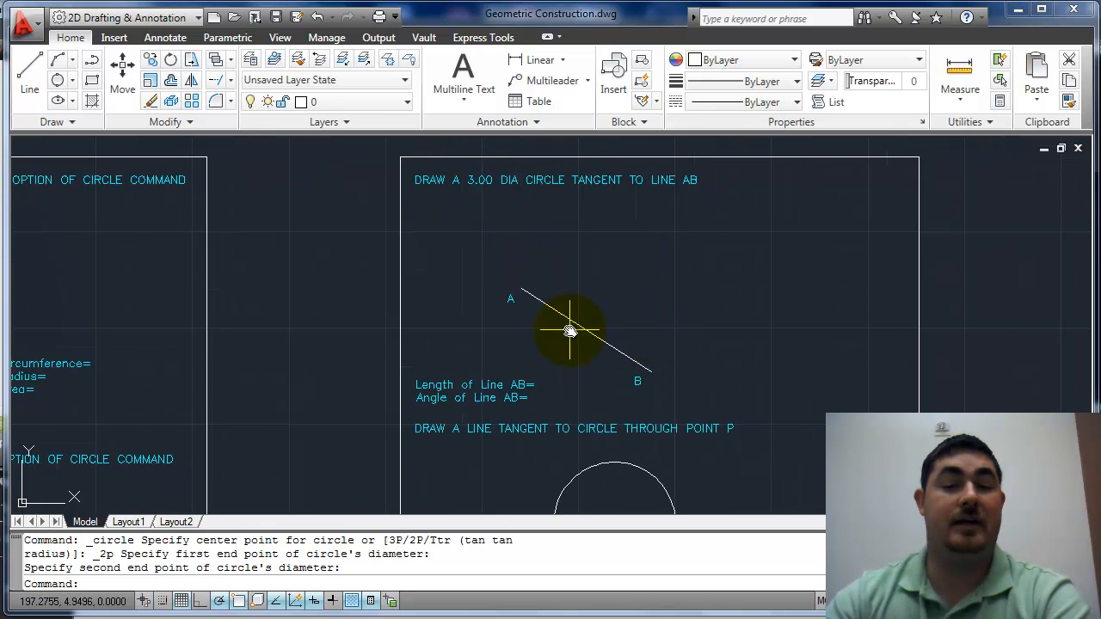
{"action": "mouse_move", "coordinate": [581, 323]}
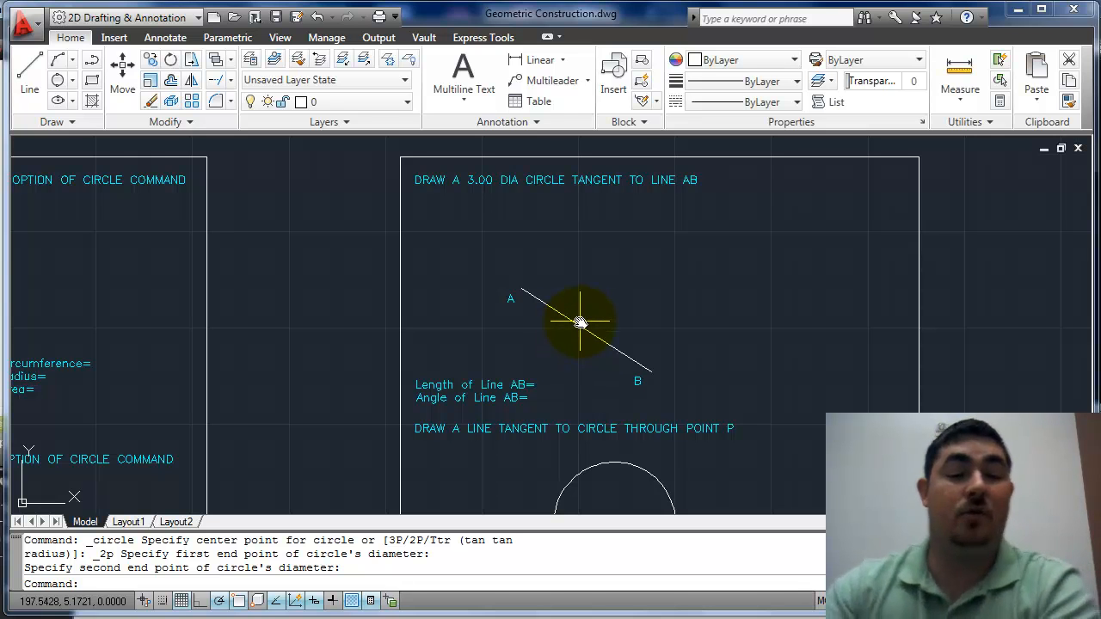
{"action": "mouse_move", "coordinate": [599, 313]}
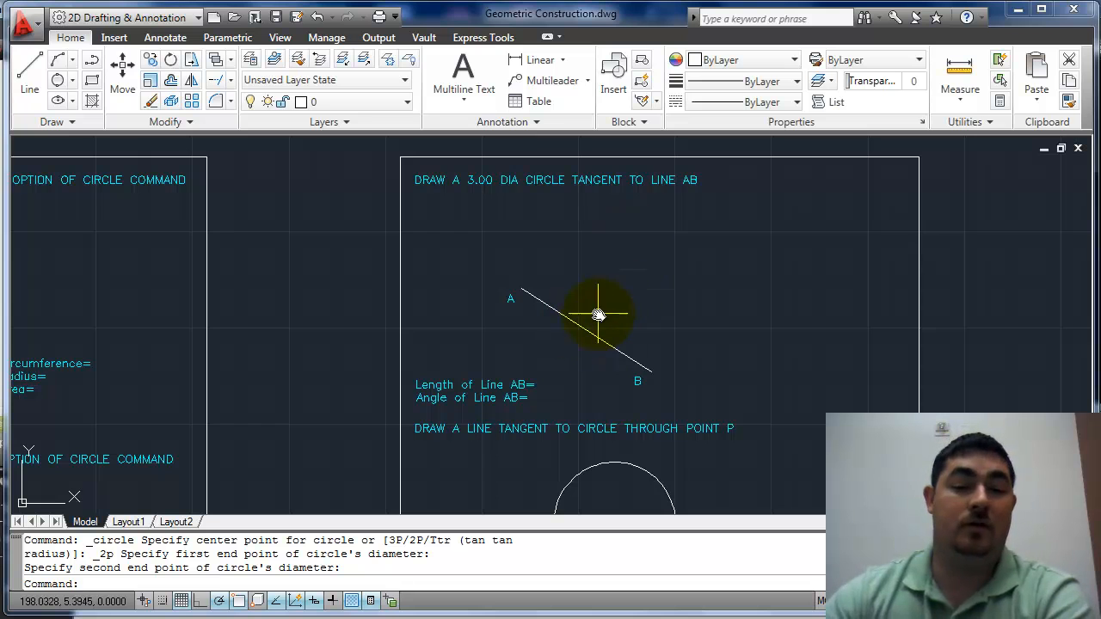
{"action": "mouse_move", "coordinate": [623, 220]}
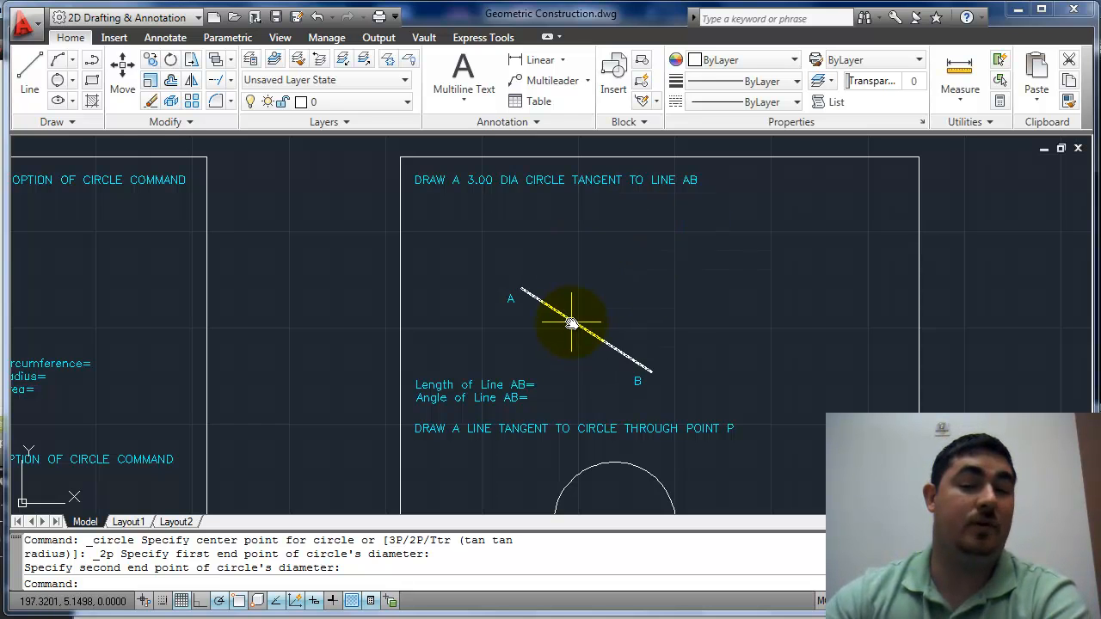
{"action": "mouse_move", "coordinate": [571, 330]}
{"action": "type", "text": "c"}
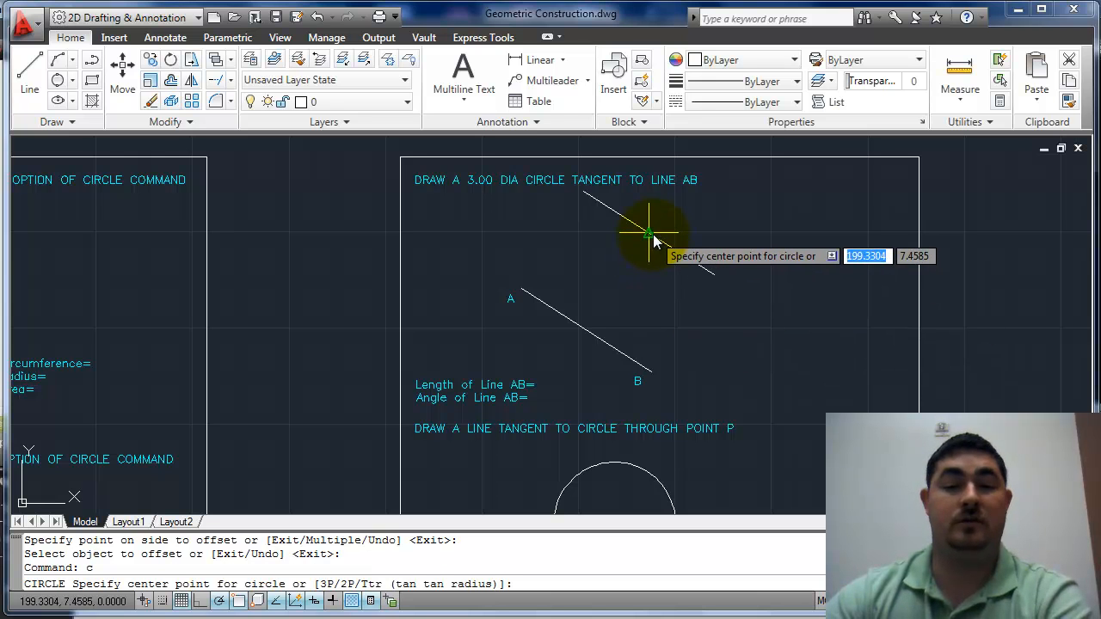
{"action": "left_click", "coordinate": [640, 234]}
{"action": "type", "text": "3"}
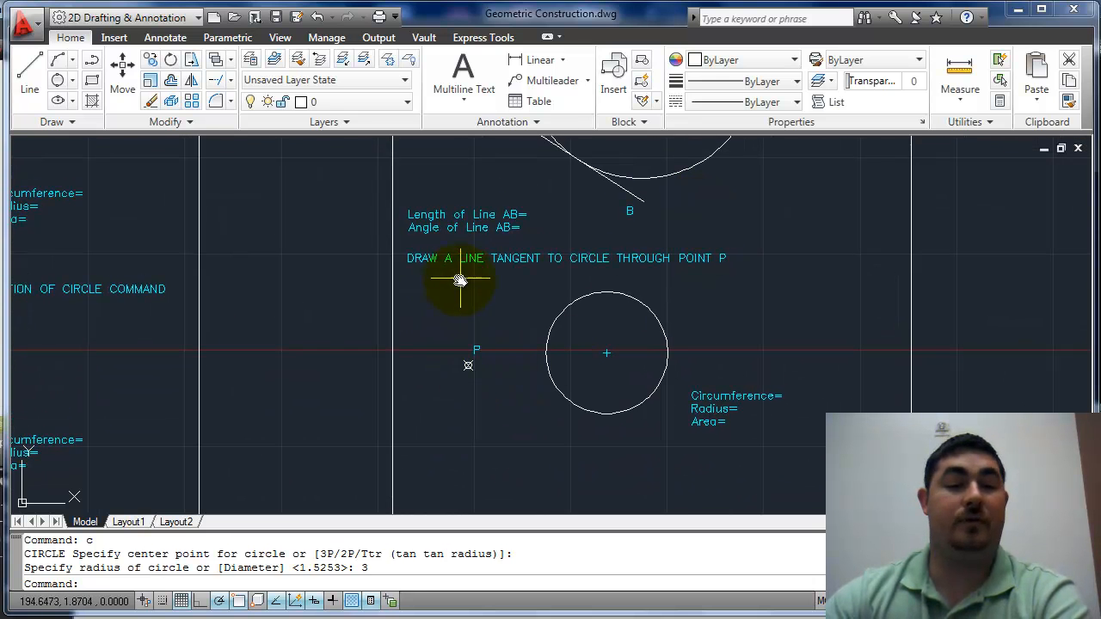
{"action": "mouse_move", "coordinate": [470, 363]}
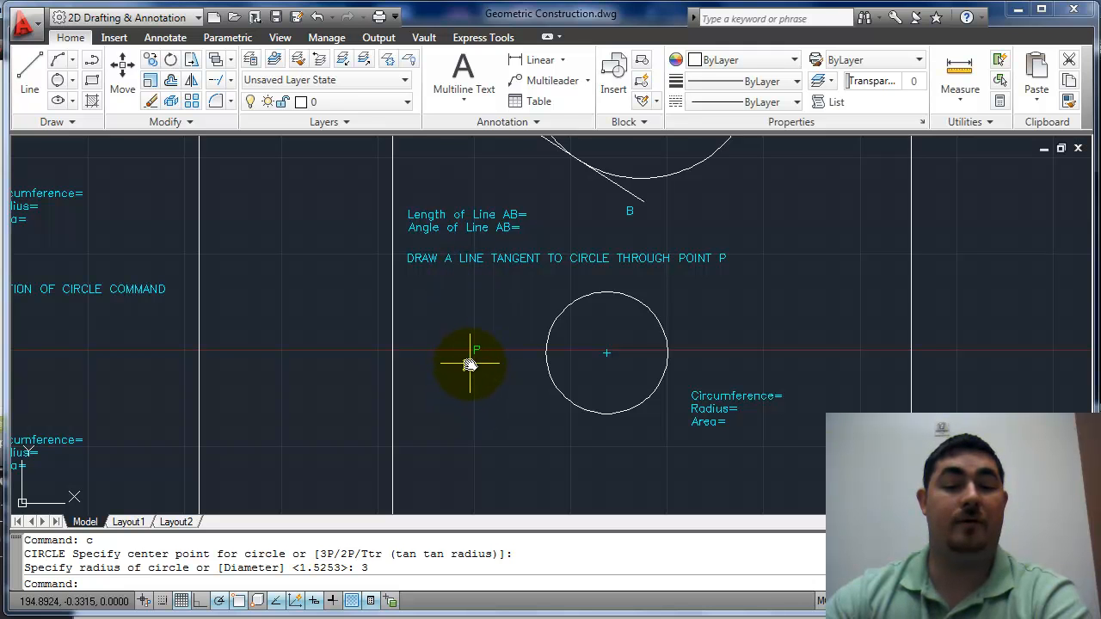
{"action": "mouse_move", "coordinate": [589, 289]}
{"action": "type", "text": "l"}
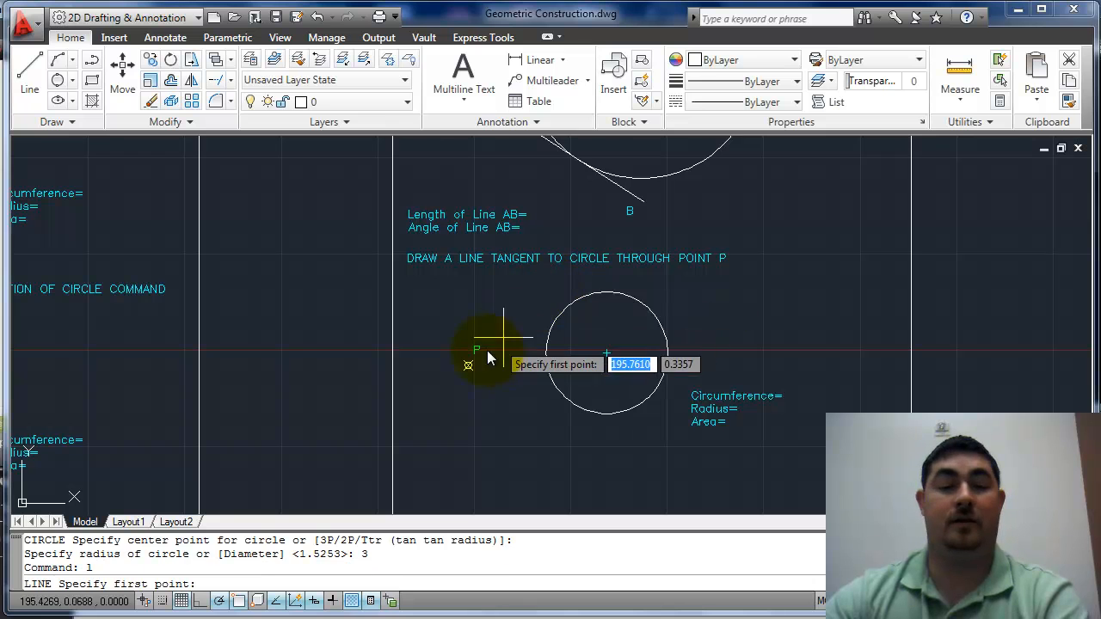
Draw a line from point P ending at a Tangent snap on the circle.
{"action": "left_click", "coordinate": [468, 364]}
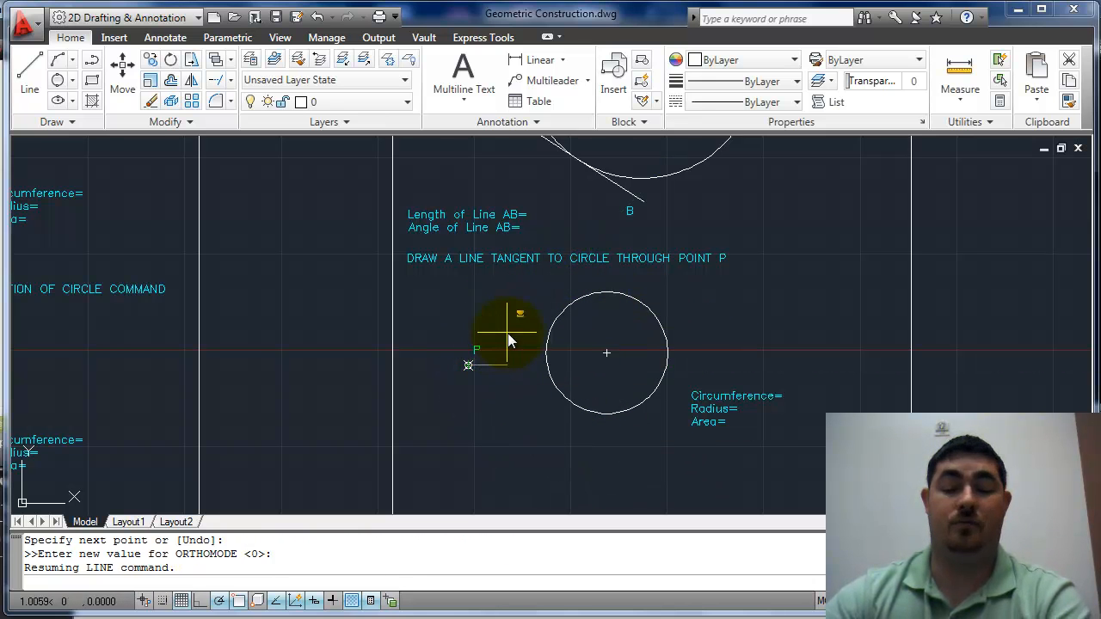
{"action": "right_click", "coordinate": [508, 335]}
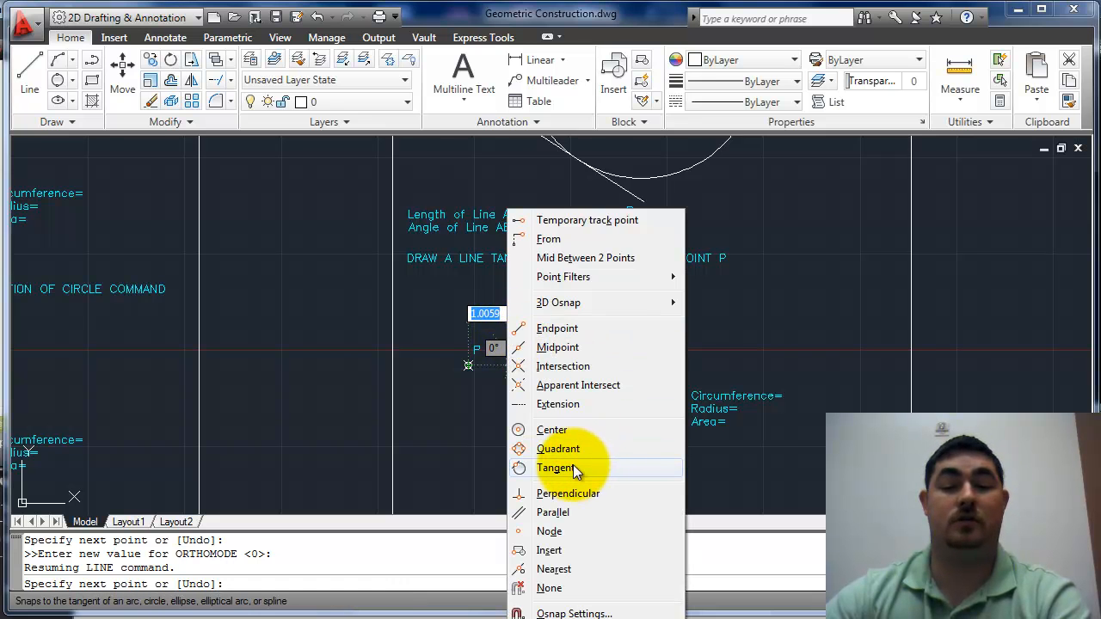
{"action": "left_click", "coordinate": [557, 468]}
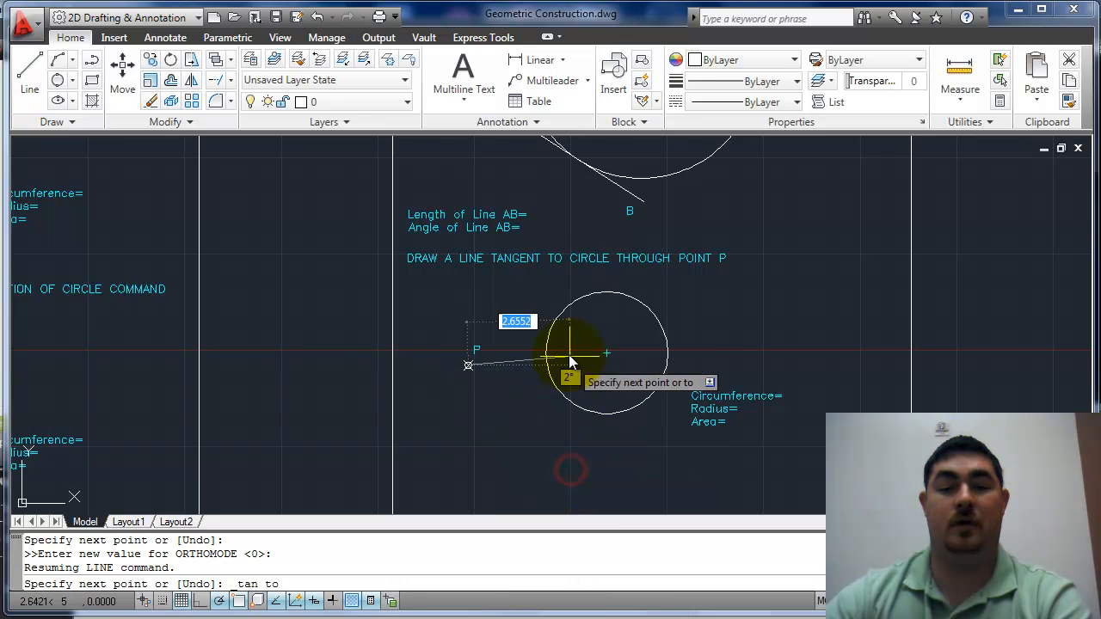
{"action": "mouse_move", "coordinate": [593, 406]}
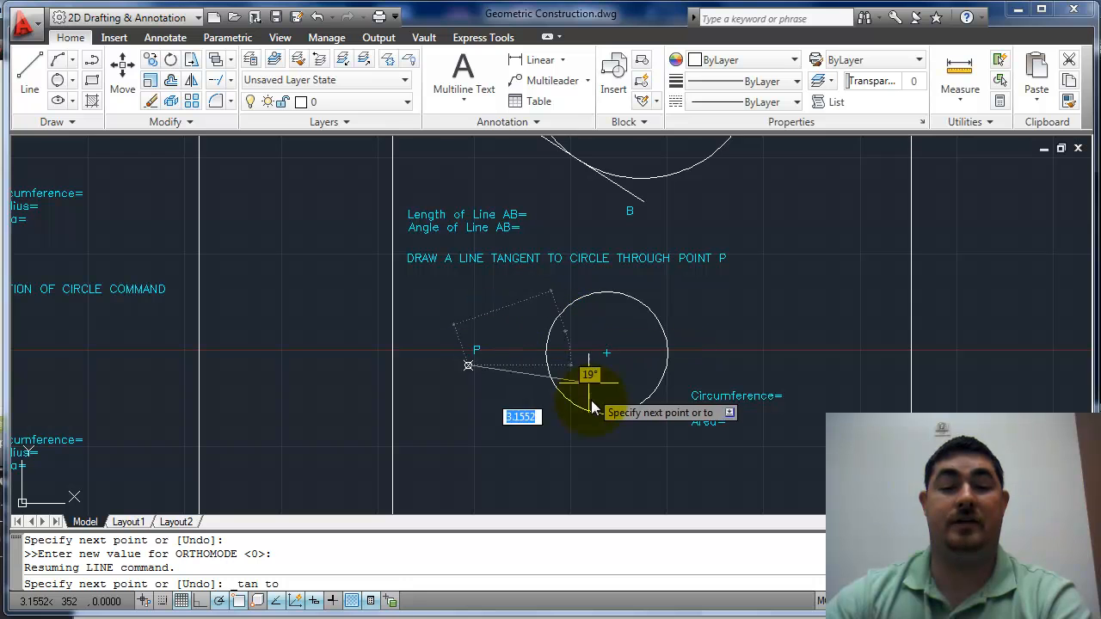
{"action": "mouse_move", "coordinate": [571, 309]}
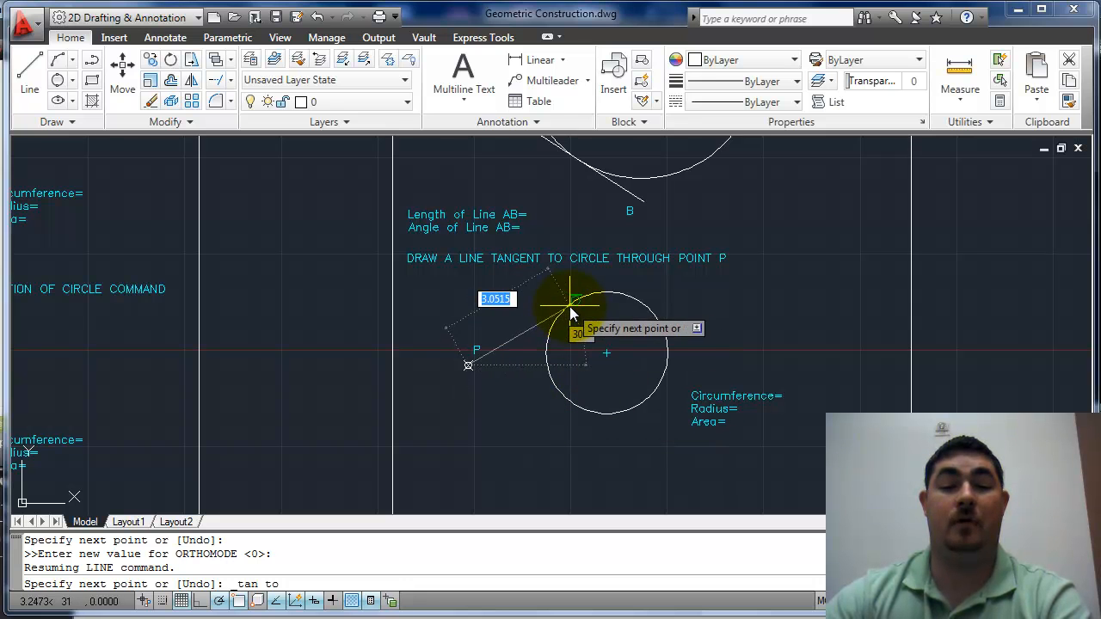
{"action": "left_click", "coordinate": [679, 399]}
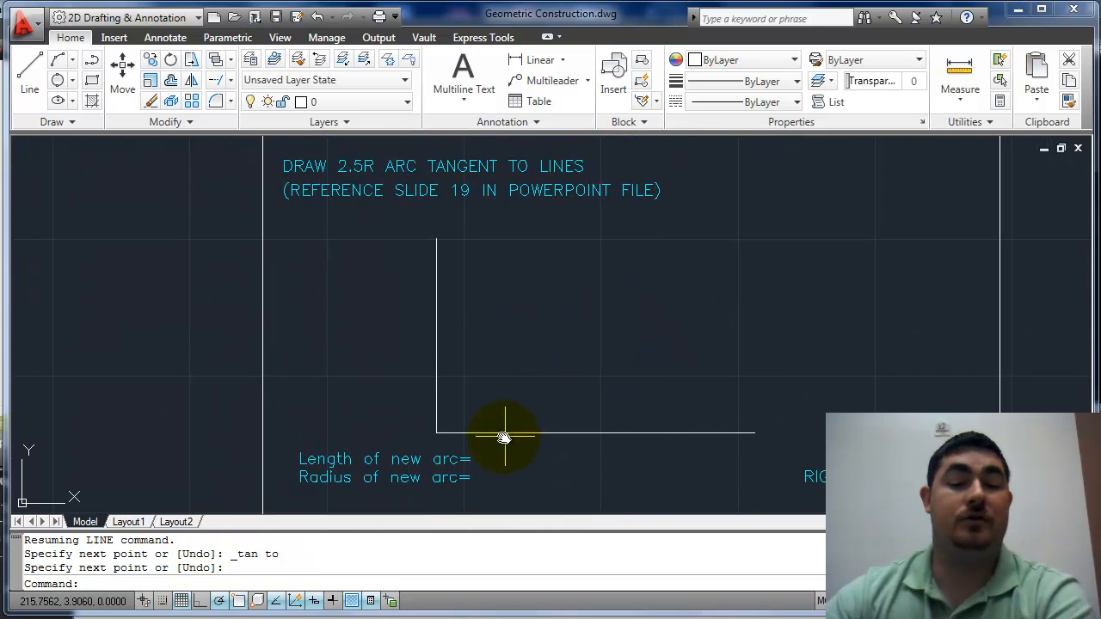
{"action": "mouse_move", "coordinate": [375, 210]}
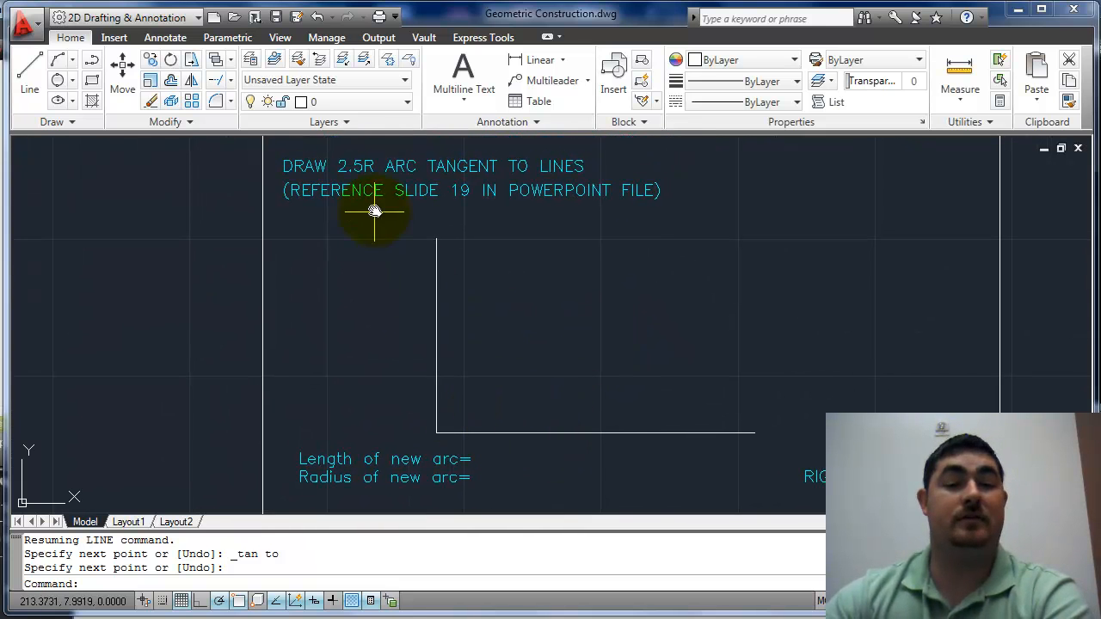
{"action": "mouse_move", "coordinate": [815, 337]}
{"action": "type", "text": "o"}
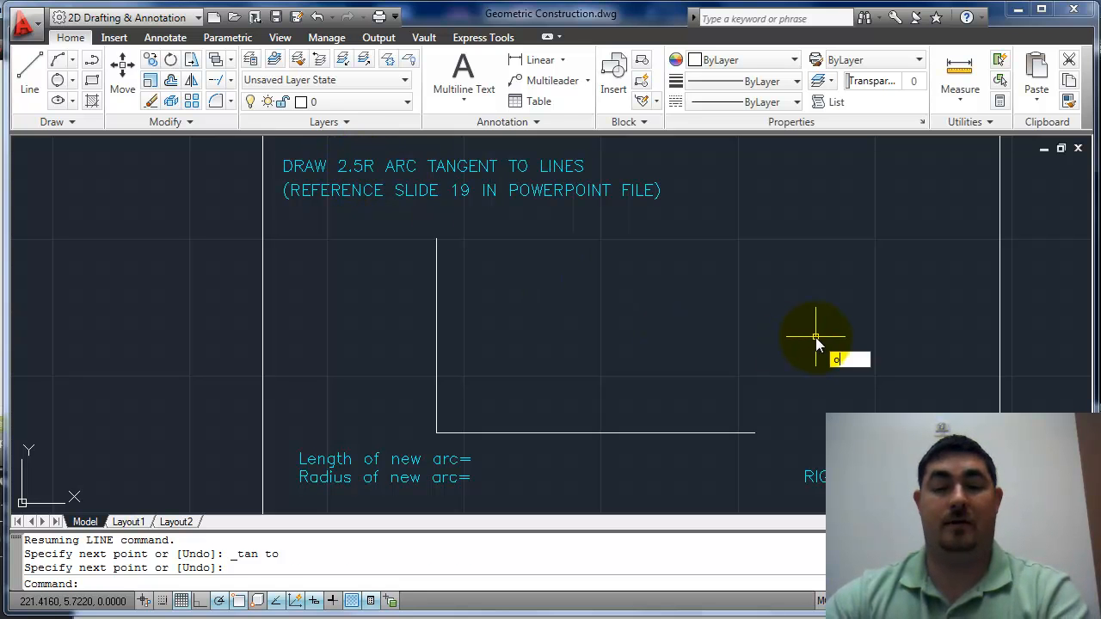
Draw the 2.5-radius circle at the offset crossing and lines from its centre to both tangent points.
{"action": "type", "text": "2"}
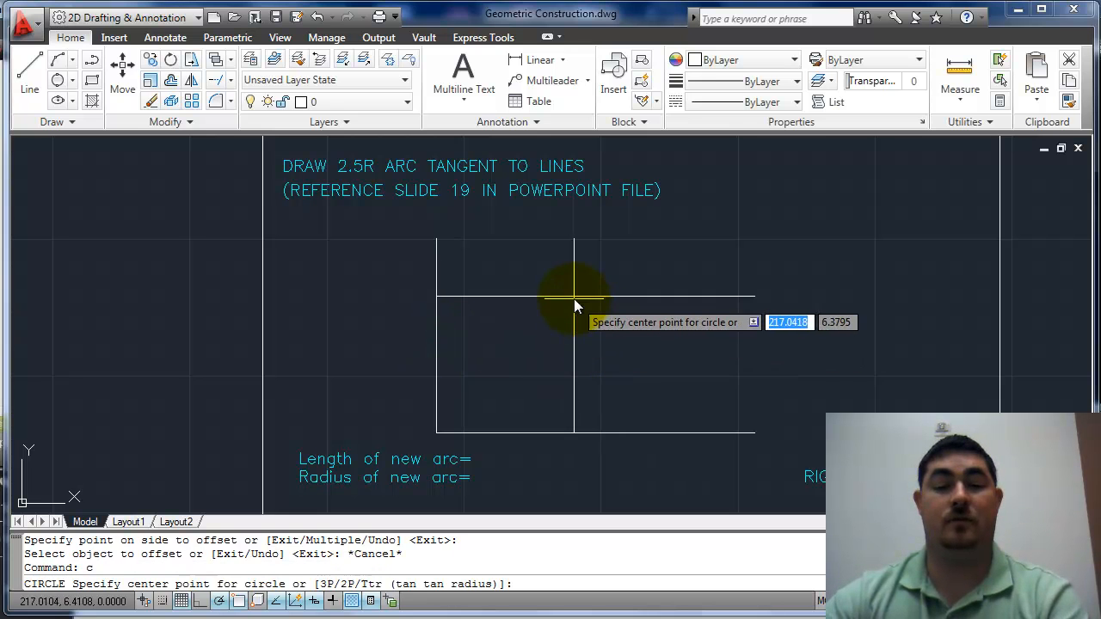
{"action": "left_click", "coordinate": [575, 298]}
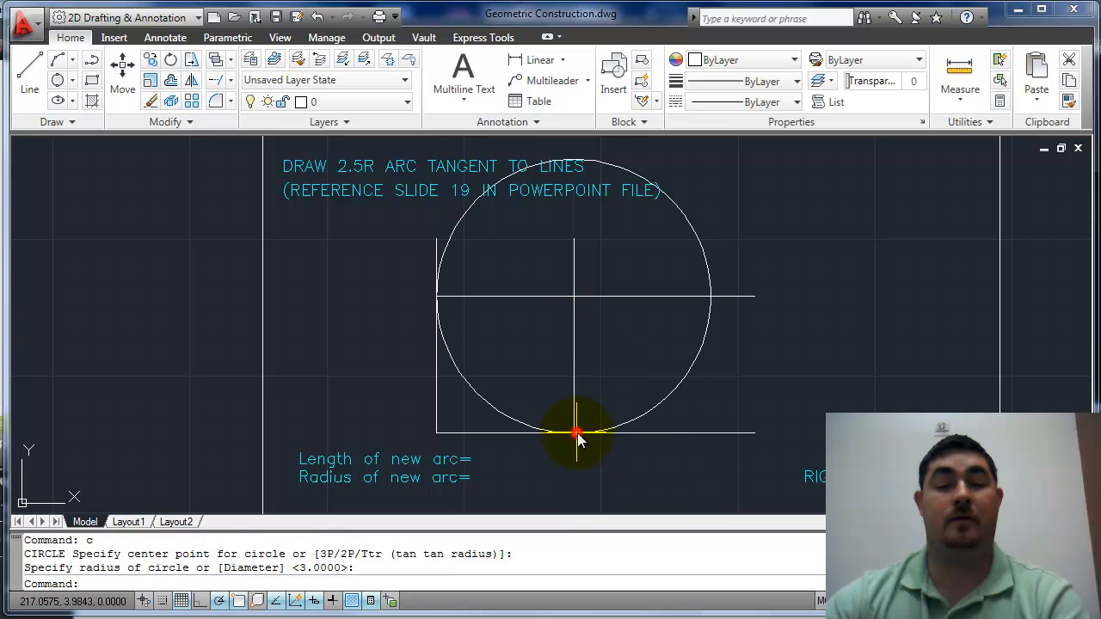
{"action": "mouse_move", "coordinate": [794, 444]}
{"action": "type", "text": "o"}
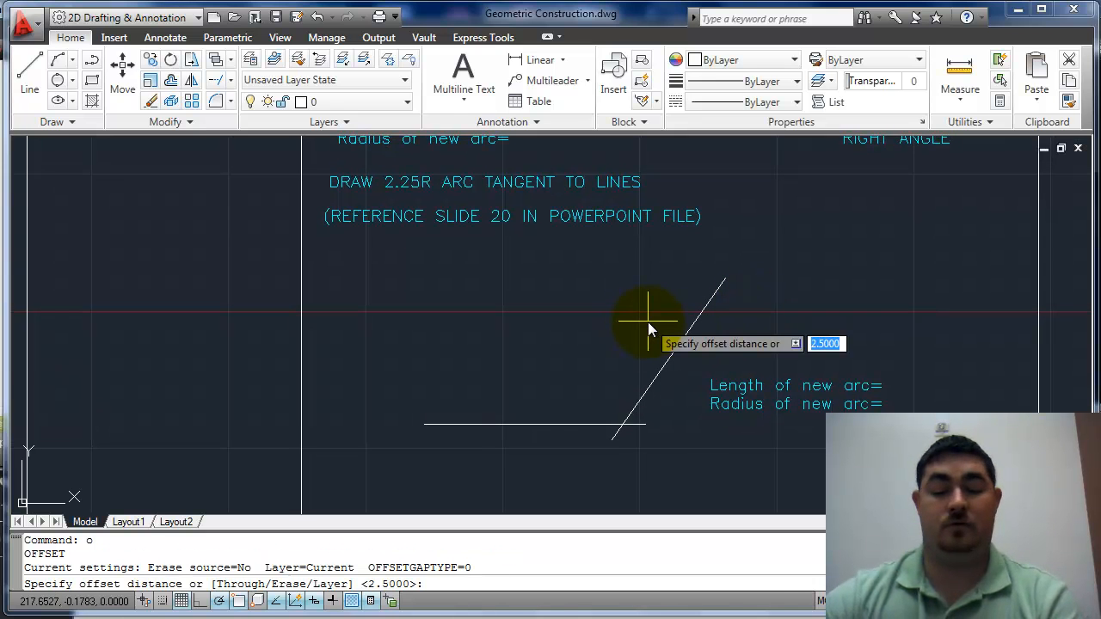
Offset both lines 2.25, draw a 2.25-radius circle at their crossing and start a line from its centre.
{"action": "type", "text": "2.25"}
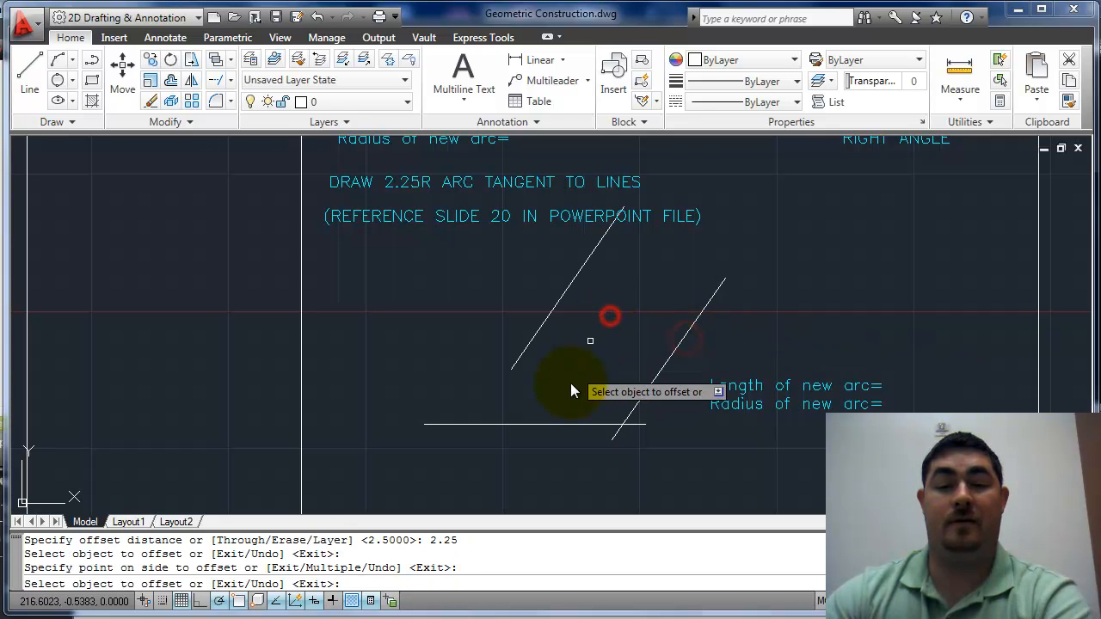
{"action": "left_click", "coordinate": [575, 379]}
{"action": "type", "text": "c"}
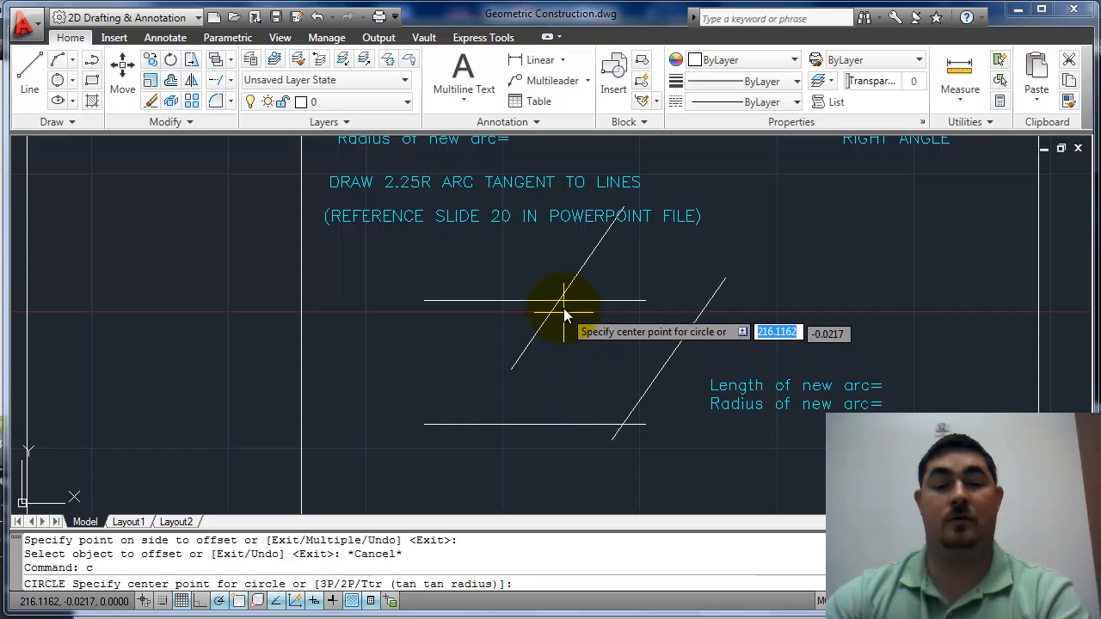
{"action": "left_click", "coordinate": [564, 310]}
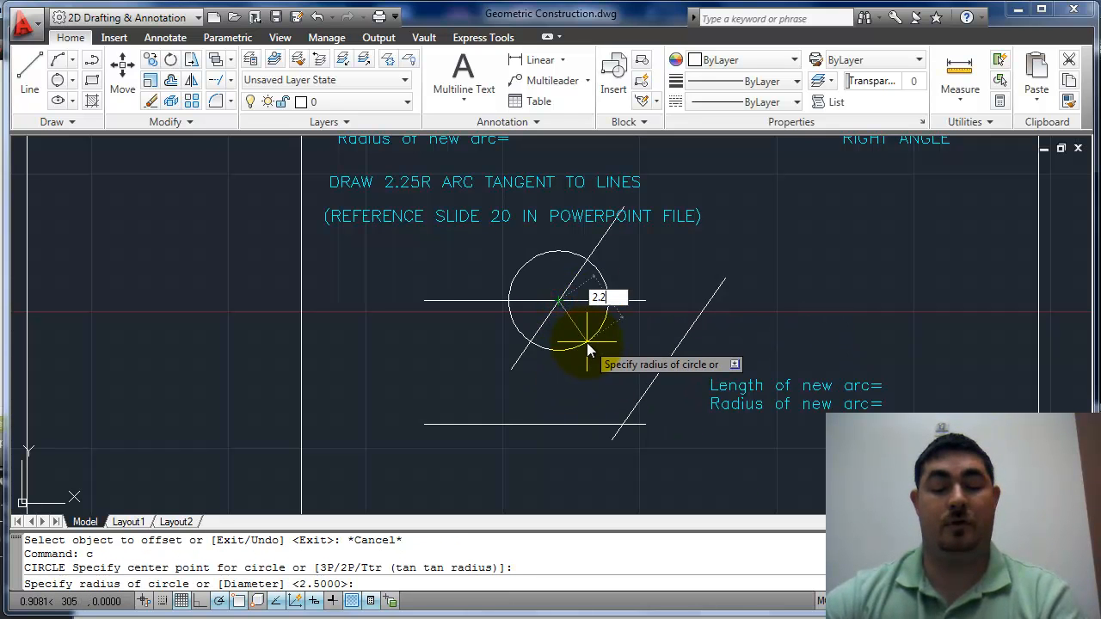
{"action": "type", "text": "2.25"}
{"action": "type", "text": "l"}
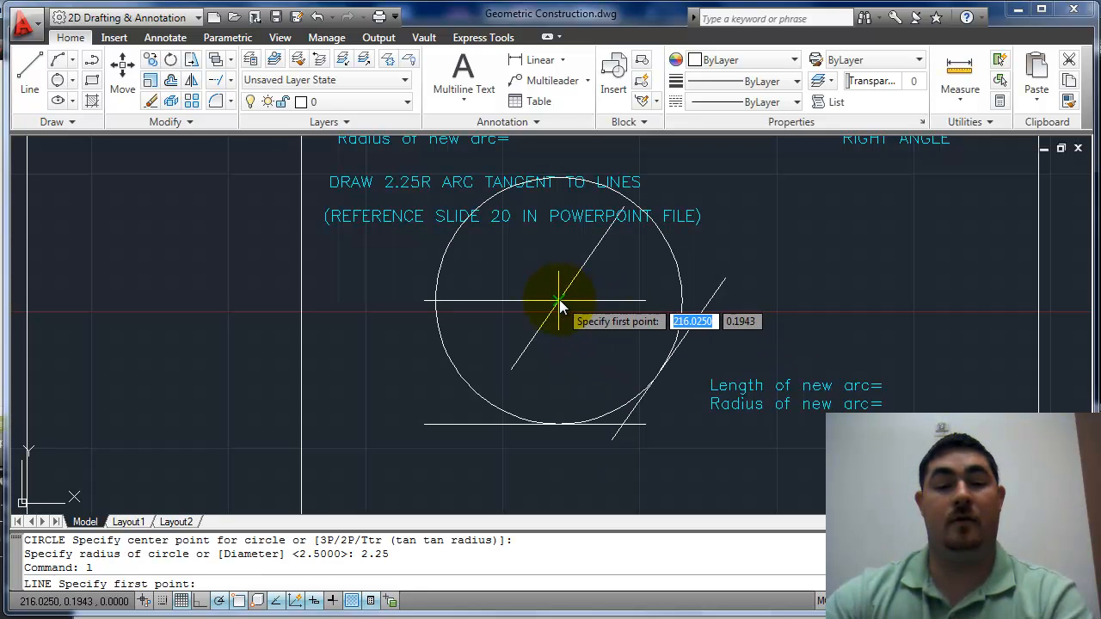
{"action": "left_click", "coordinate": [559, 301]}
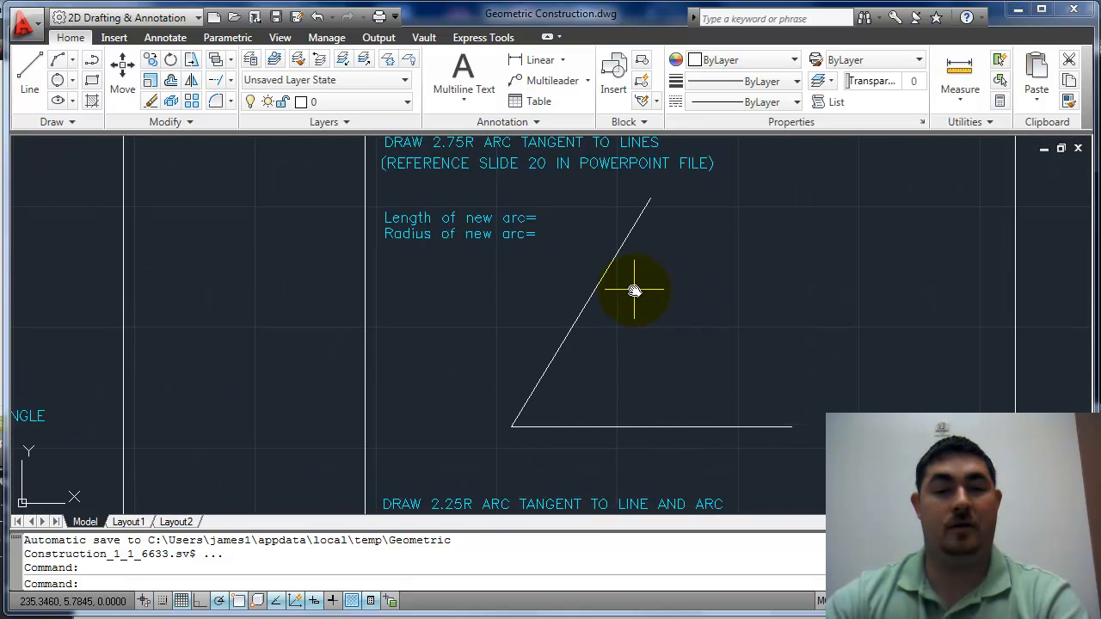
{"action": "mouse_move", "coordinate": [635, 356]}
{"action": "type", "text": "c"}
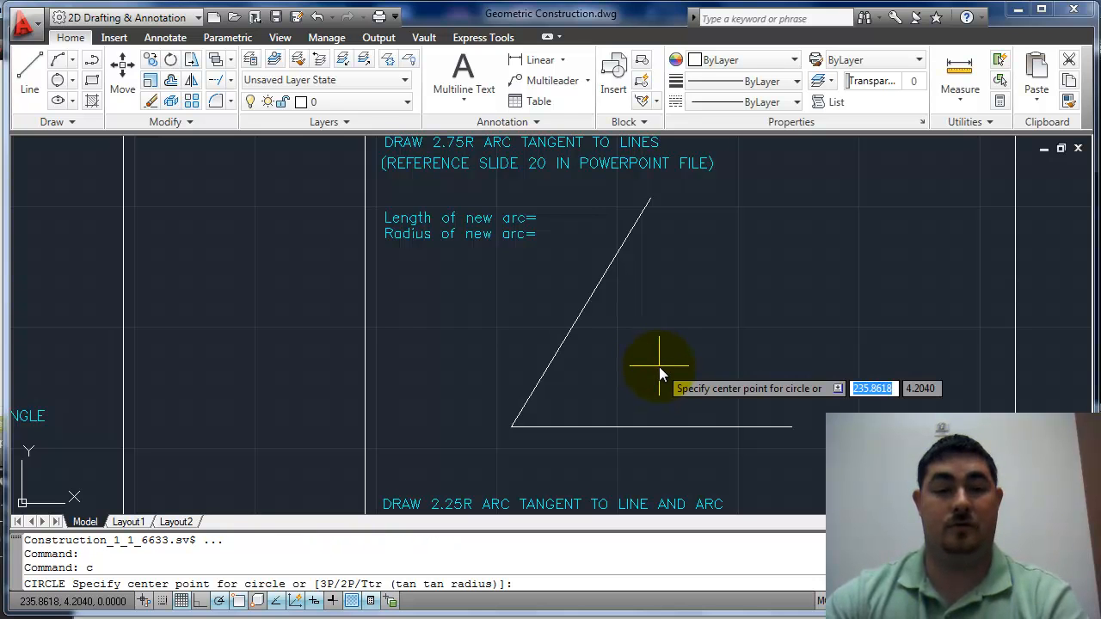
Offset the acute angle's sides 2.75, draw the 2.75-radius circle at the crossing with lines to its tangent points.
{"action": "key", "text": "escape"}
{"action": "type", "text": "2.75"}
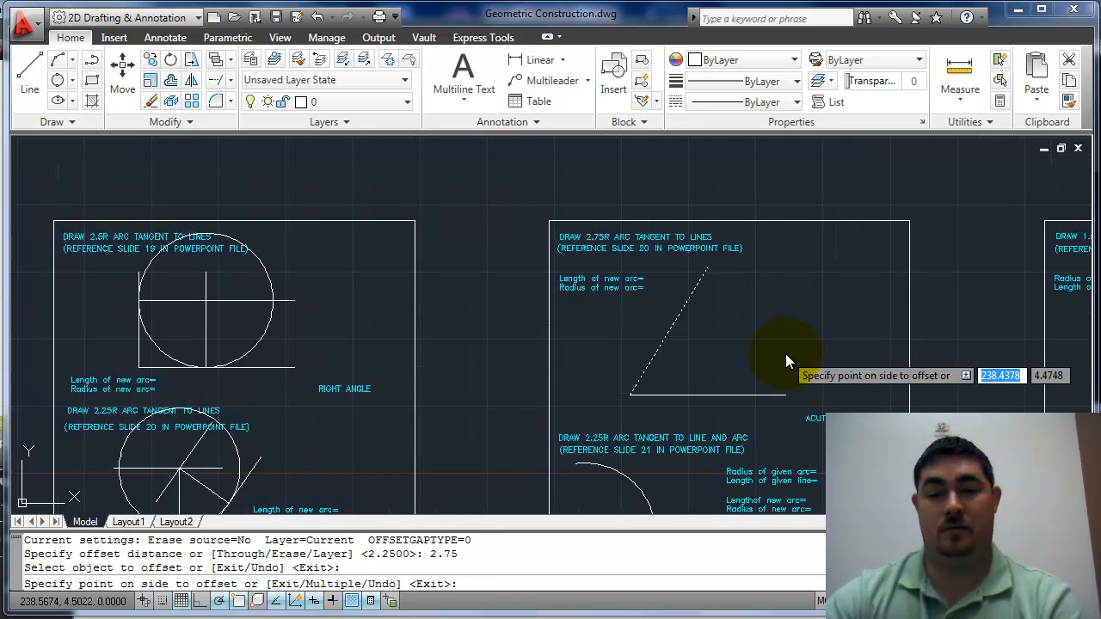
{"action": "left_click", "coordinate": [790, 357]}
{"action": "type", "text": "c"}
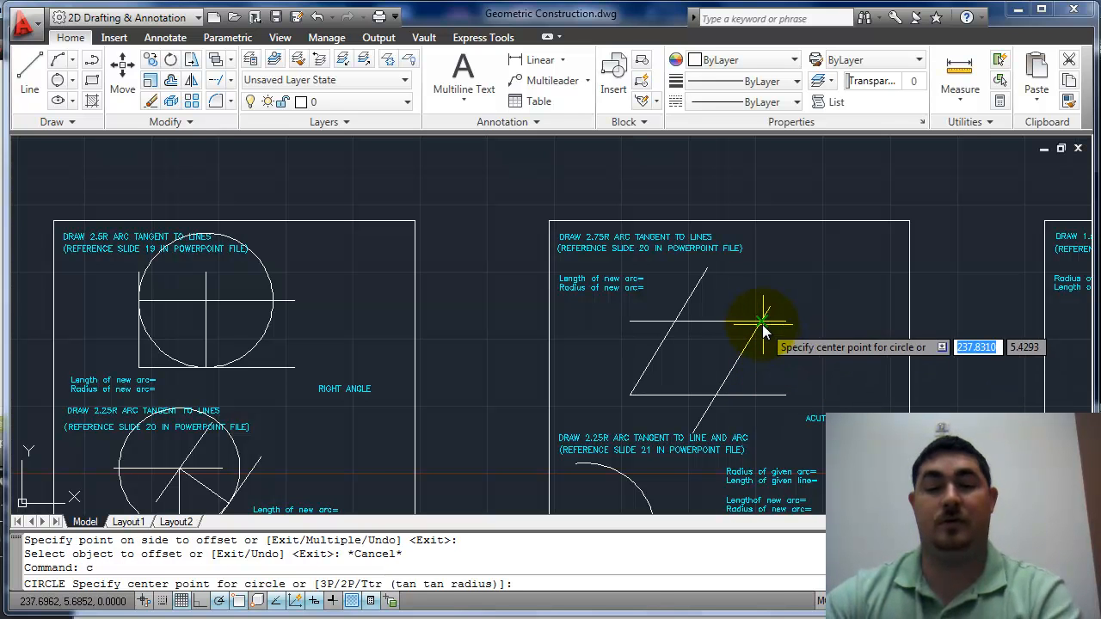
{"action": "left_click", "coordinate": [761, 325]}
{"action": "type", "text": "2.75"}
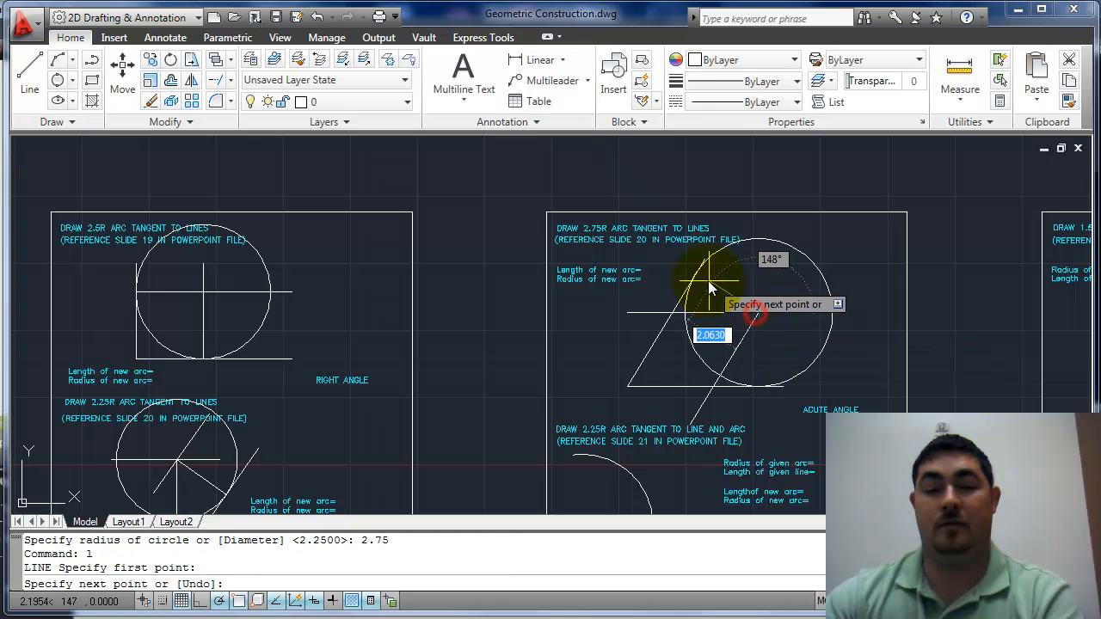
{"action": "left_click", "coordinate": [783, 382]}
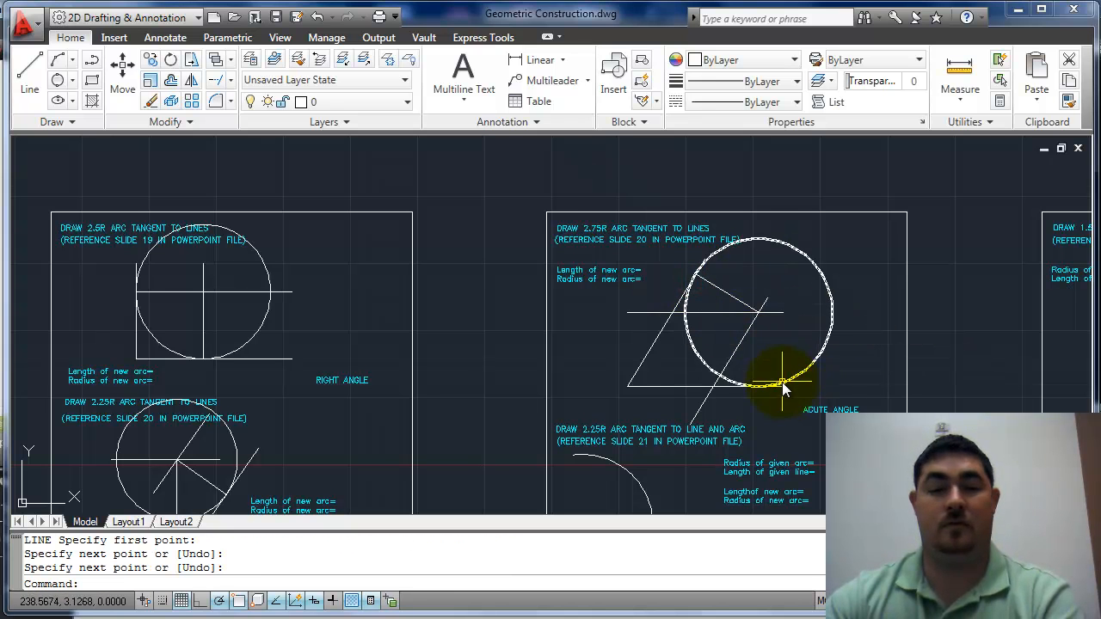
{"action": "scroll", "scroll_direction": "down", "scroll_amount": 3}
{"action": "type", "text": "2.25"}
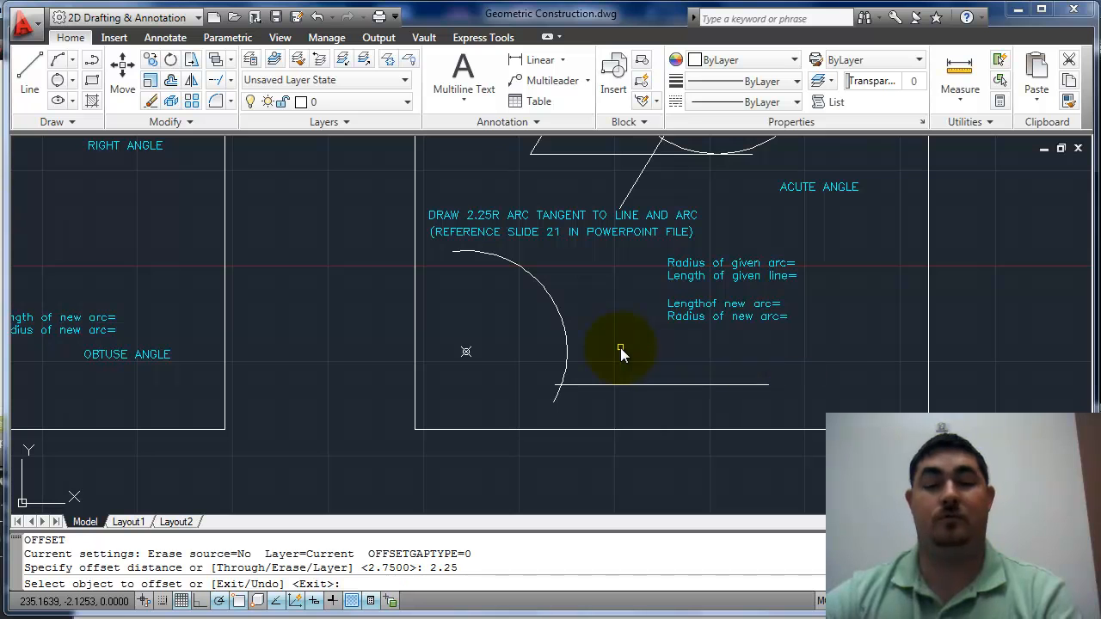
Offset the arc and line 2.25, draw the 2.25-radius circle at their crossing with lines from the centres.
{"action": "left_click", "coordinate": [618, 334]}
{"action": "type", "text": "l"}
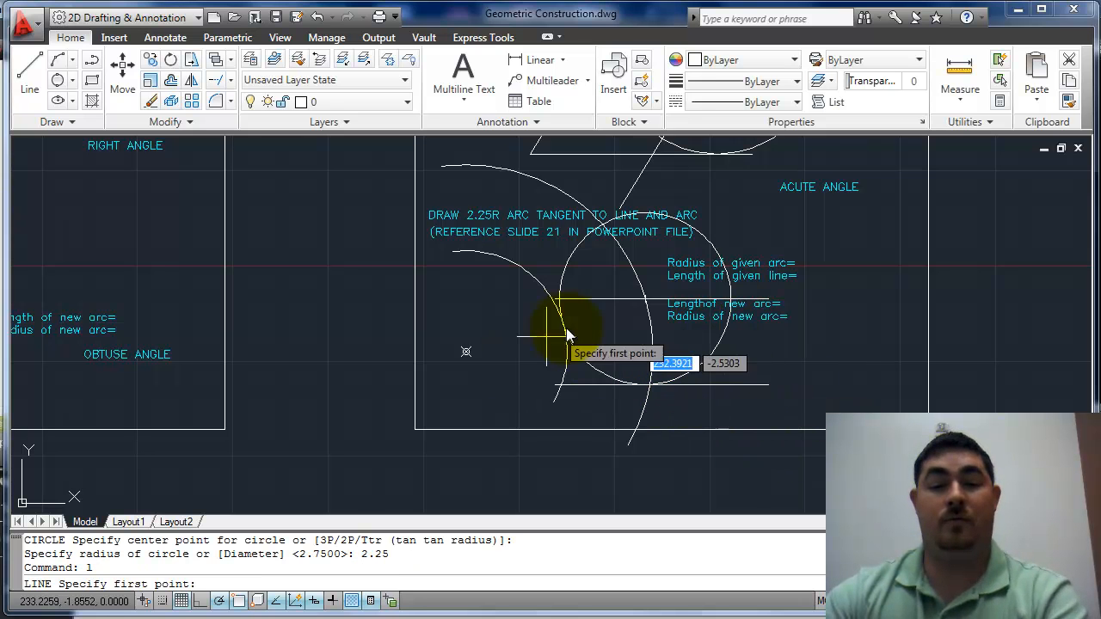
{"action": "left_click", "coordinate": [568, 336]}
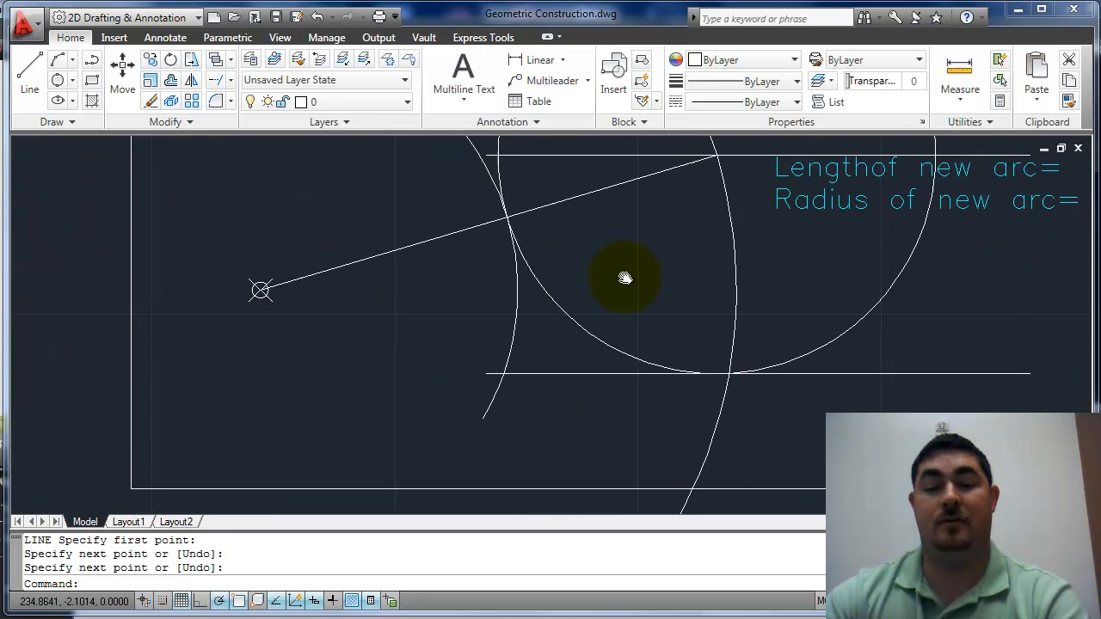
{"action": "scroll", "scroll_direction": "down", "scroll_amount": 3}
{"action": "type", "text": "o"}
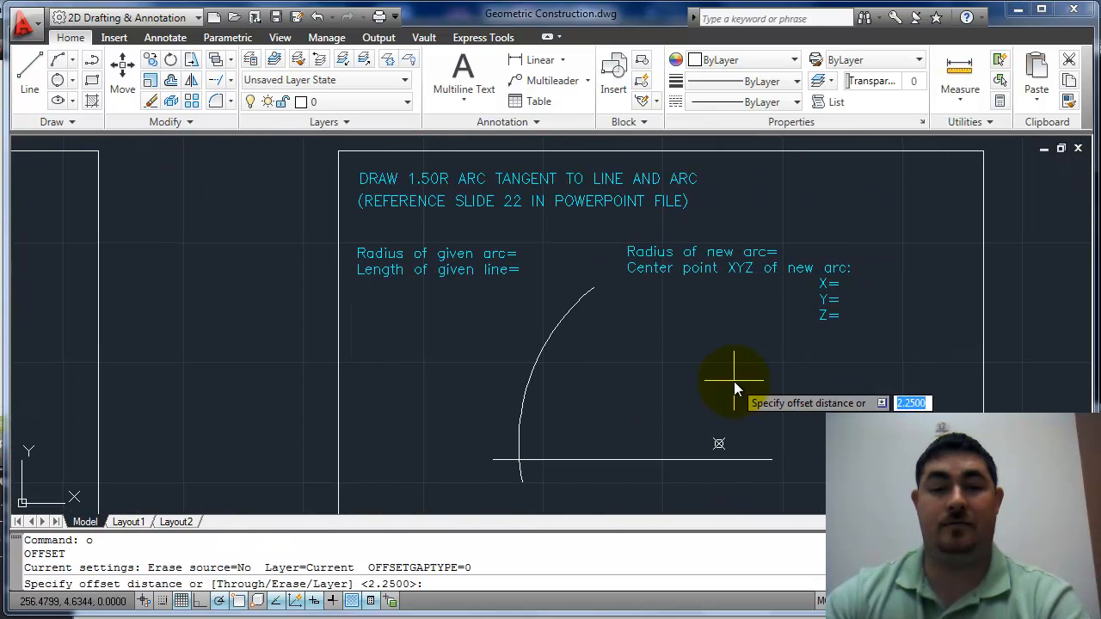
Offset the given arc 1.5 units toward its inner side.
{"action": "type", "text": "1.5"}
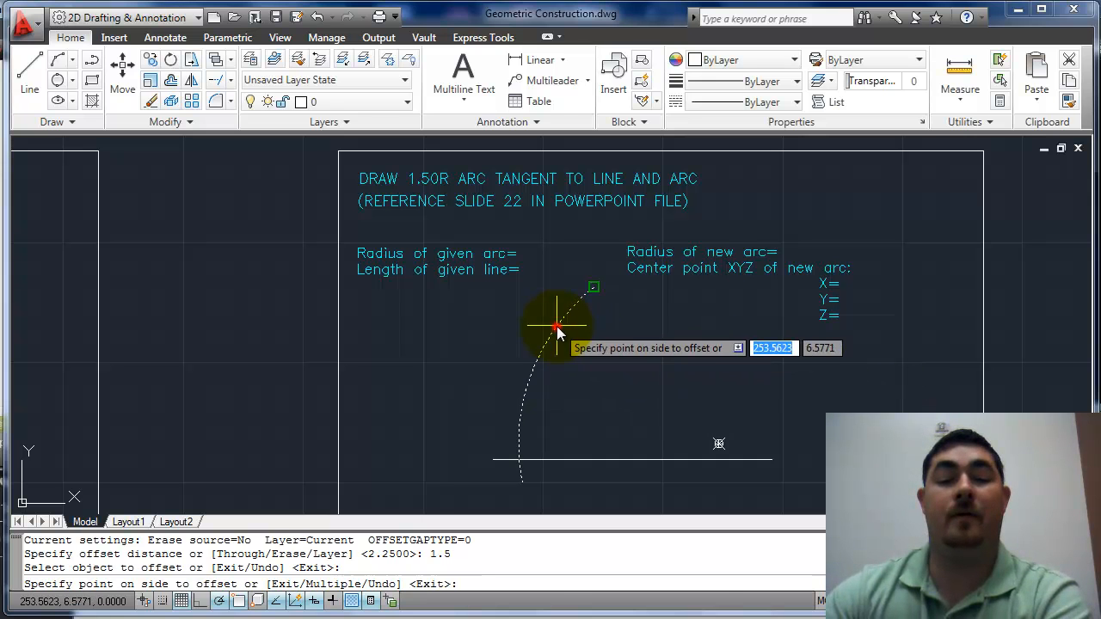
{"action": "left_click", "coordinate": [559, 325]}
{"action": "type", "text": "2"}
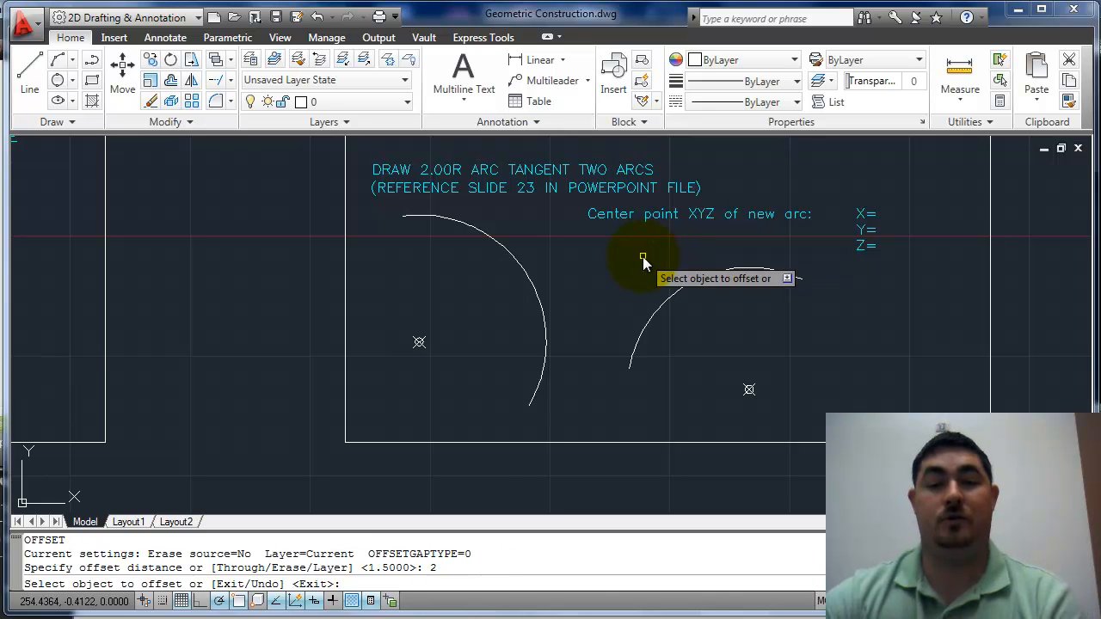
Offset the right-hand arc by 2, draw the radius-2 circle at the offsets' crossing, start a line from its centre.
{"action": "left_click", "coordinate": [645, 258]}
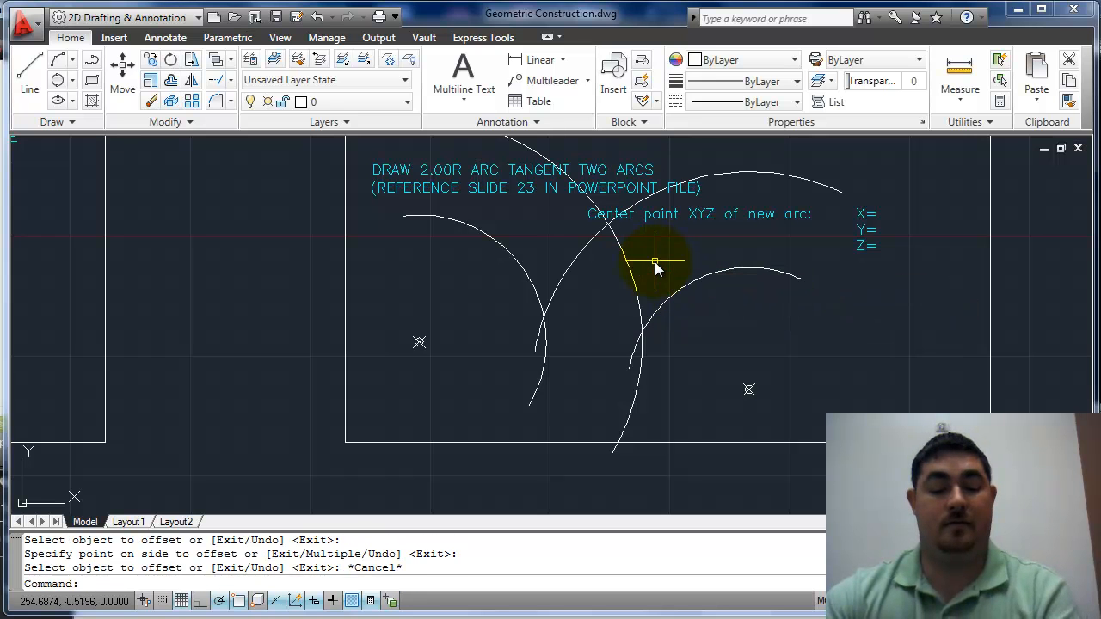
{"action": "left_click", "coordinate": [609, 226]}
{"action": "type", "text": "l"}
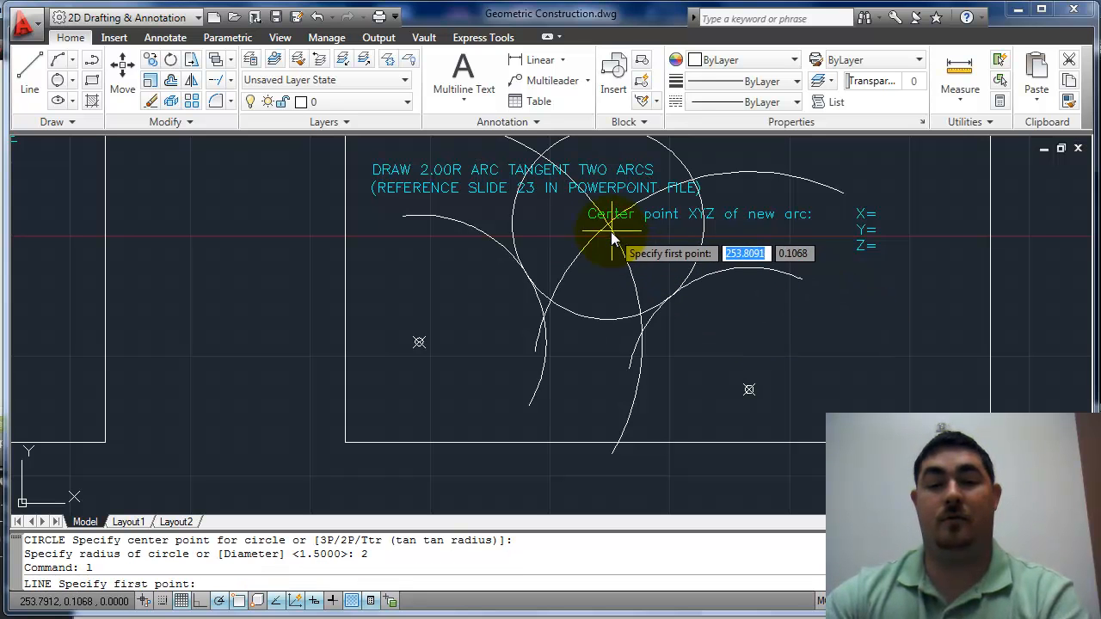
{"action": "left_click", "coordinate": [602, 233]}
{"action": "type", "text": "o"}
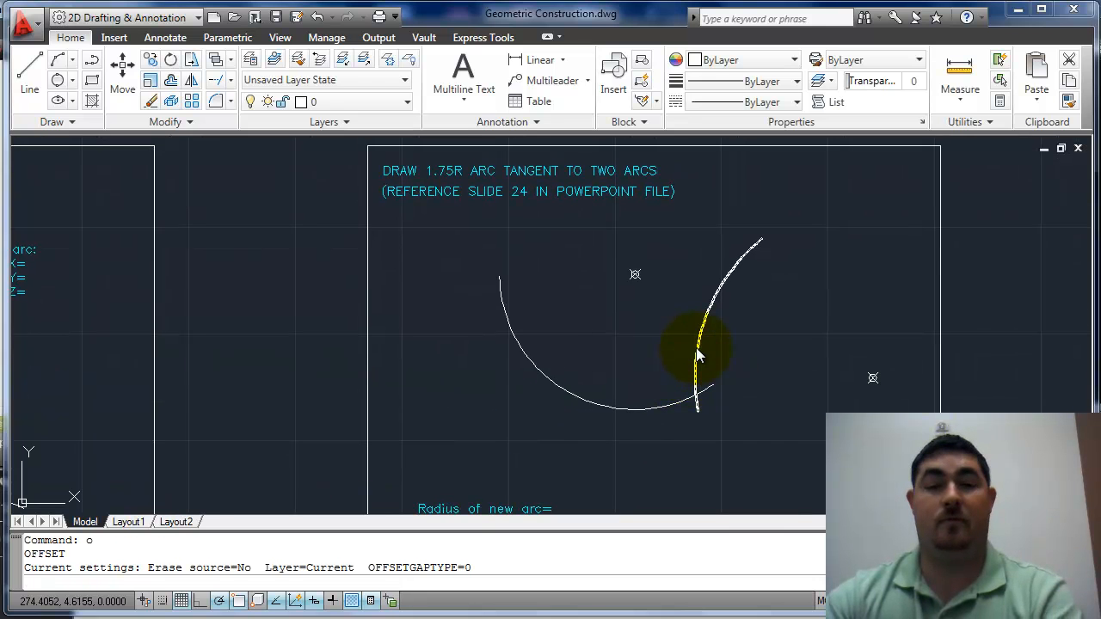
Offset the arc by 1.75 on the chosen side.
{"action": "type", "text": "1.75"}
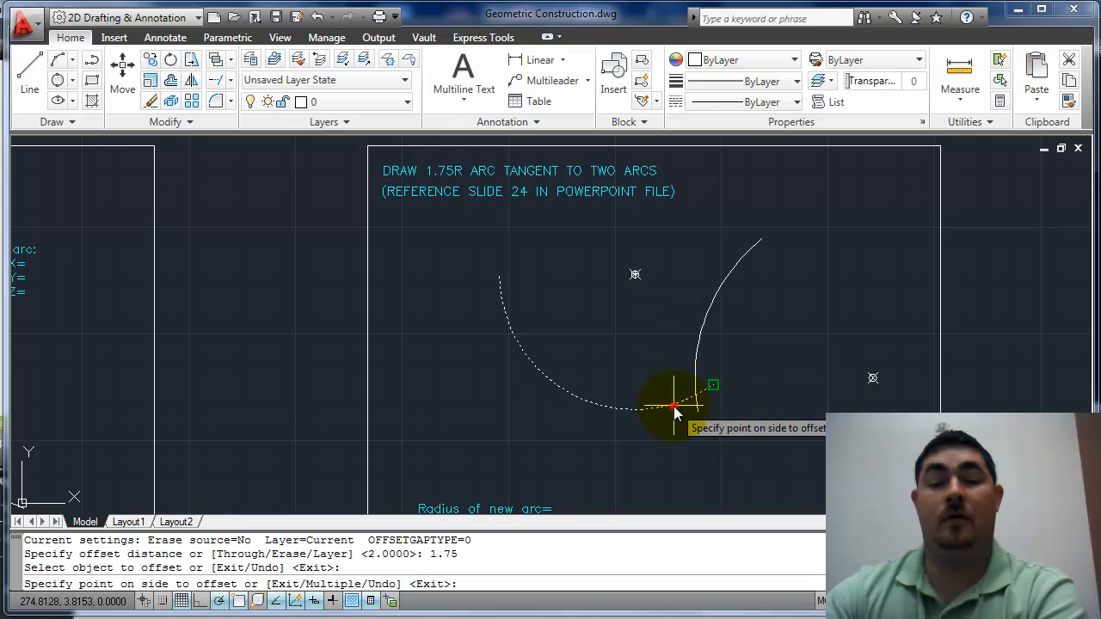
{"action": "left_click", "coordinate": [674, 406]}
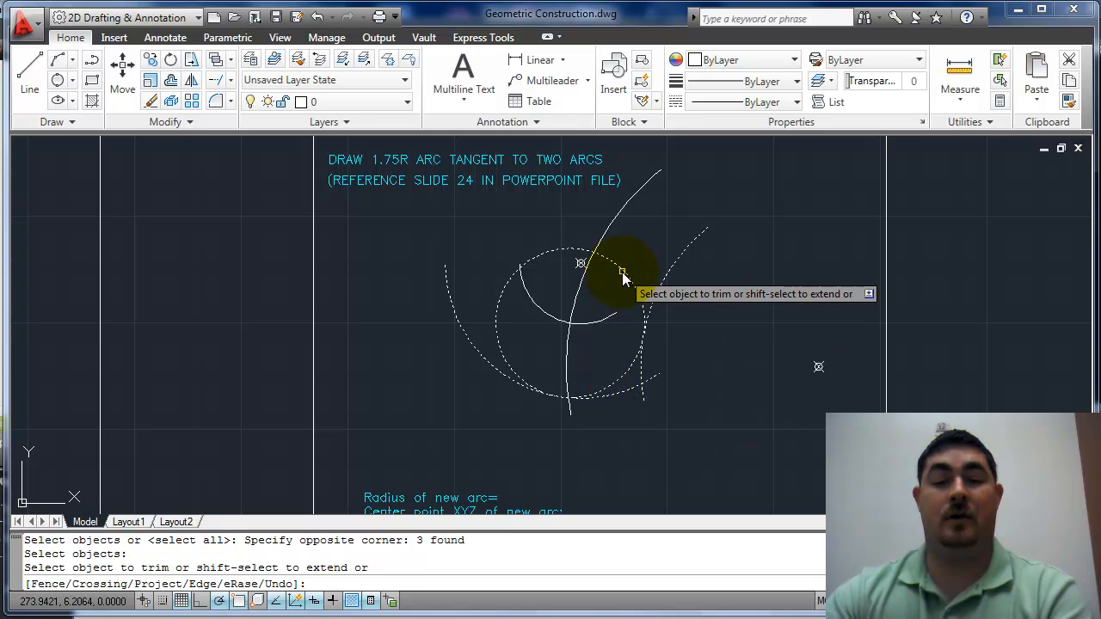
Trim the three excess pieces of the circle, leaving the single 1.75R tangent arc.
{"action": "left_click", "coordinate": [622, 272]}
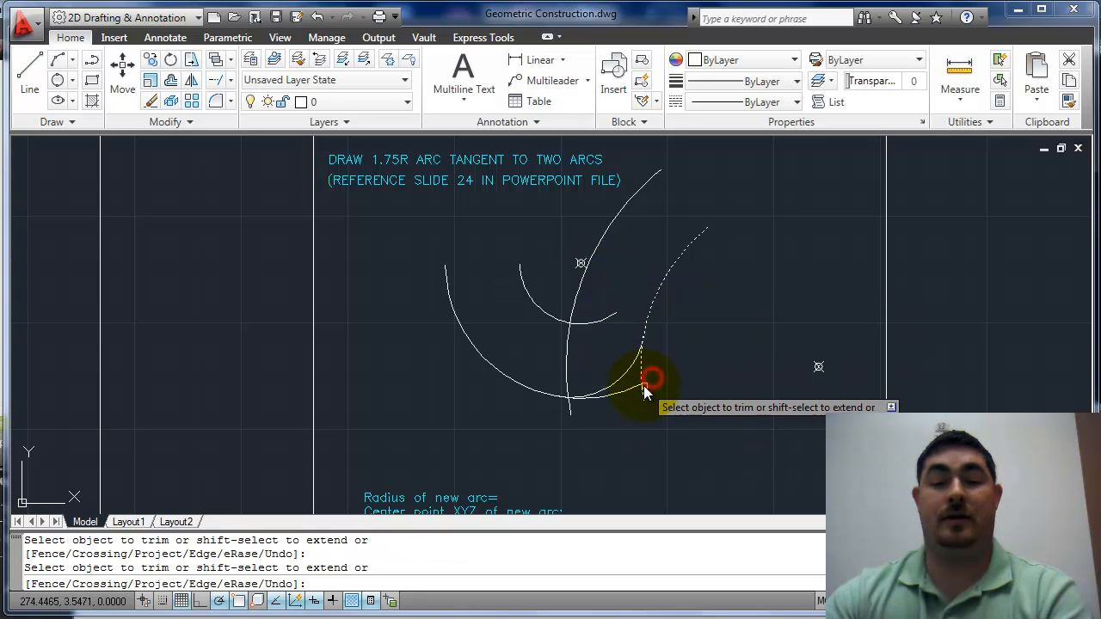
{"action": "left_click", "coordinate": [650, 378]}
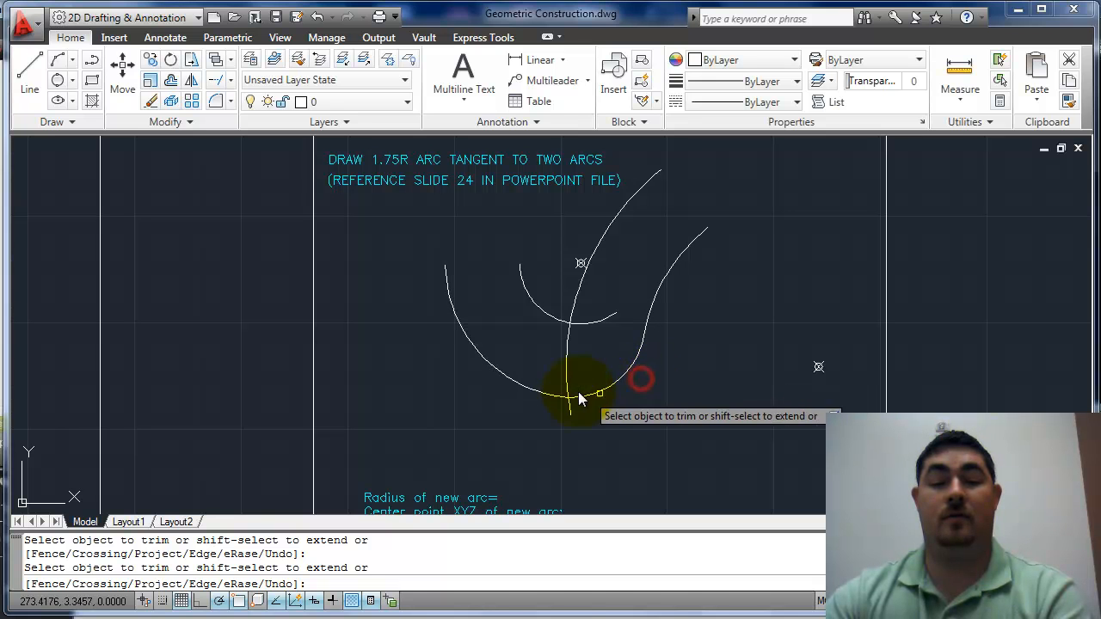
{"action": "left_click", "coordinate": [581, 396]}
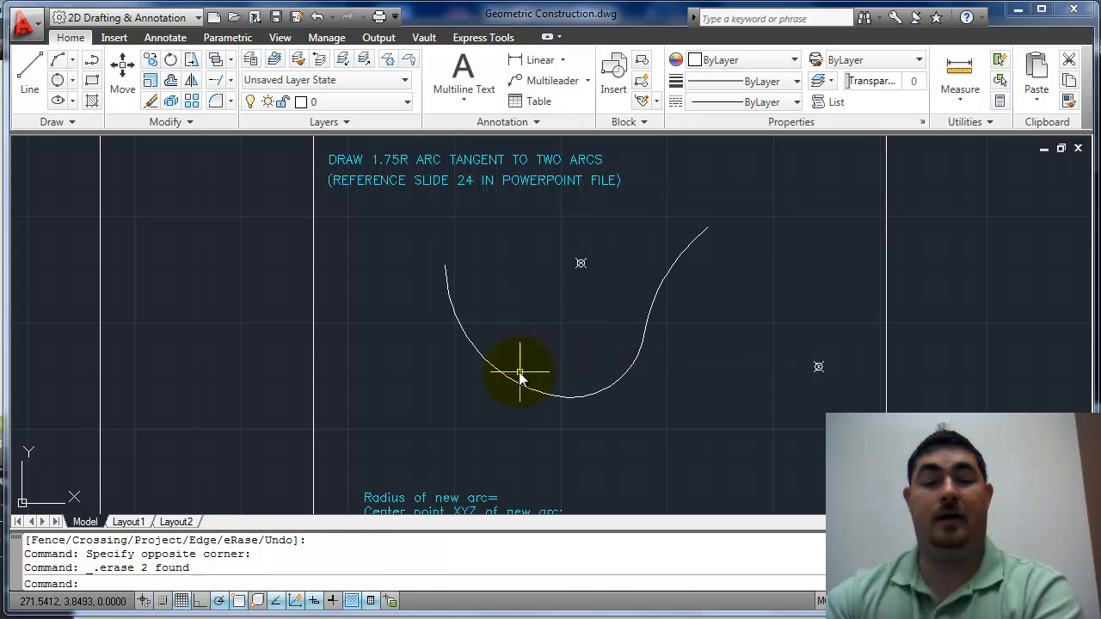